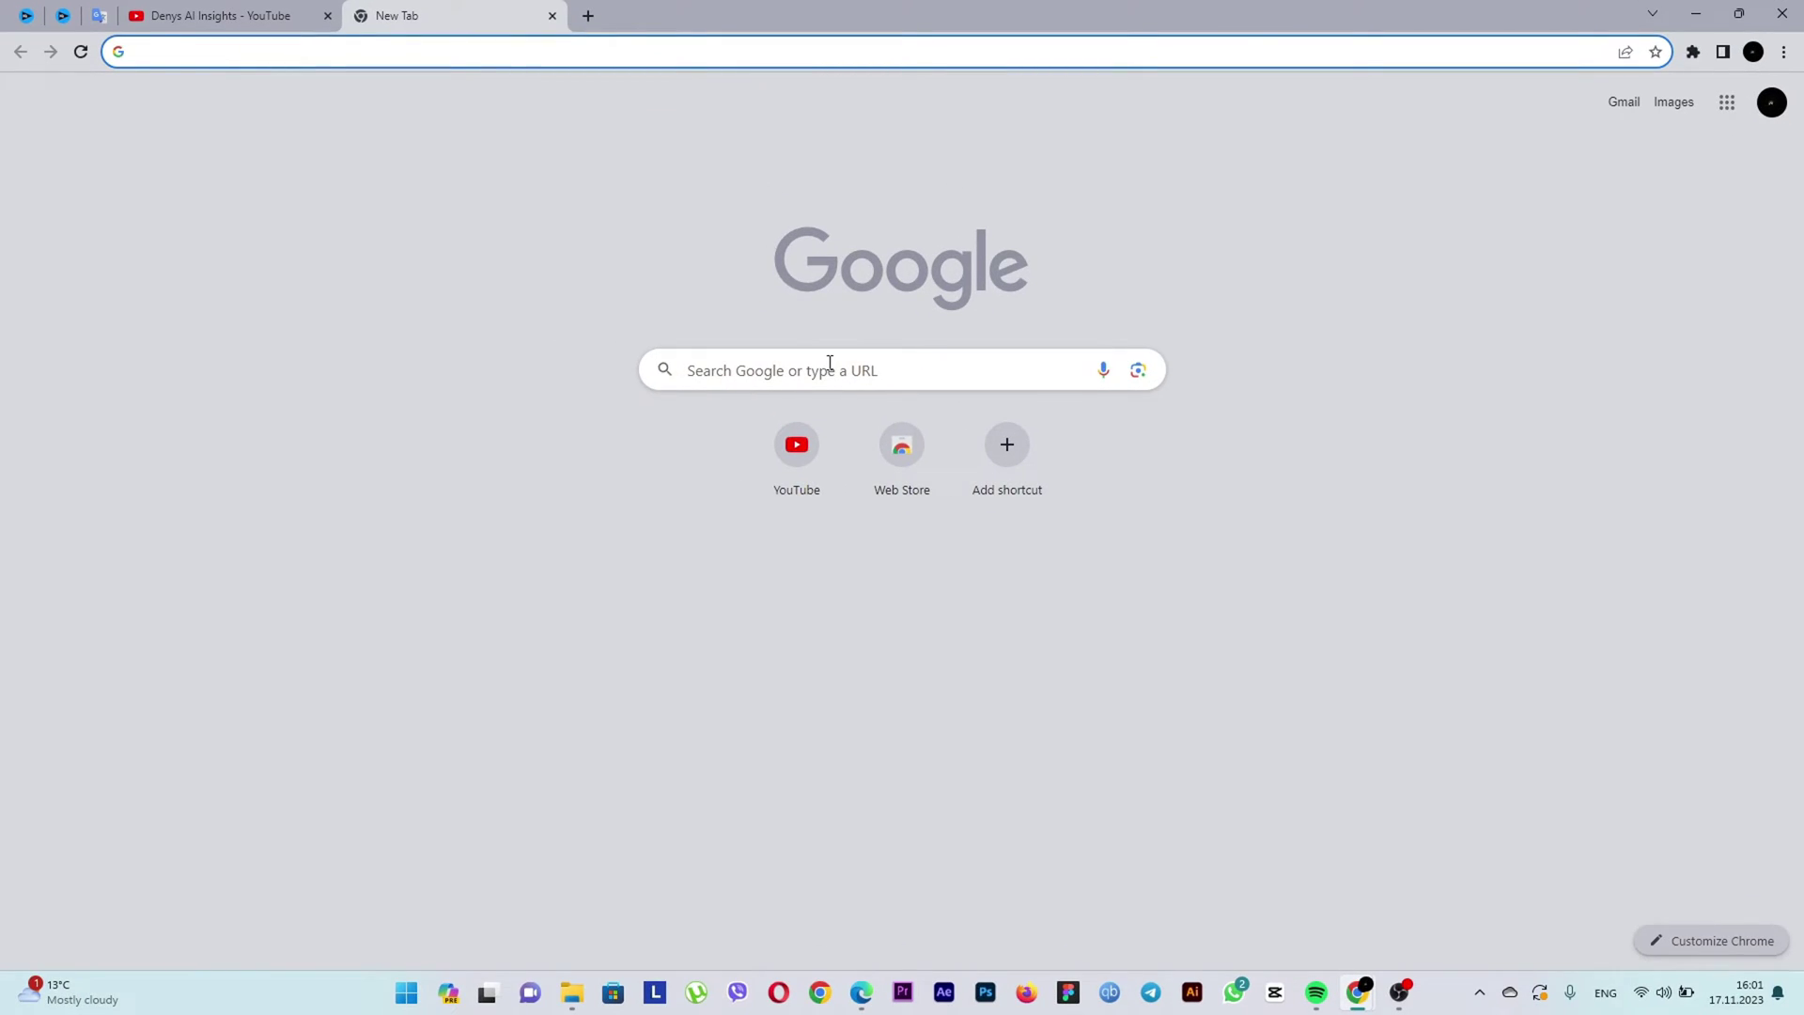
- Copy a disposable address from temp-mail.org, then open a fresh browser tab
text(temp mail)
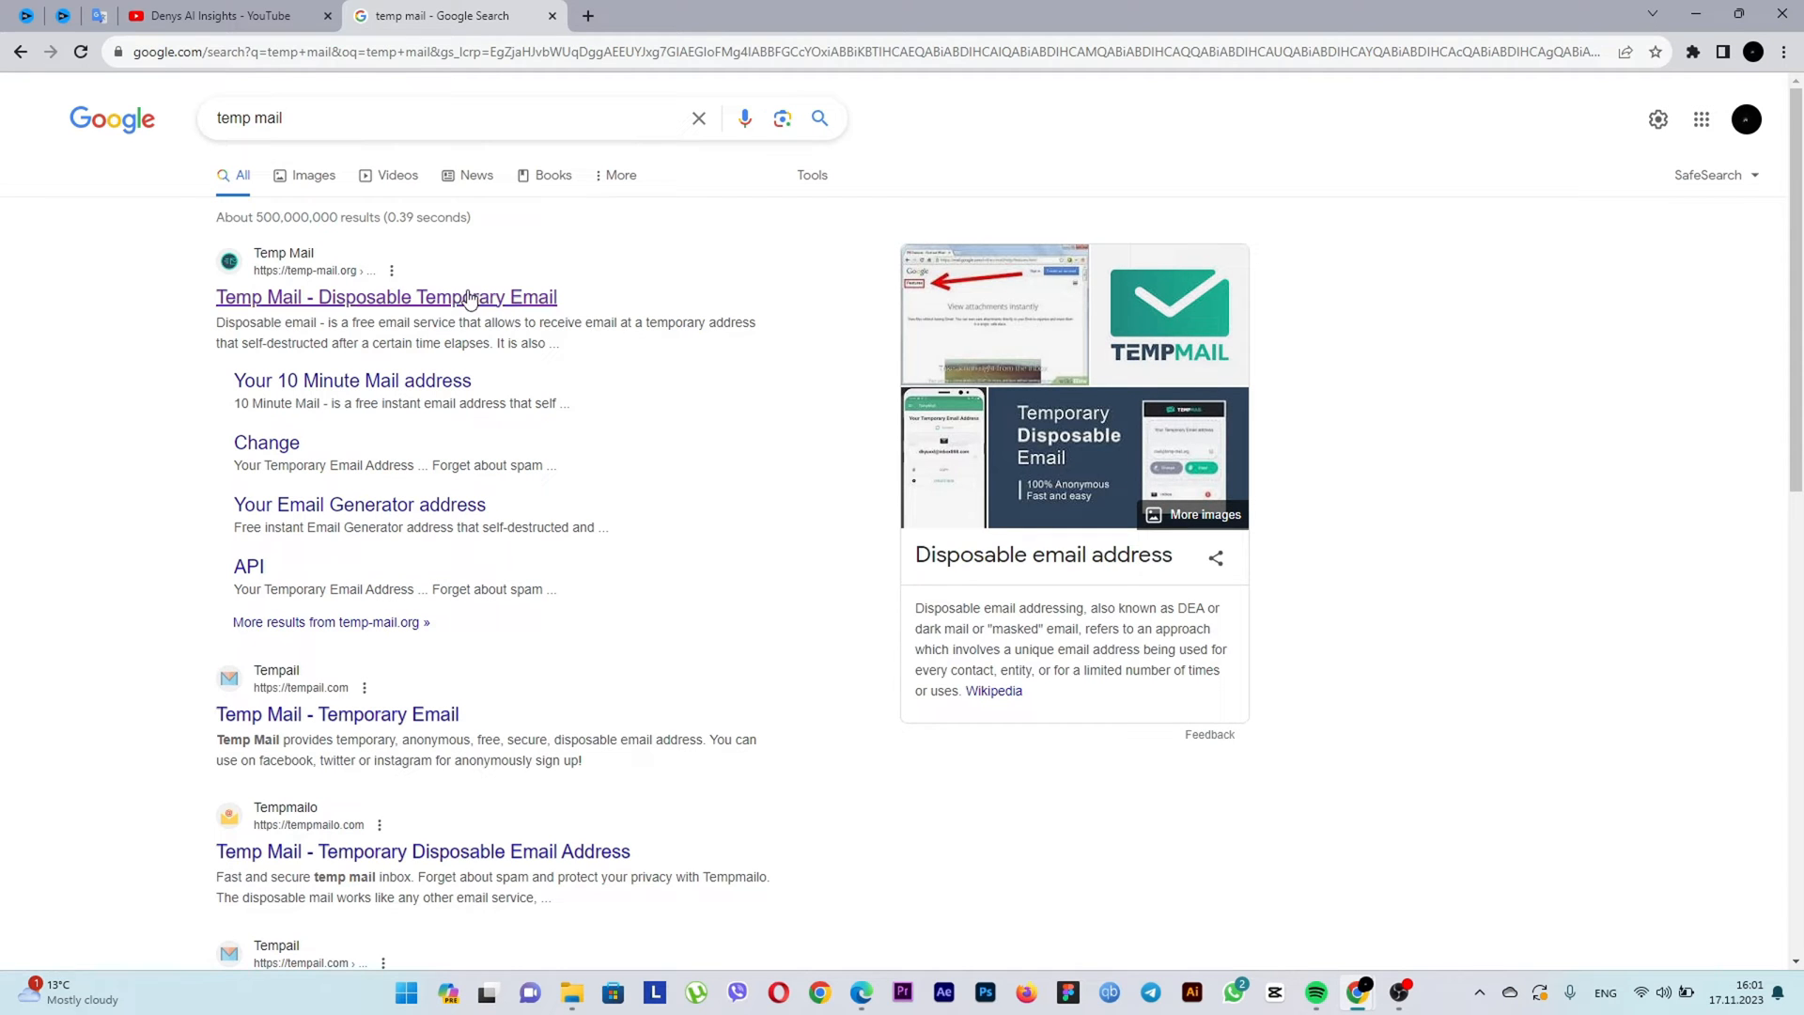
click(385, 297)
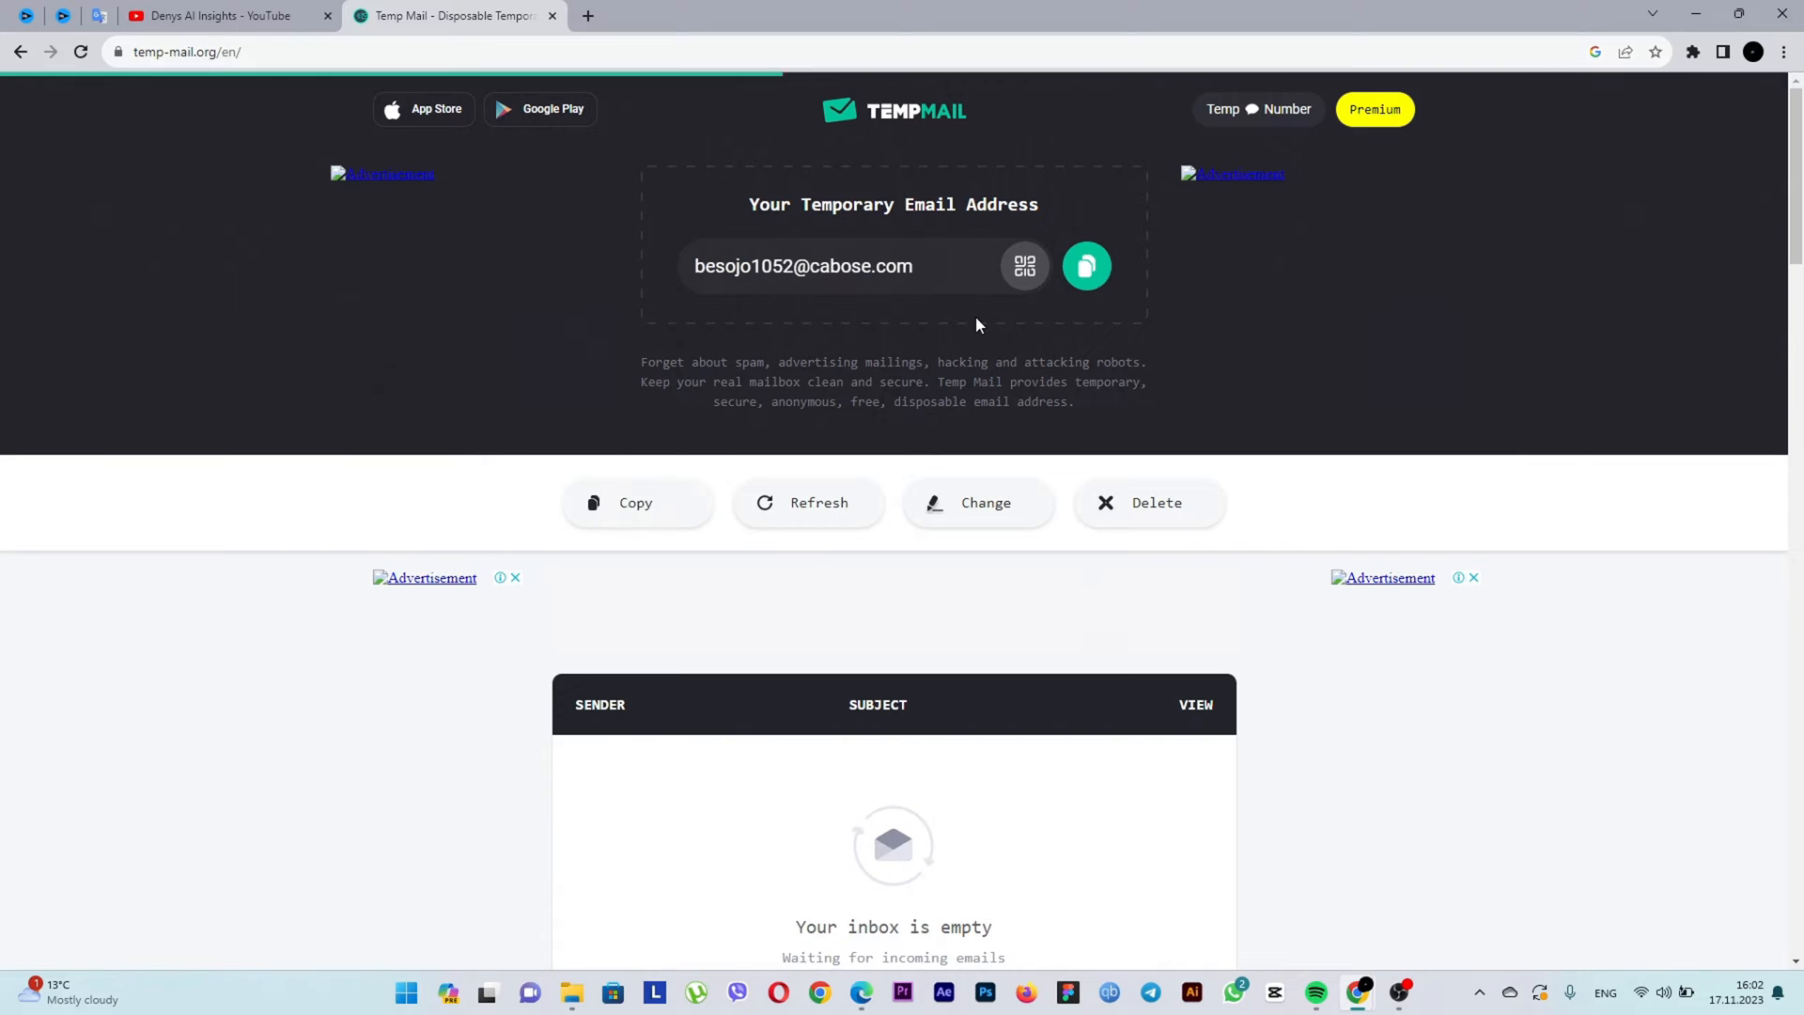
mouse_move(1086, 266)
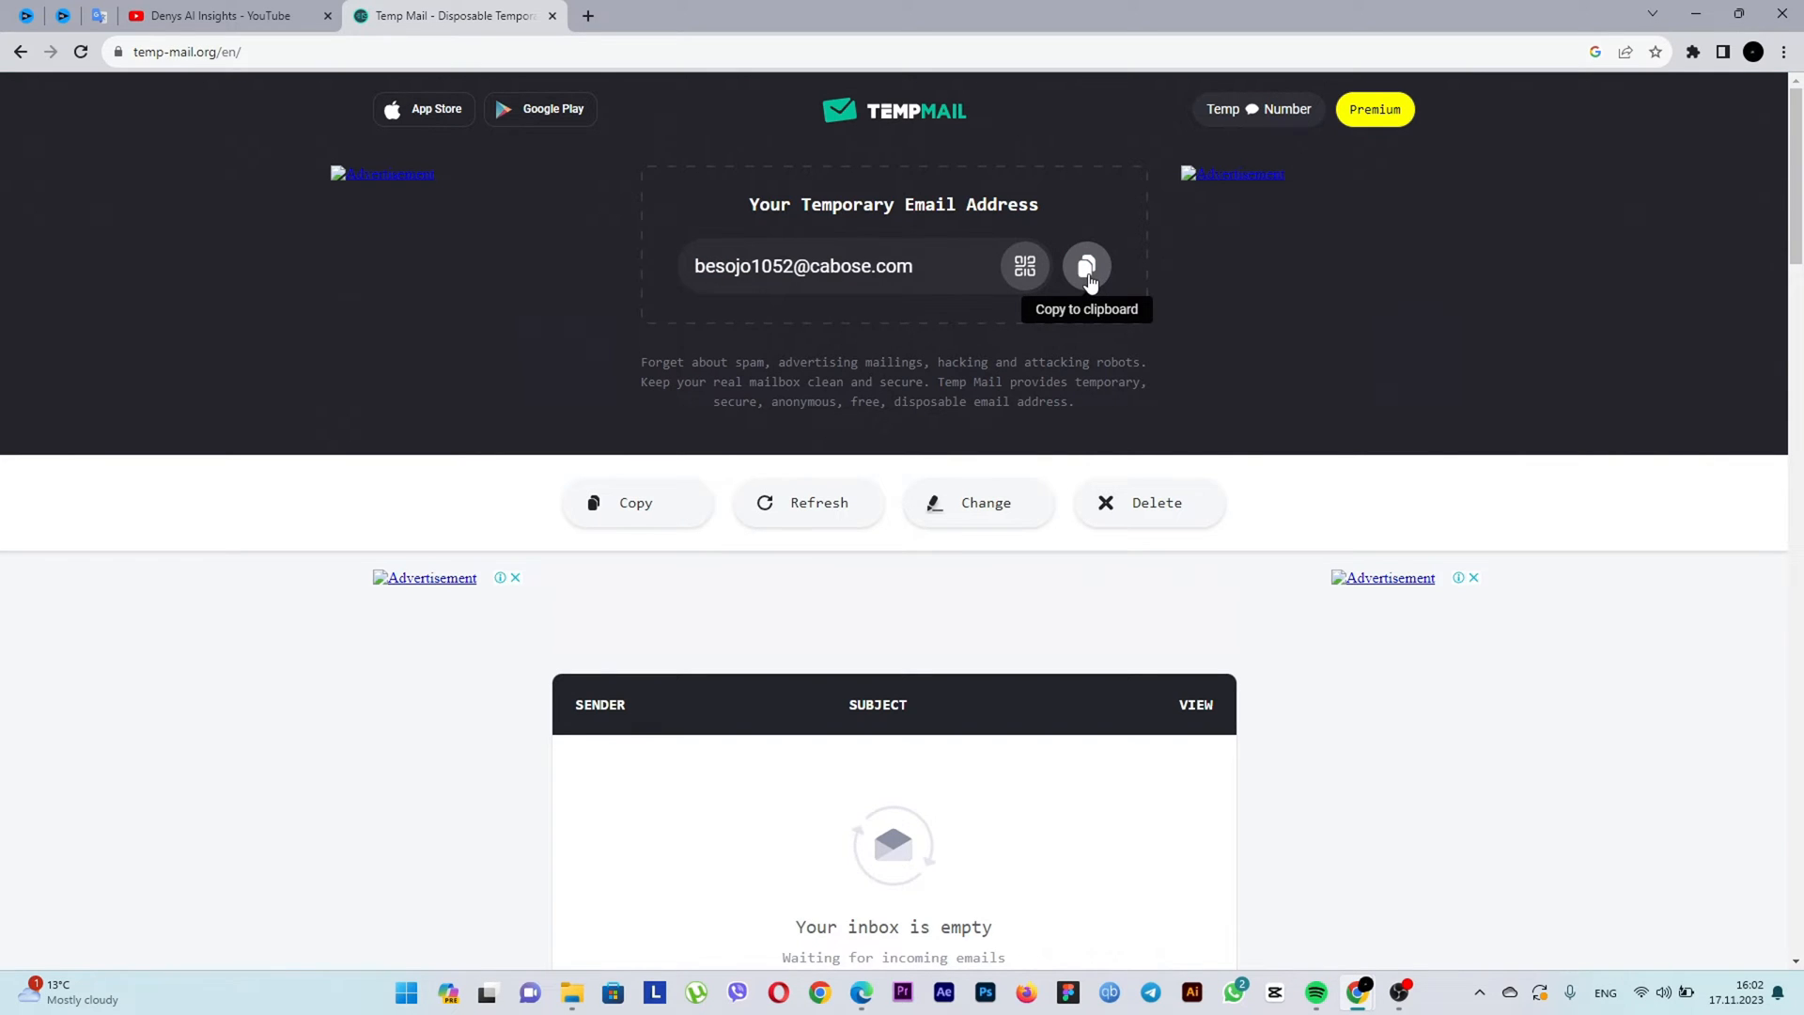
click(1085, 266)
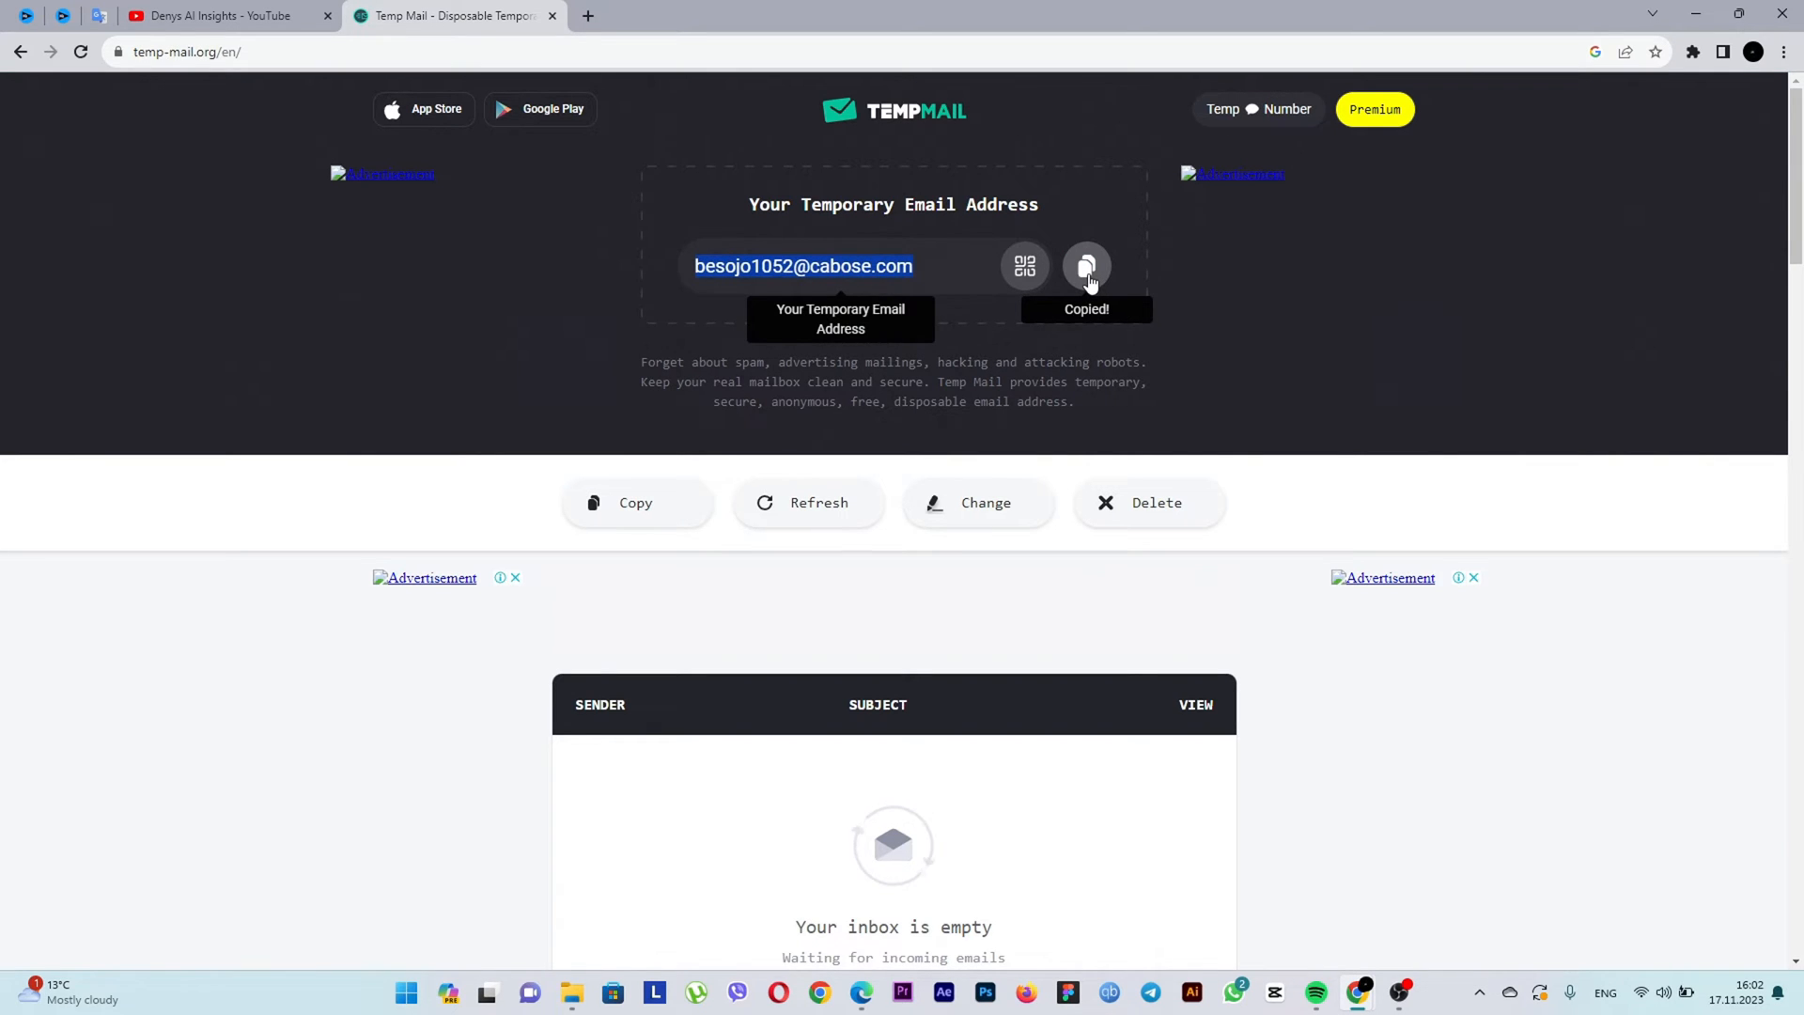
click(811, 15)
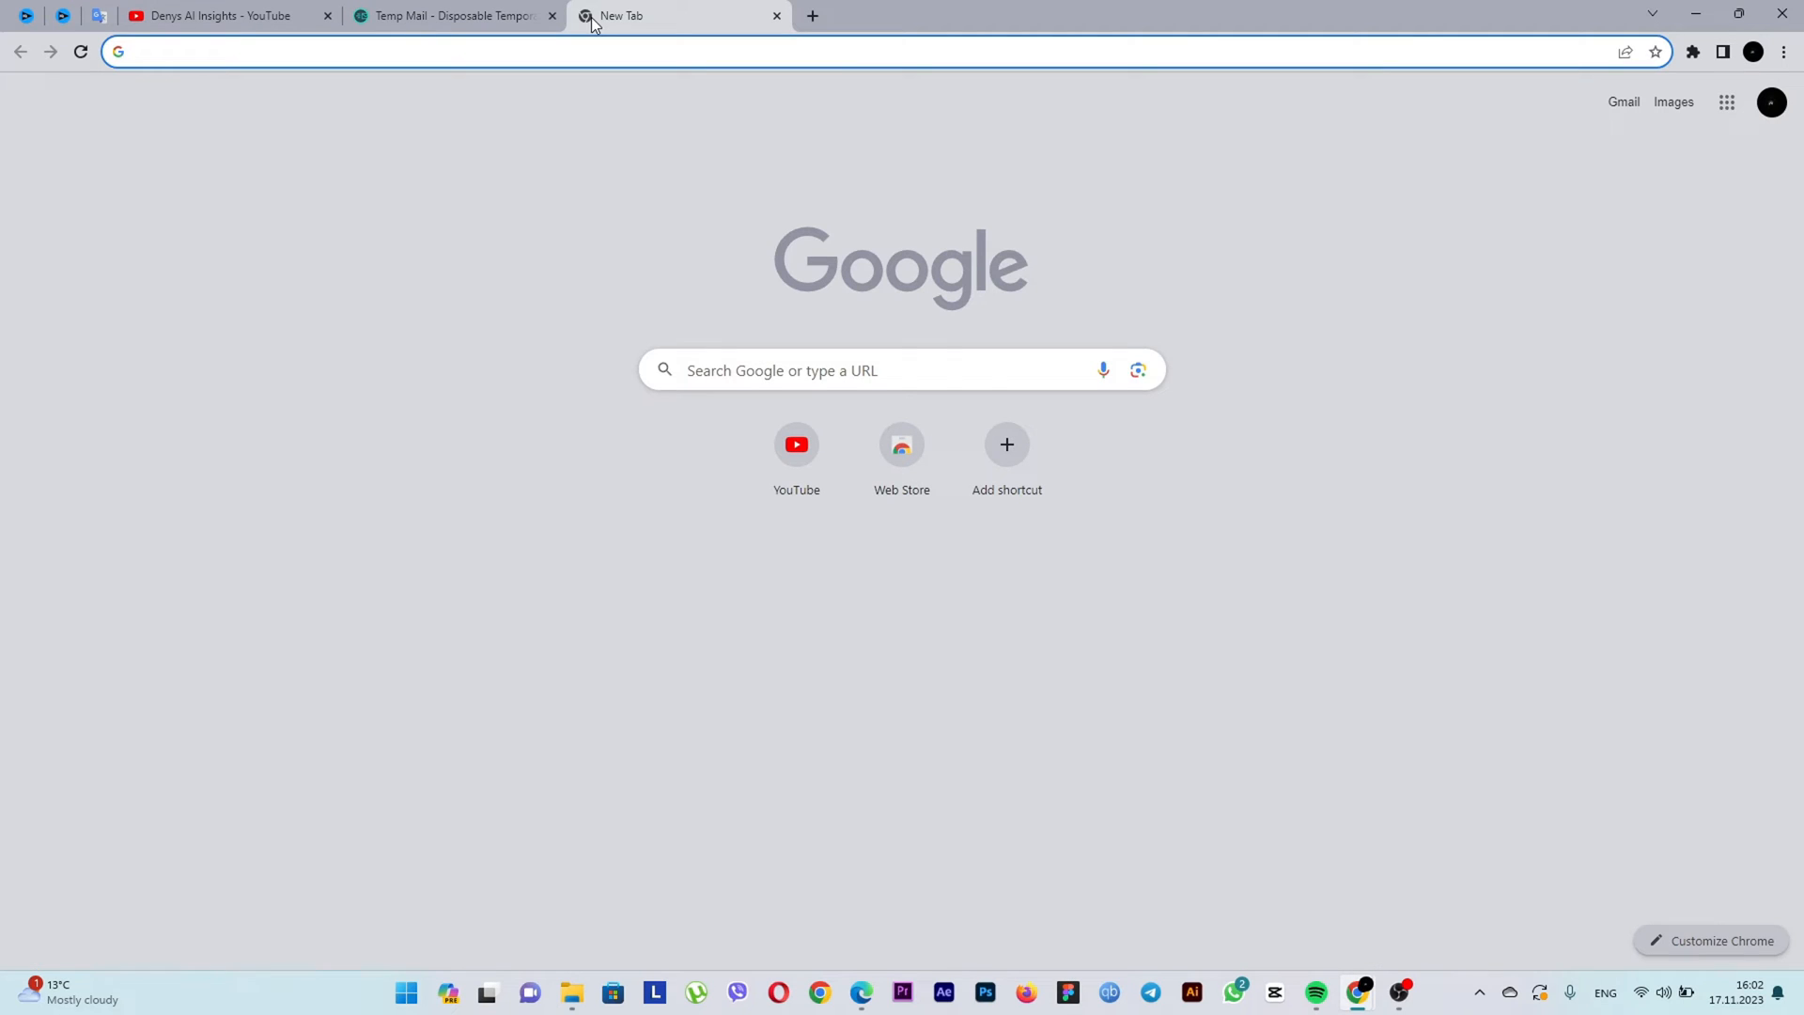
mouse_move(779, 378)
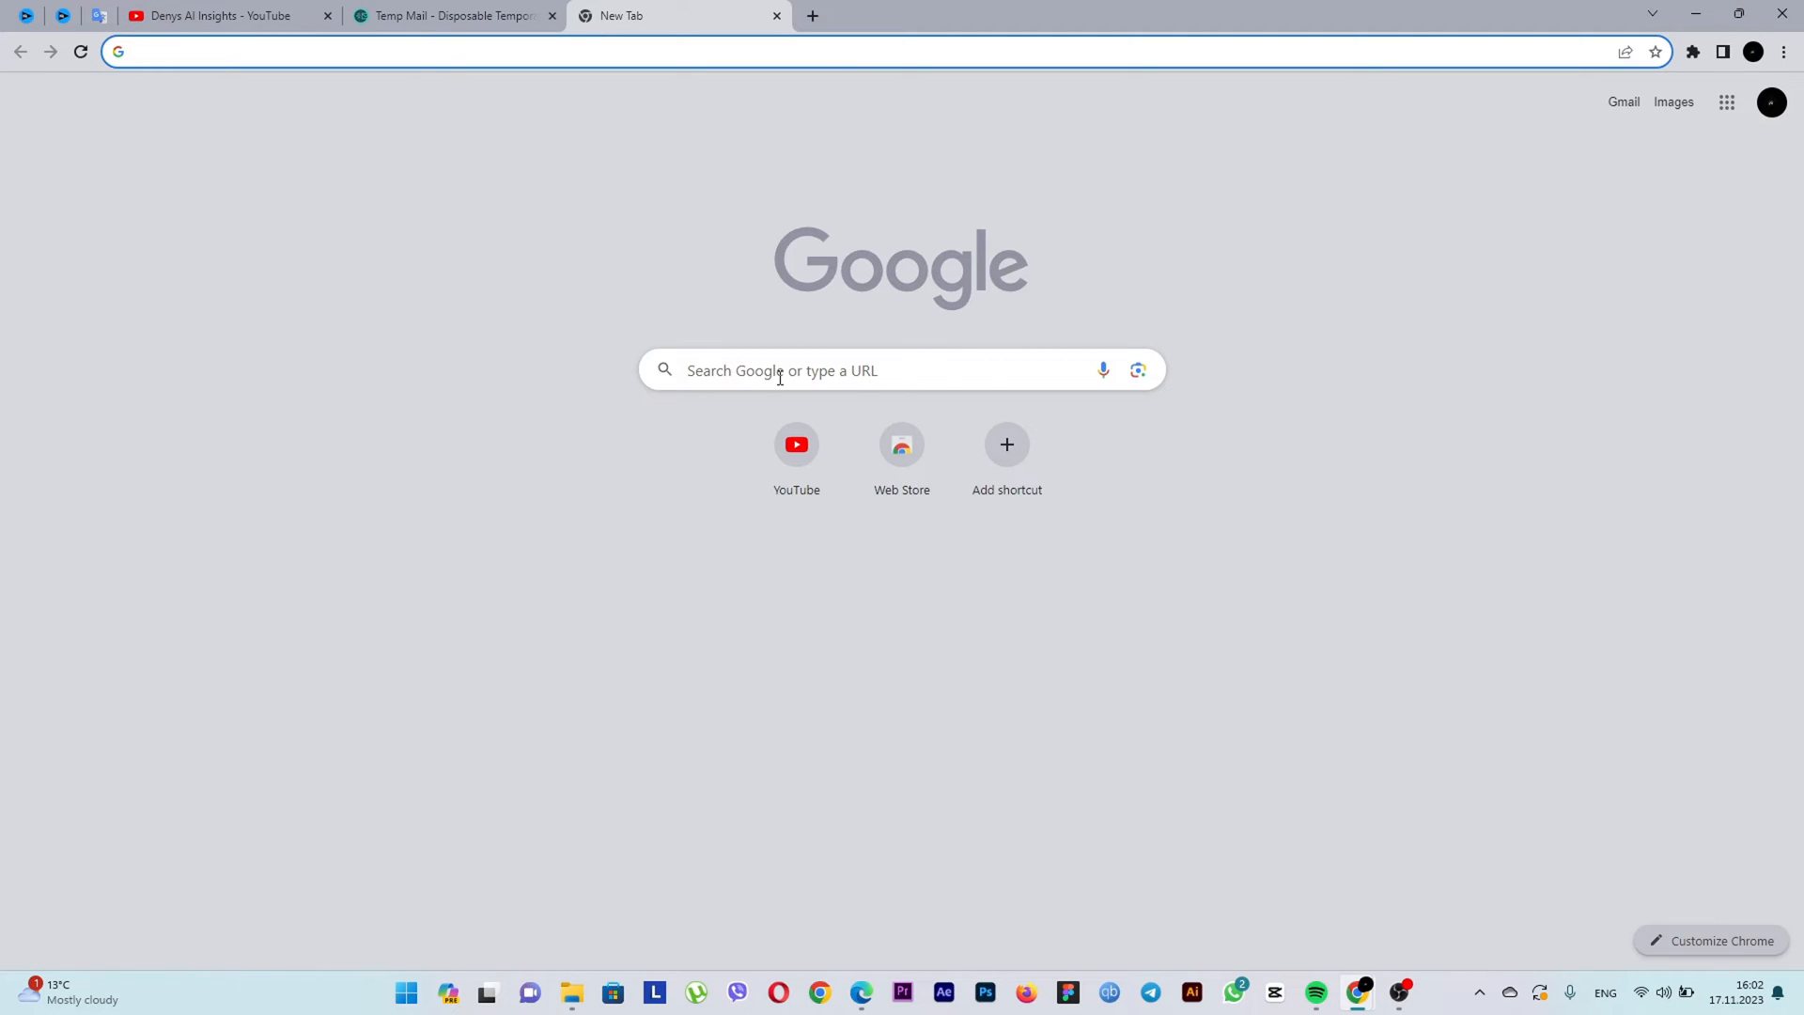
- Find elevenlabs.io via a web search and submit a sign-up using the temporary email
click(782, 369)
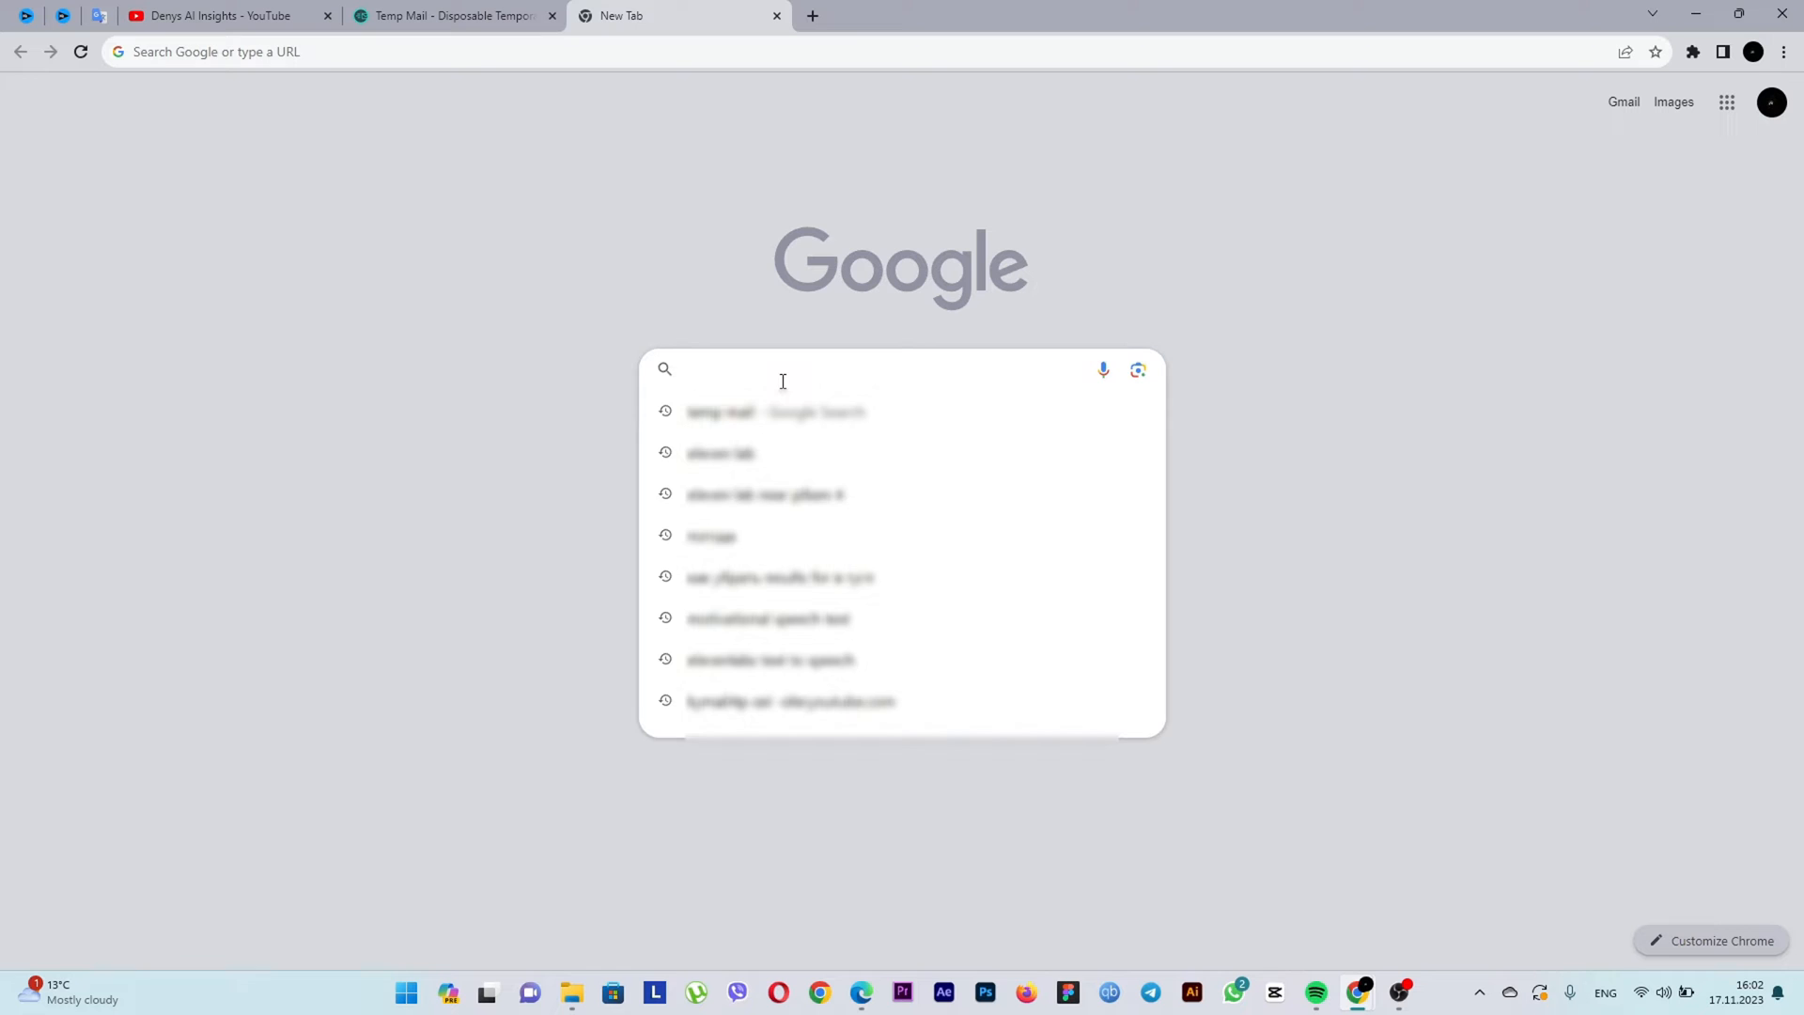
text(eleven lab near pilsen 4)
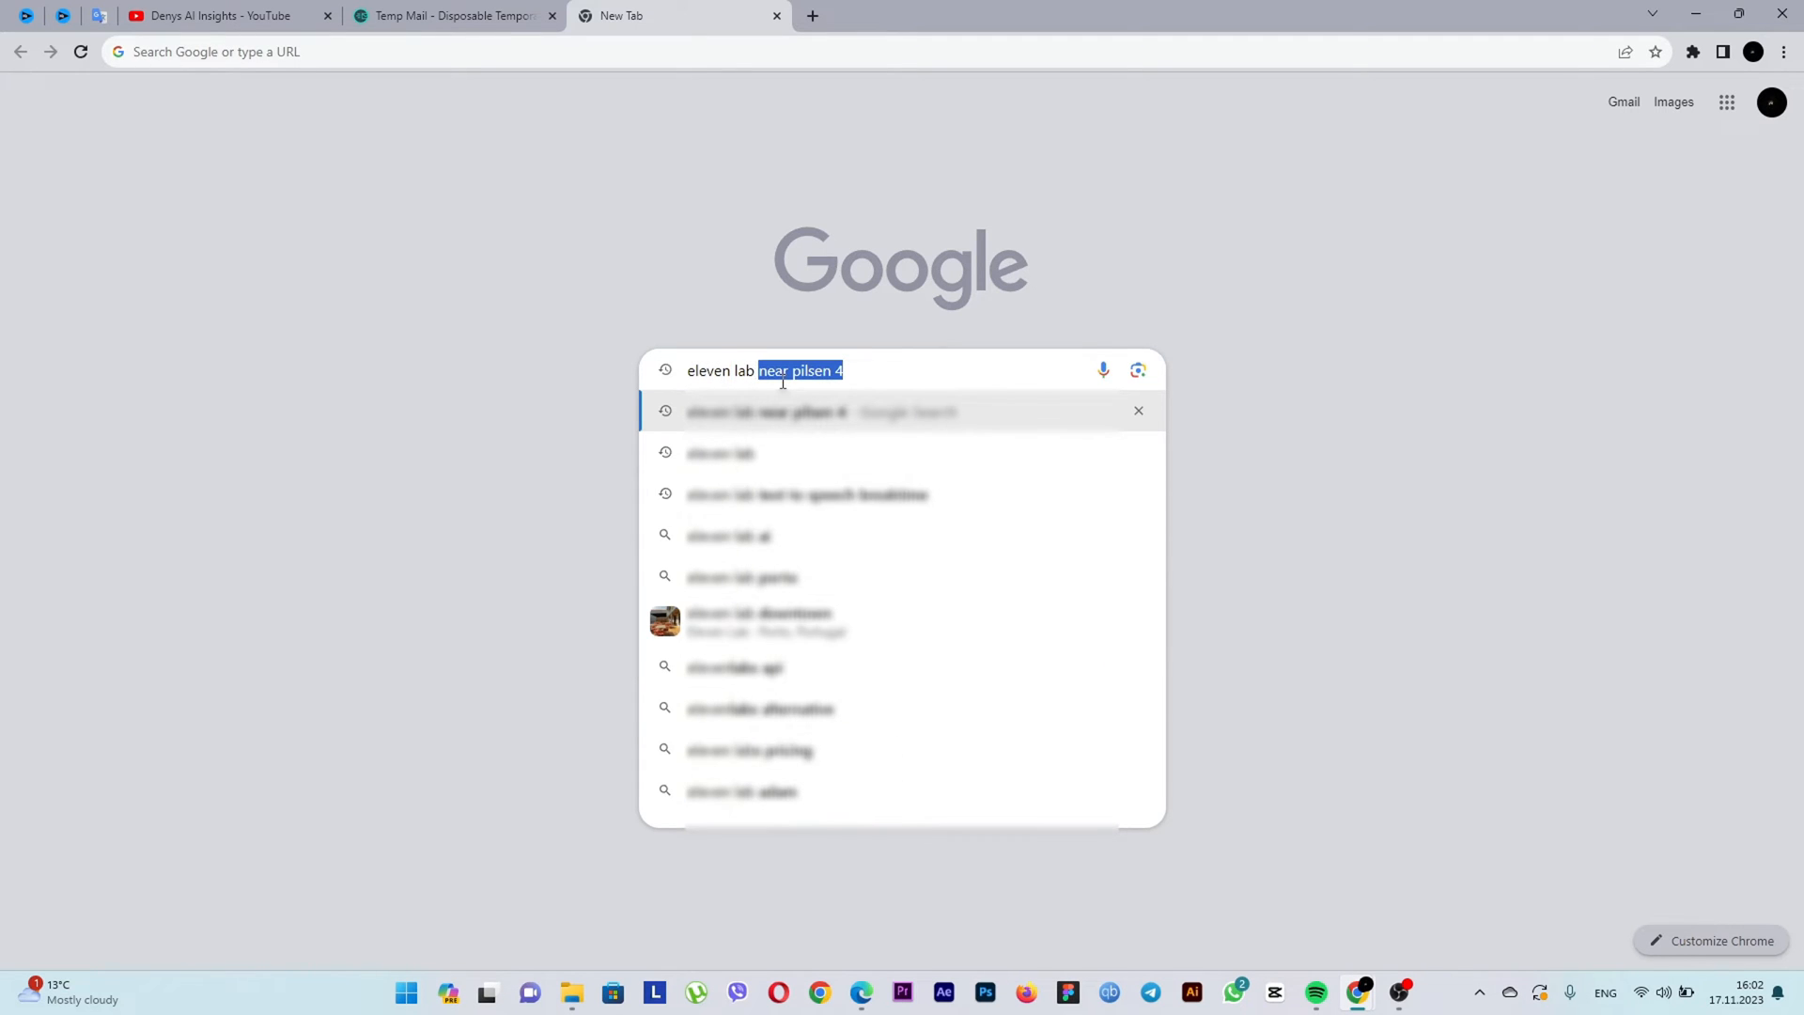
key(Return)
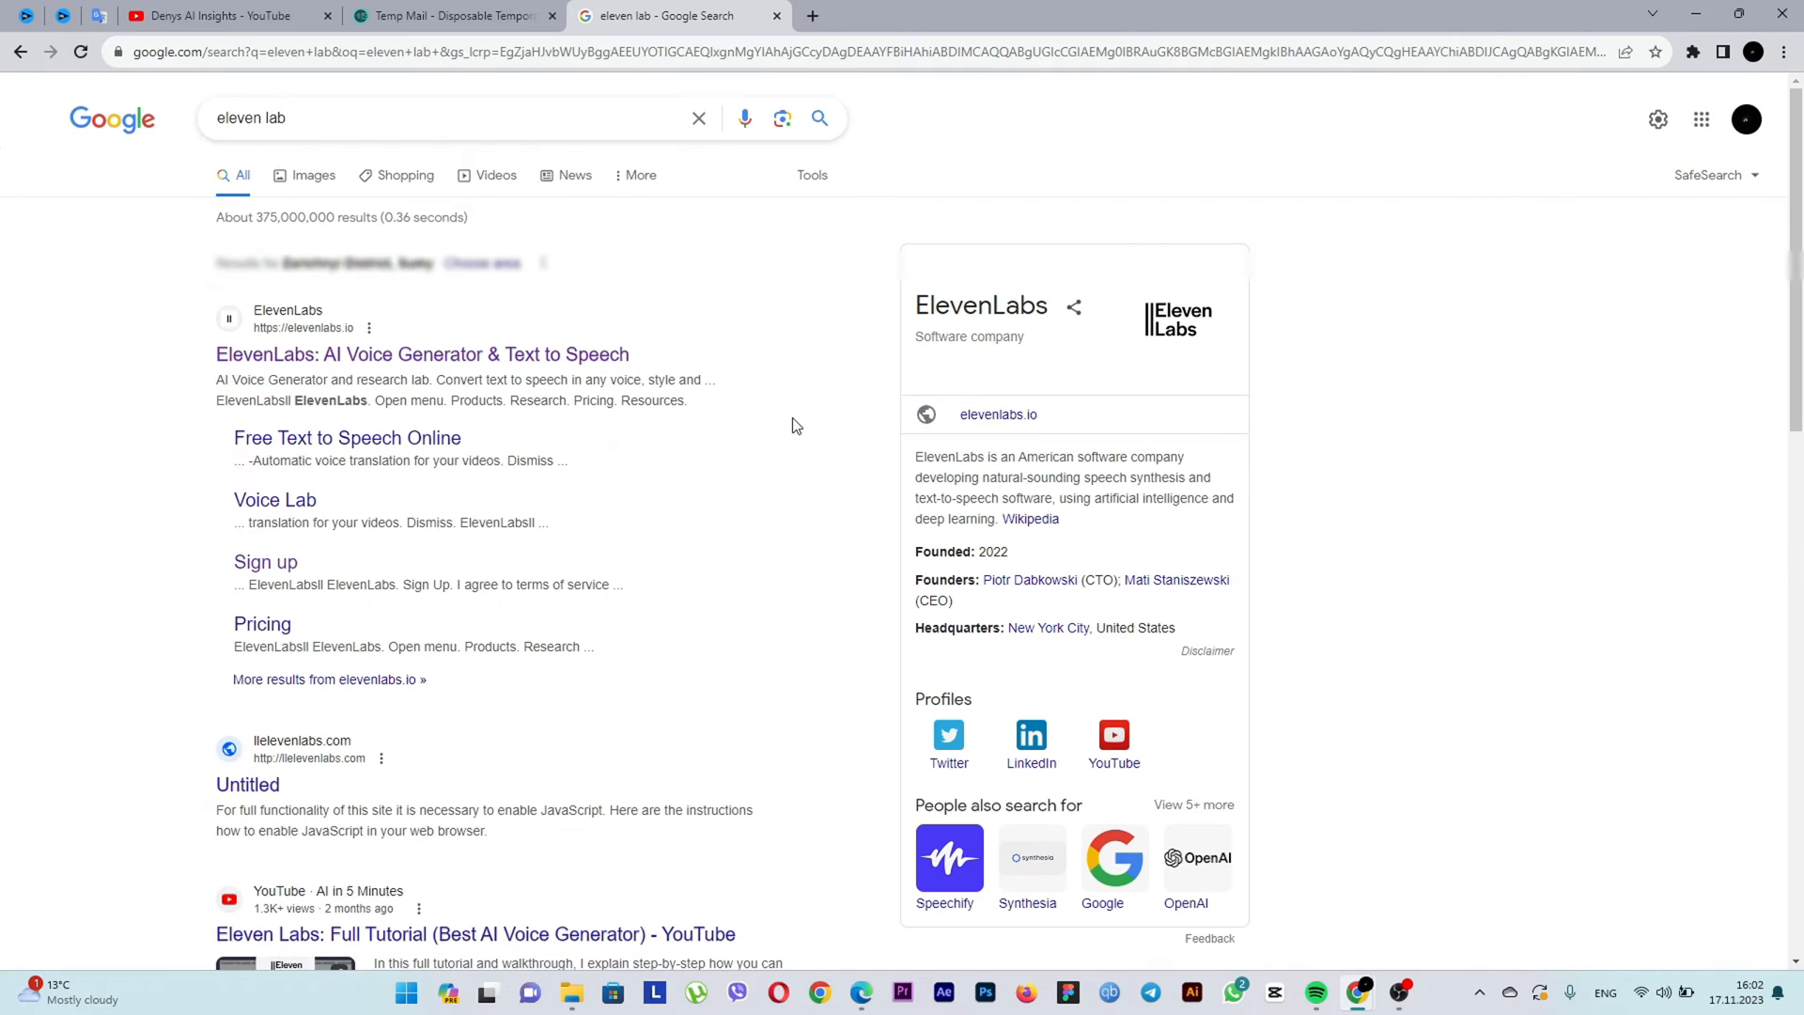
click(420, 353)
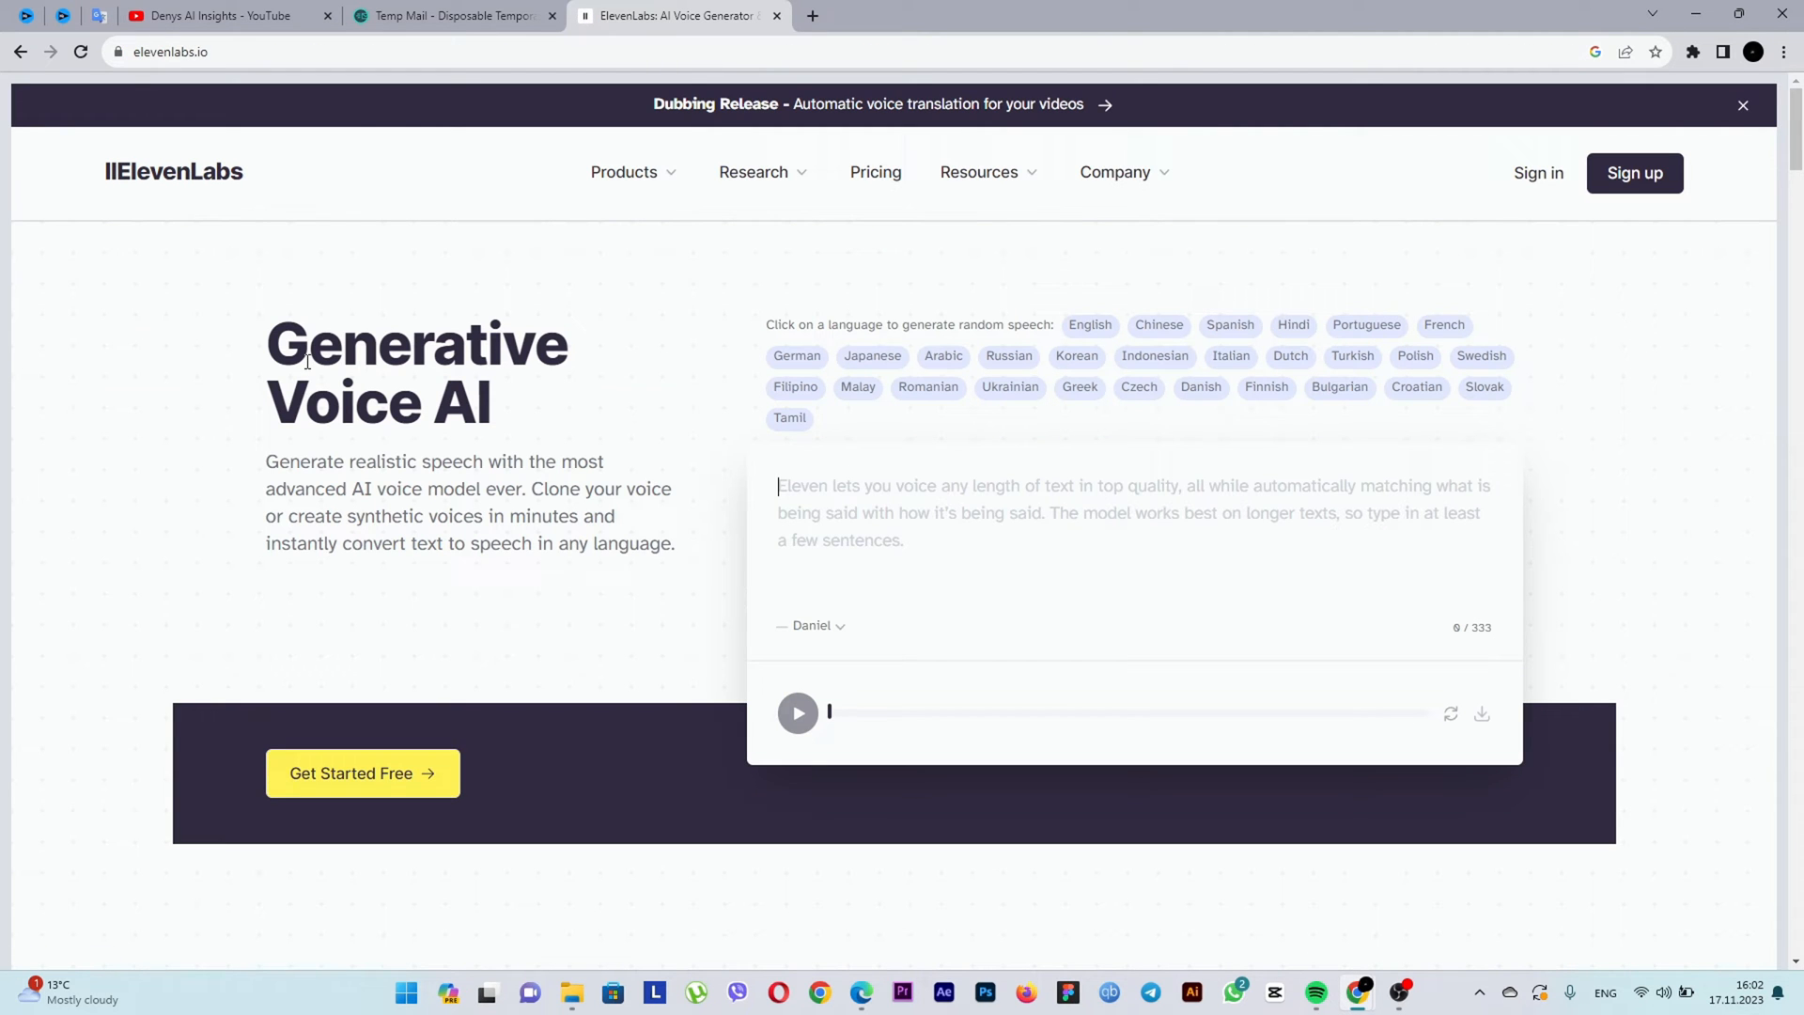
click(1633, 173)
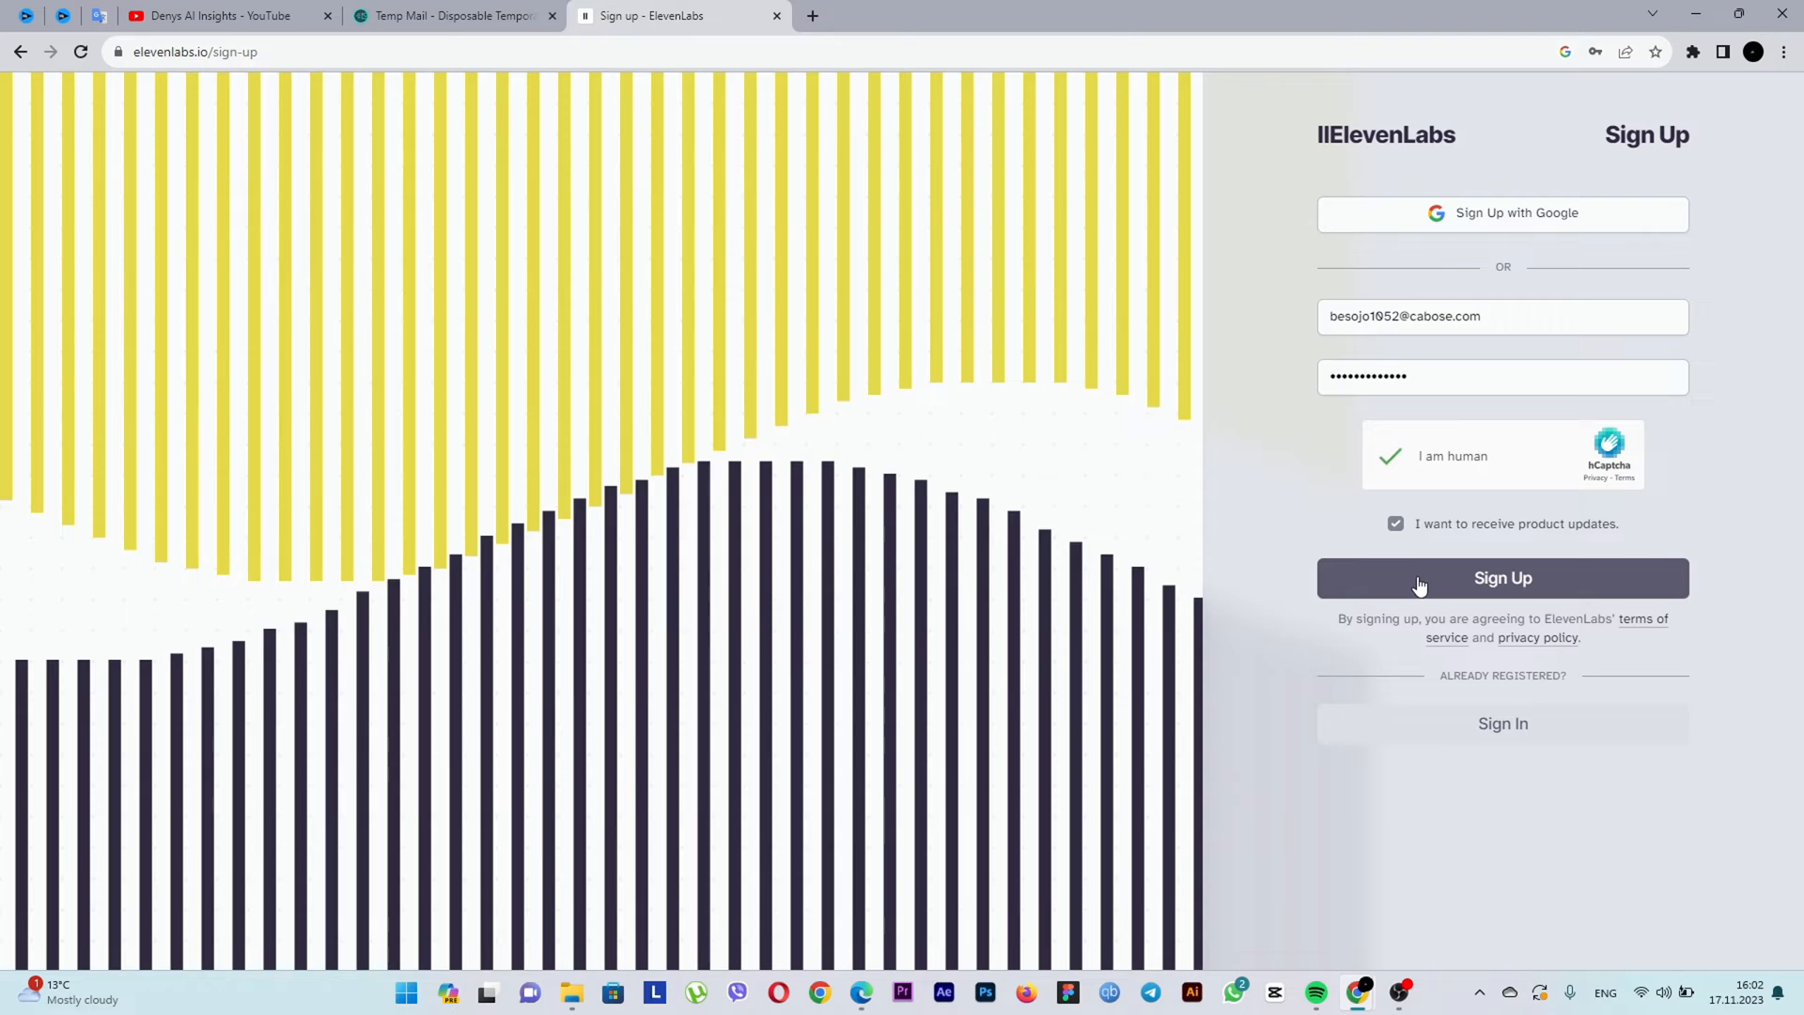
click(1502, 578)
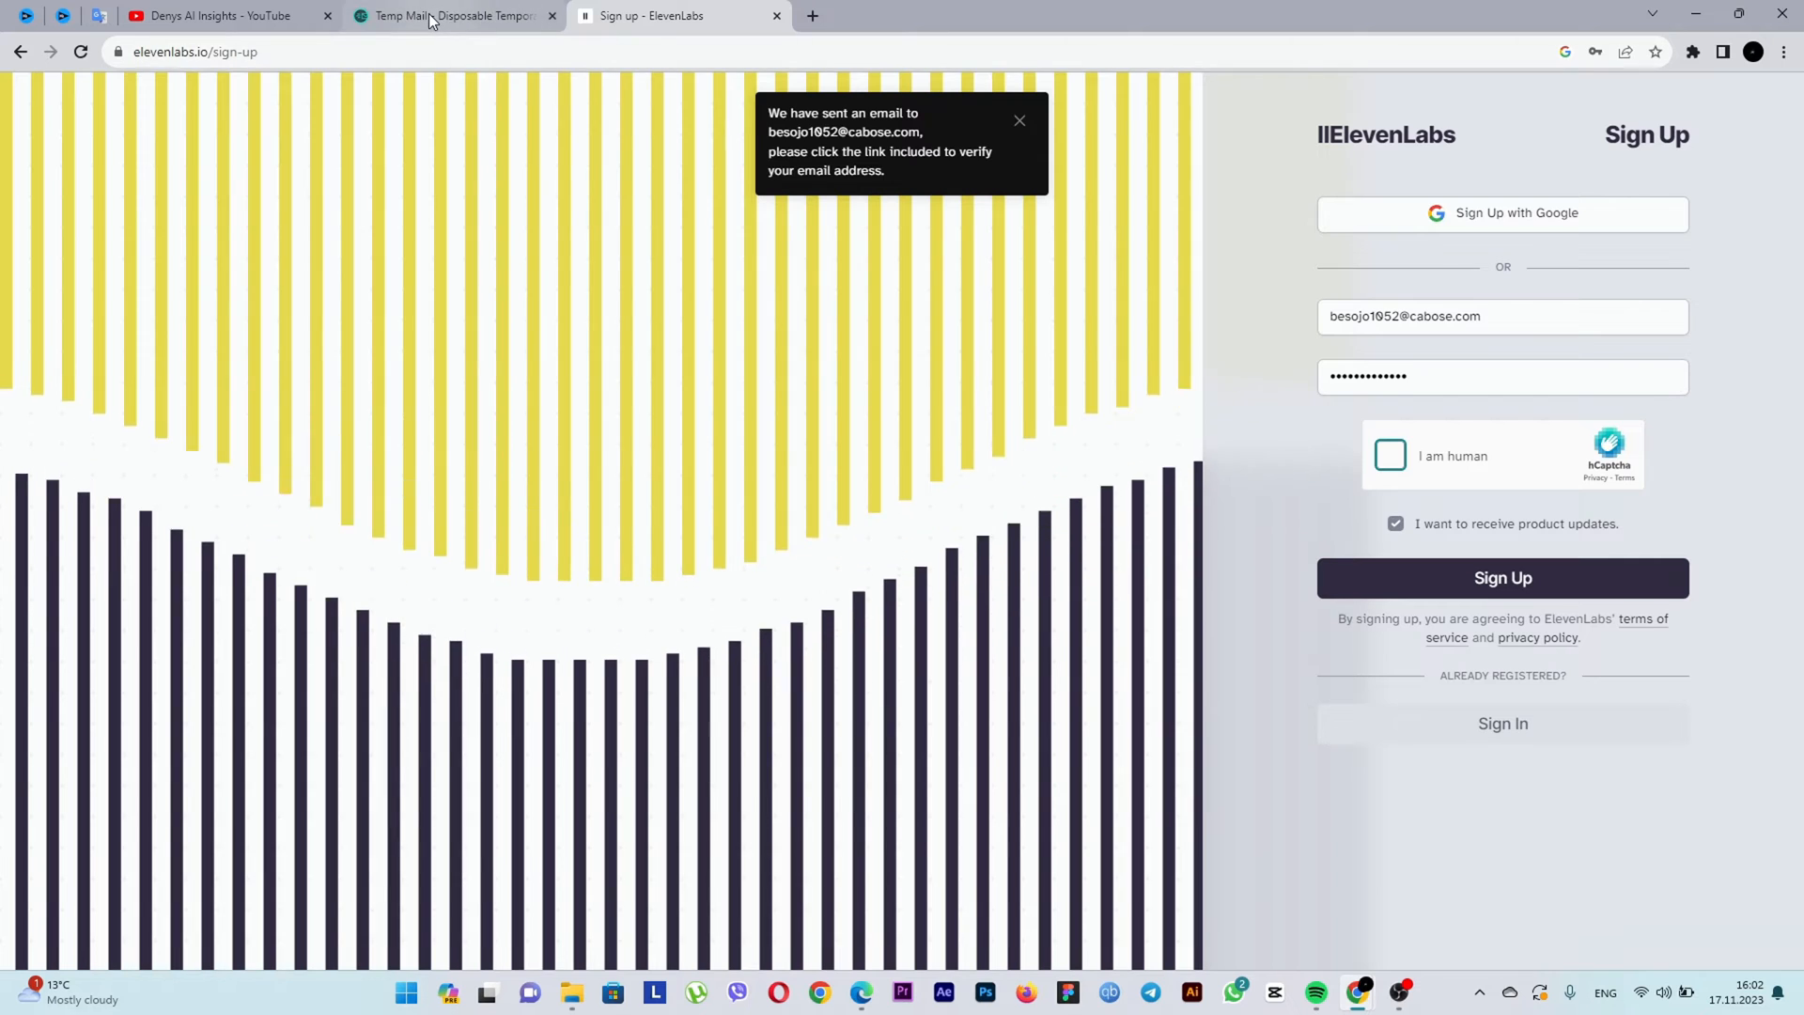
- Open the 'Verify your email for ElevenLabs' message in Temp Mail and click Verify Email
click(449, 15)
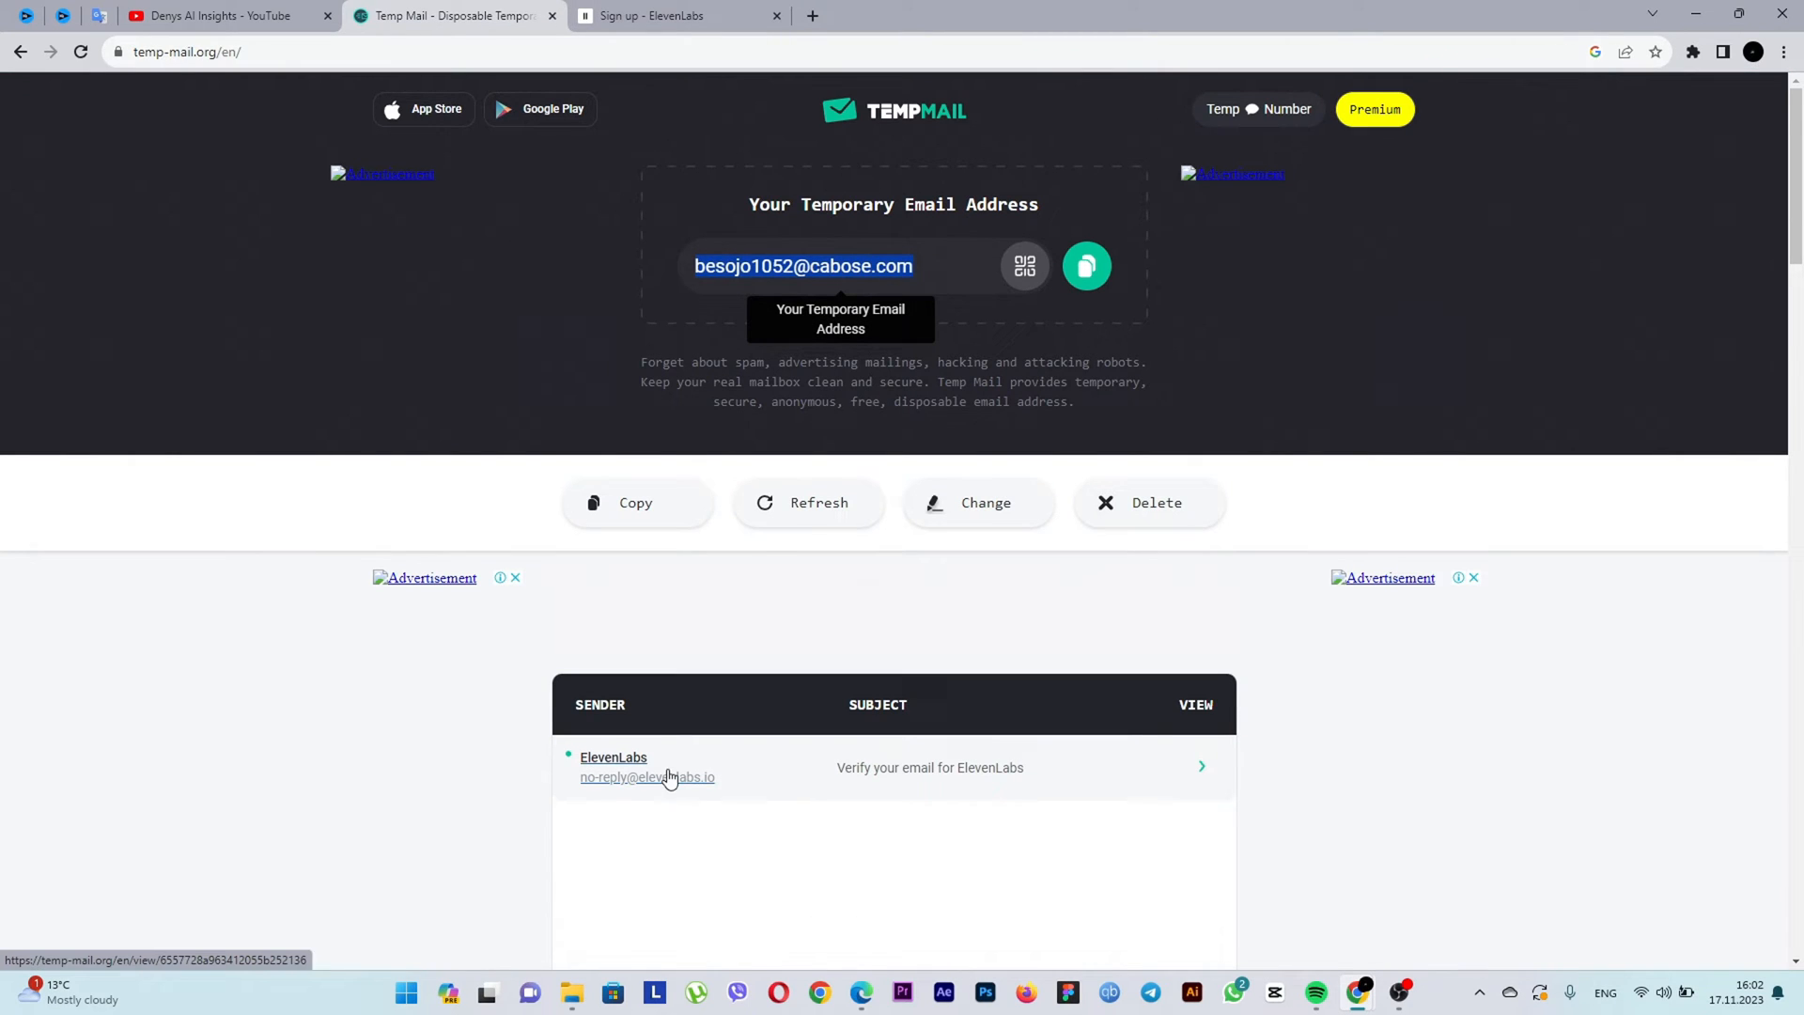
scroll(down, 3)
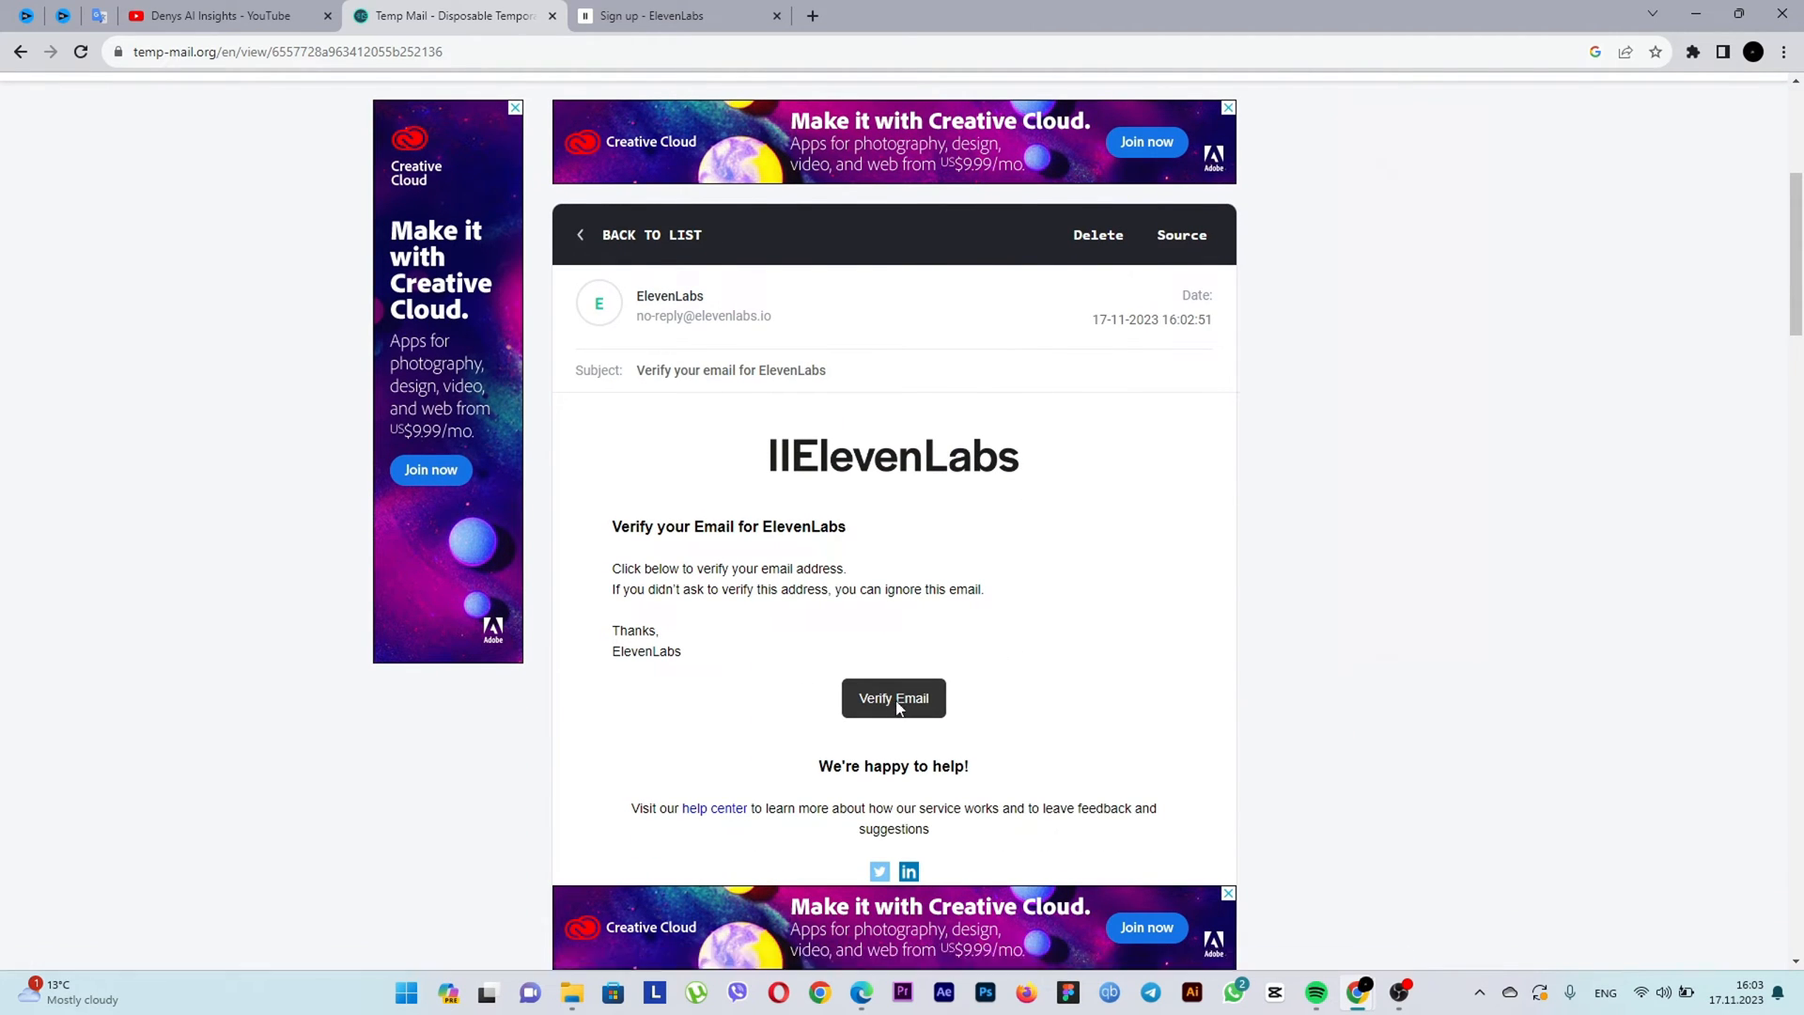
click(892, 697)
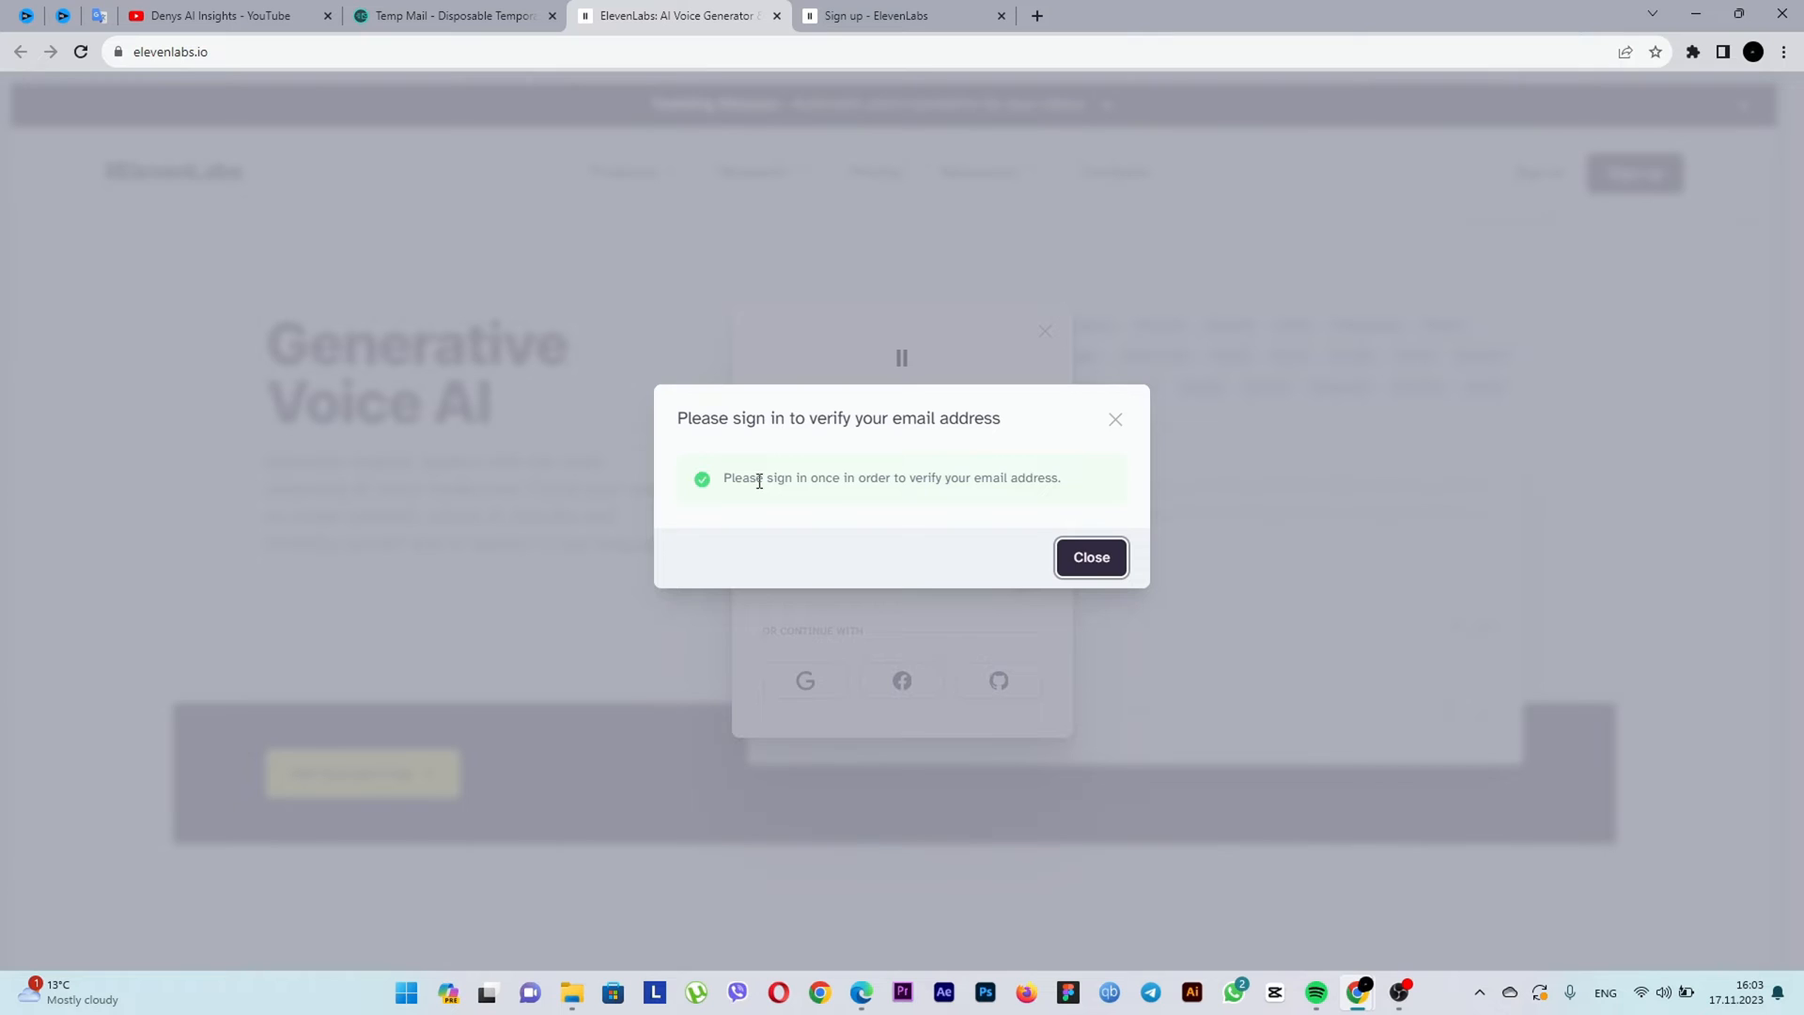
- Dismiss the notice, sign in with the password, and save the login in Chrome
click(1088, 557)
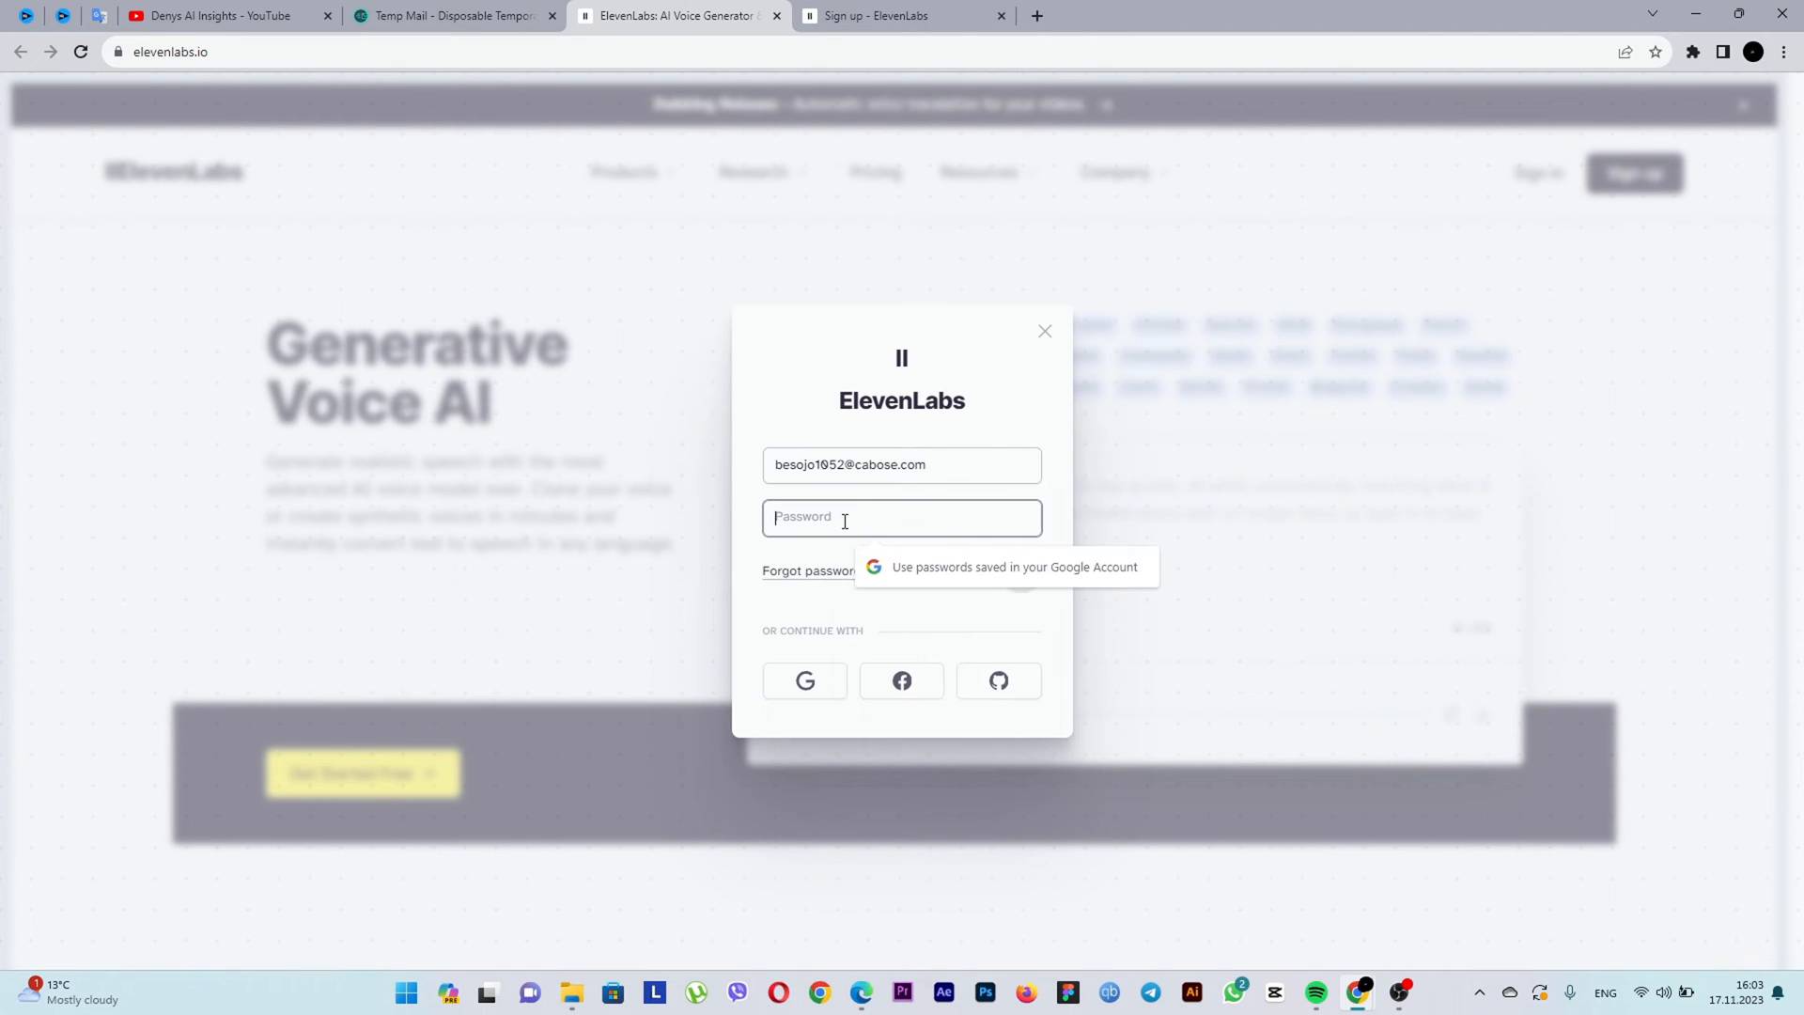
text(password)
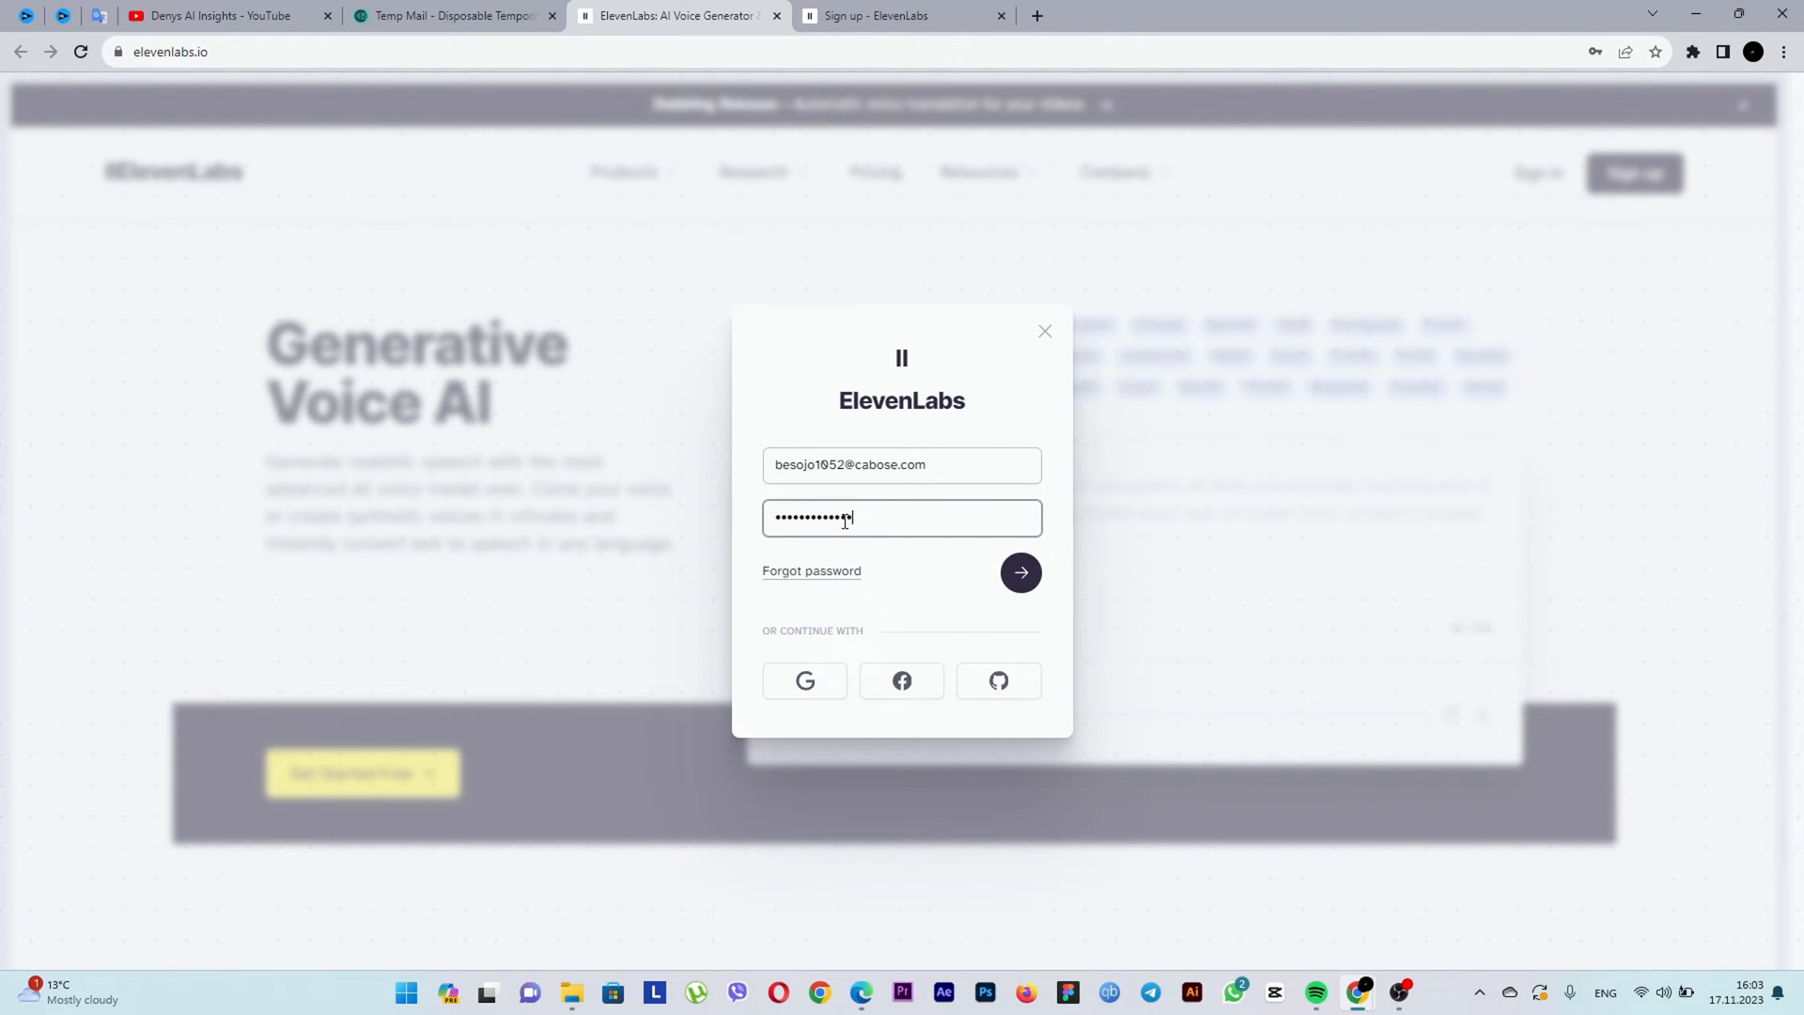
click(1019, 573)
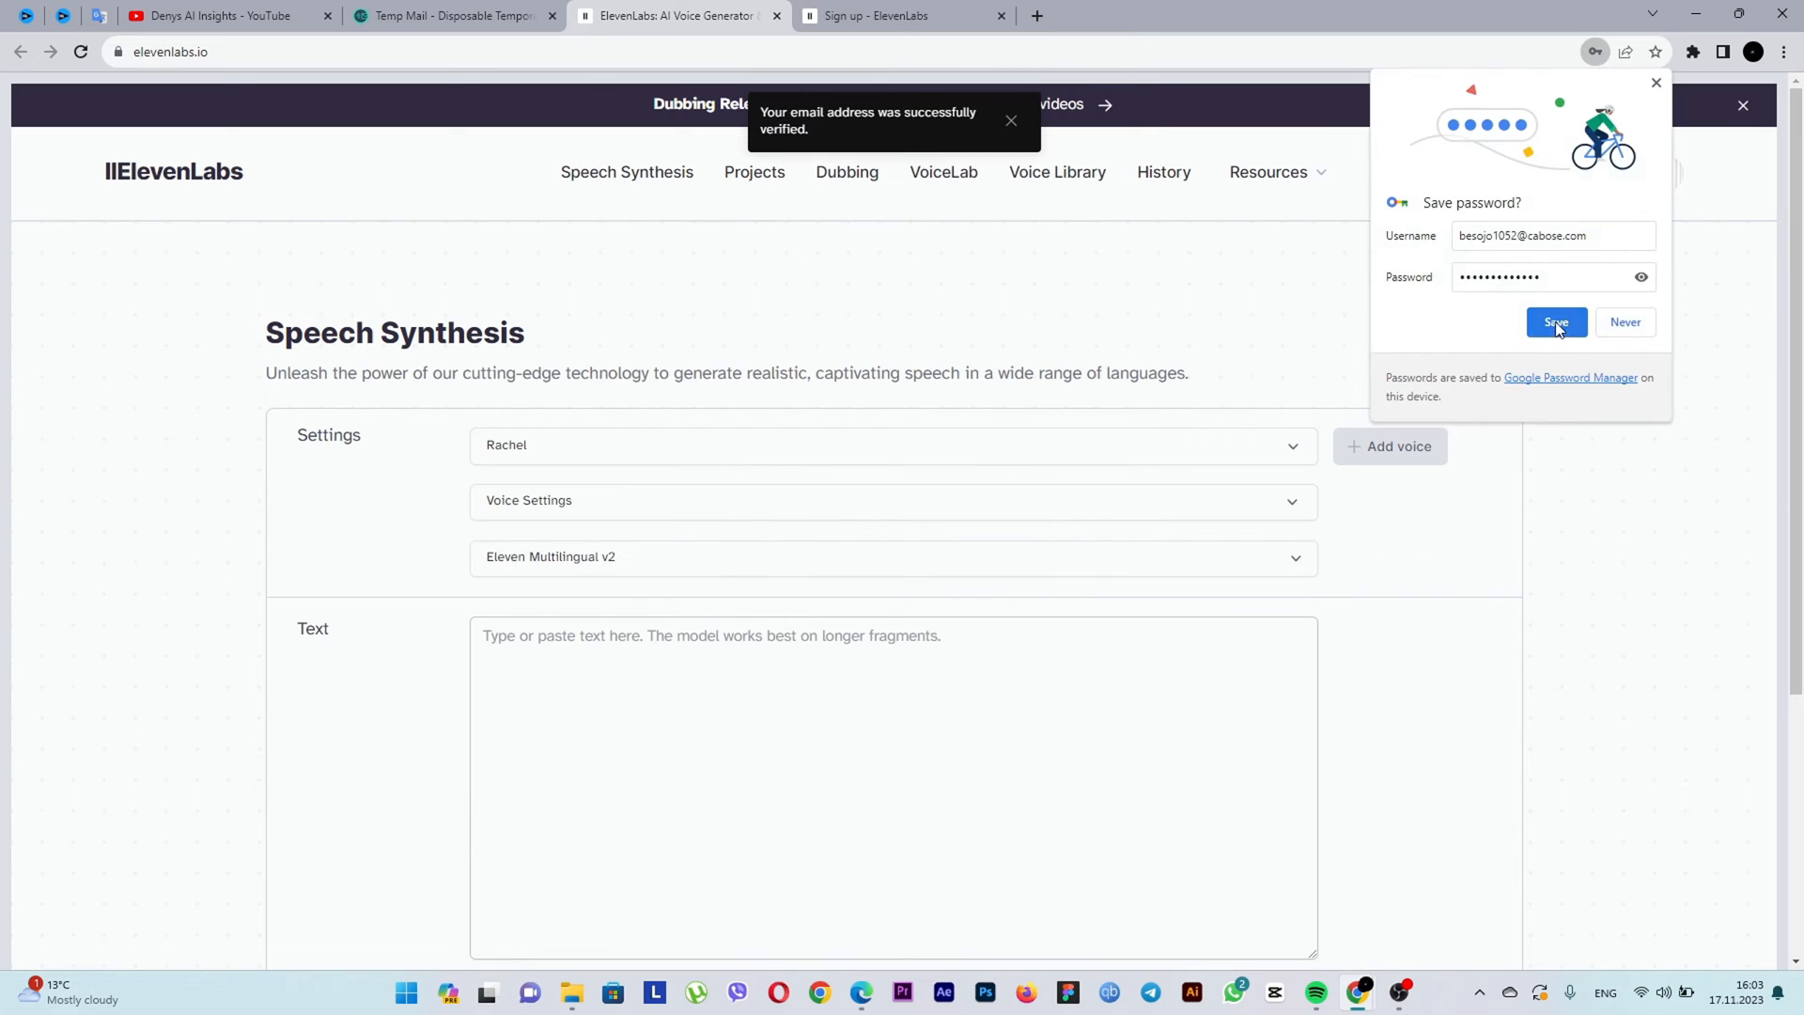
click(1556, 323)
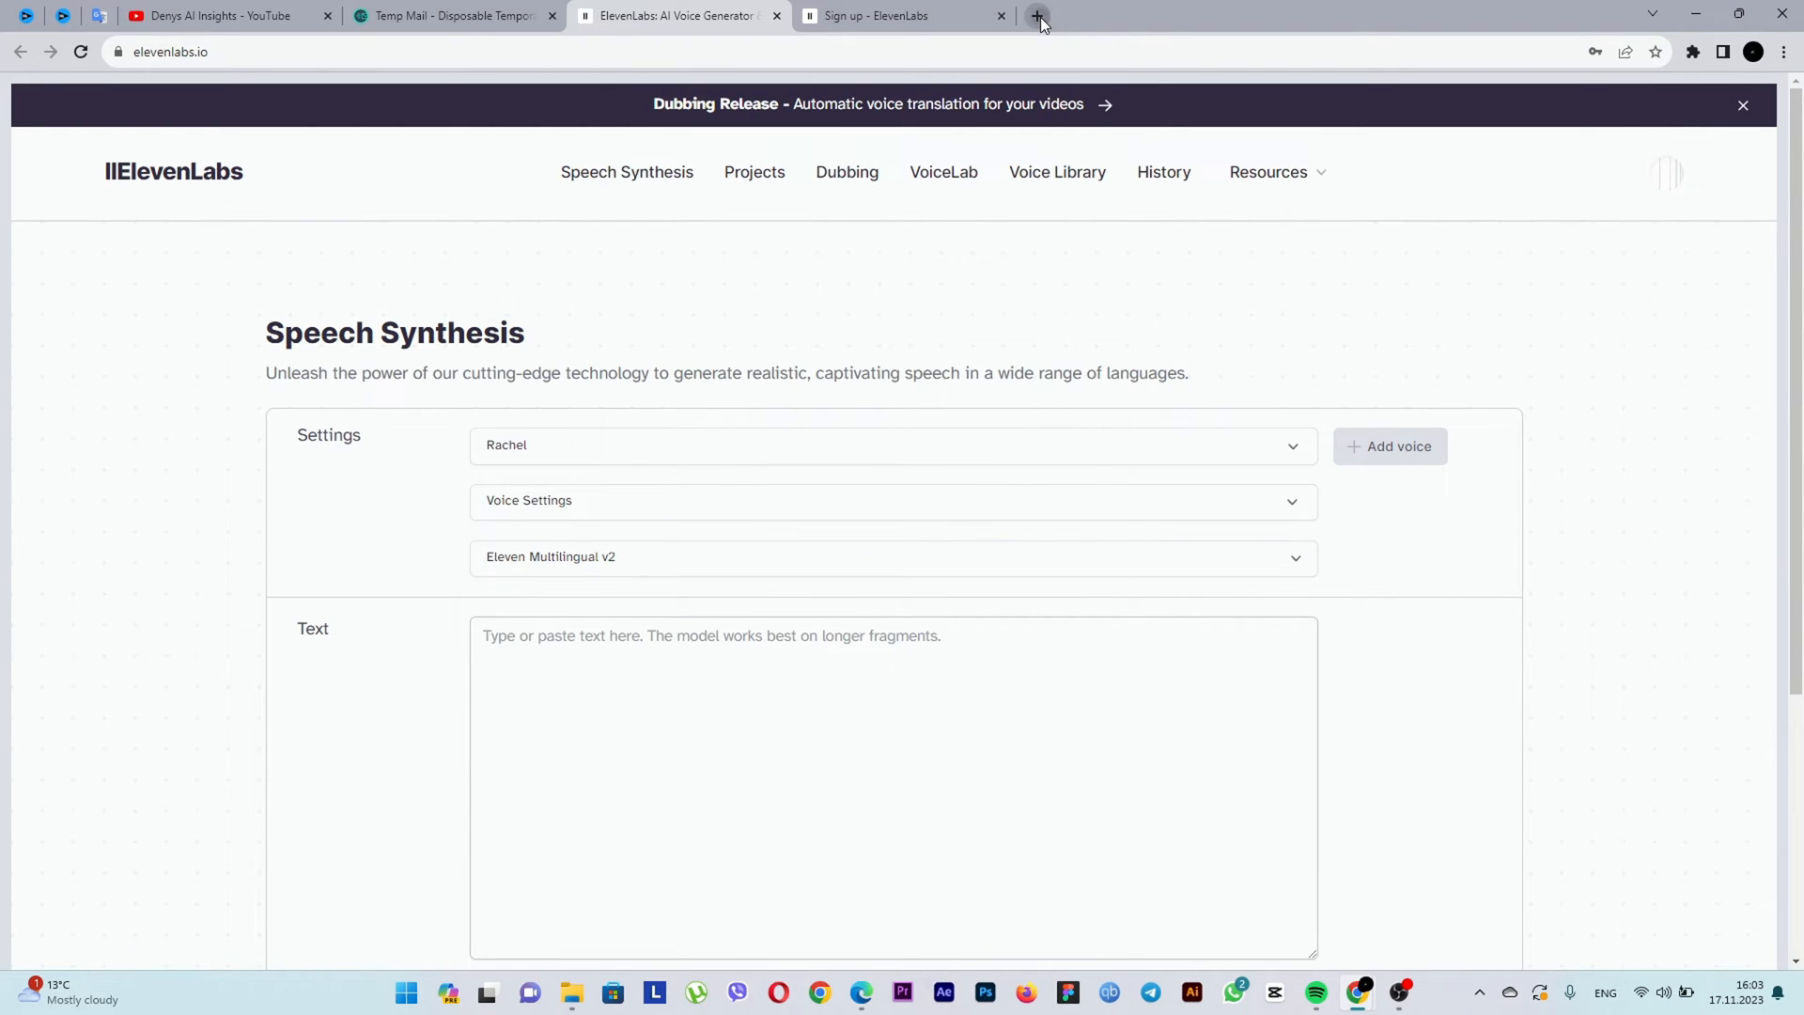
- Search 'motivational speech text' in a new tab, then return to the ElevenLabs speech page
click(1037, 15)
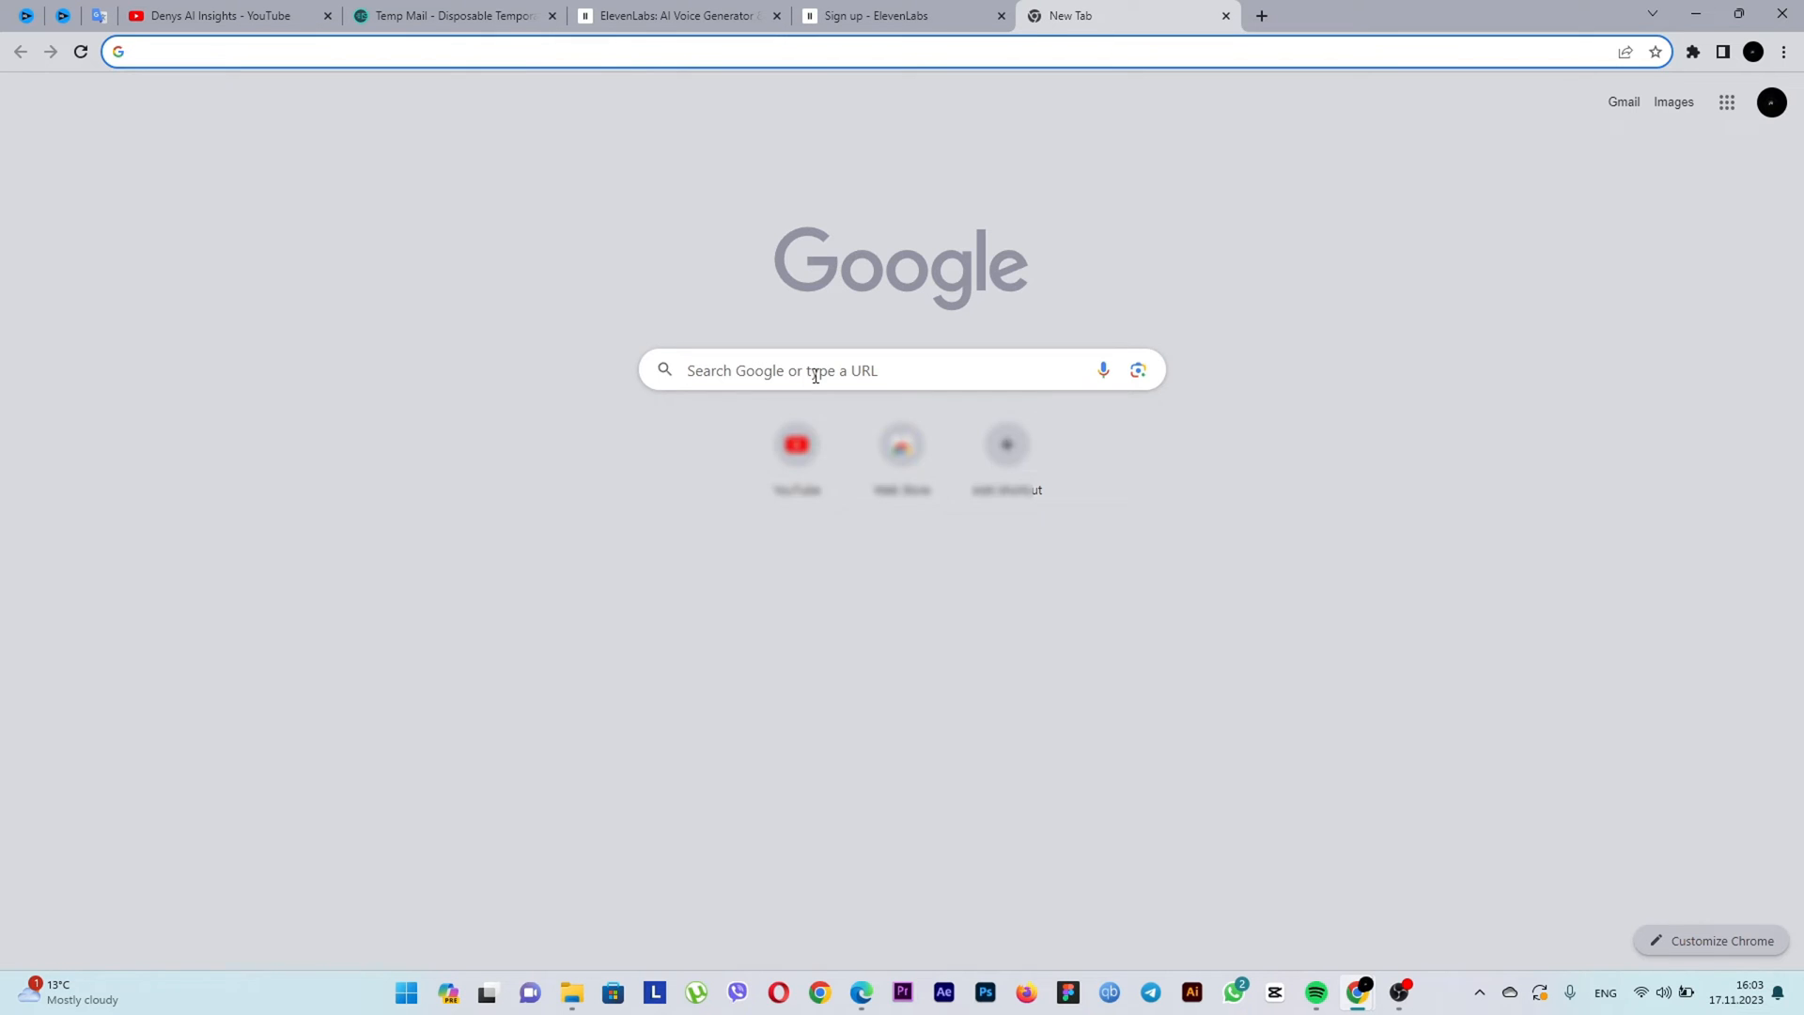
text(t)
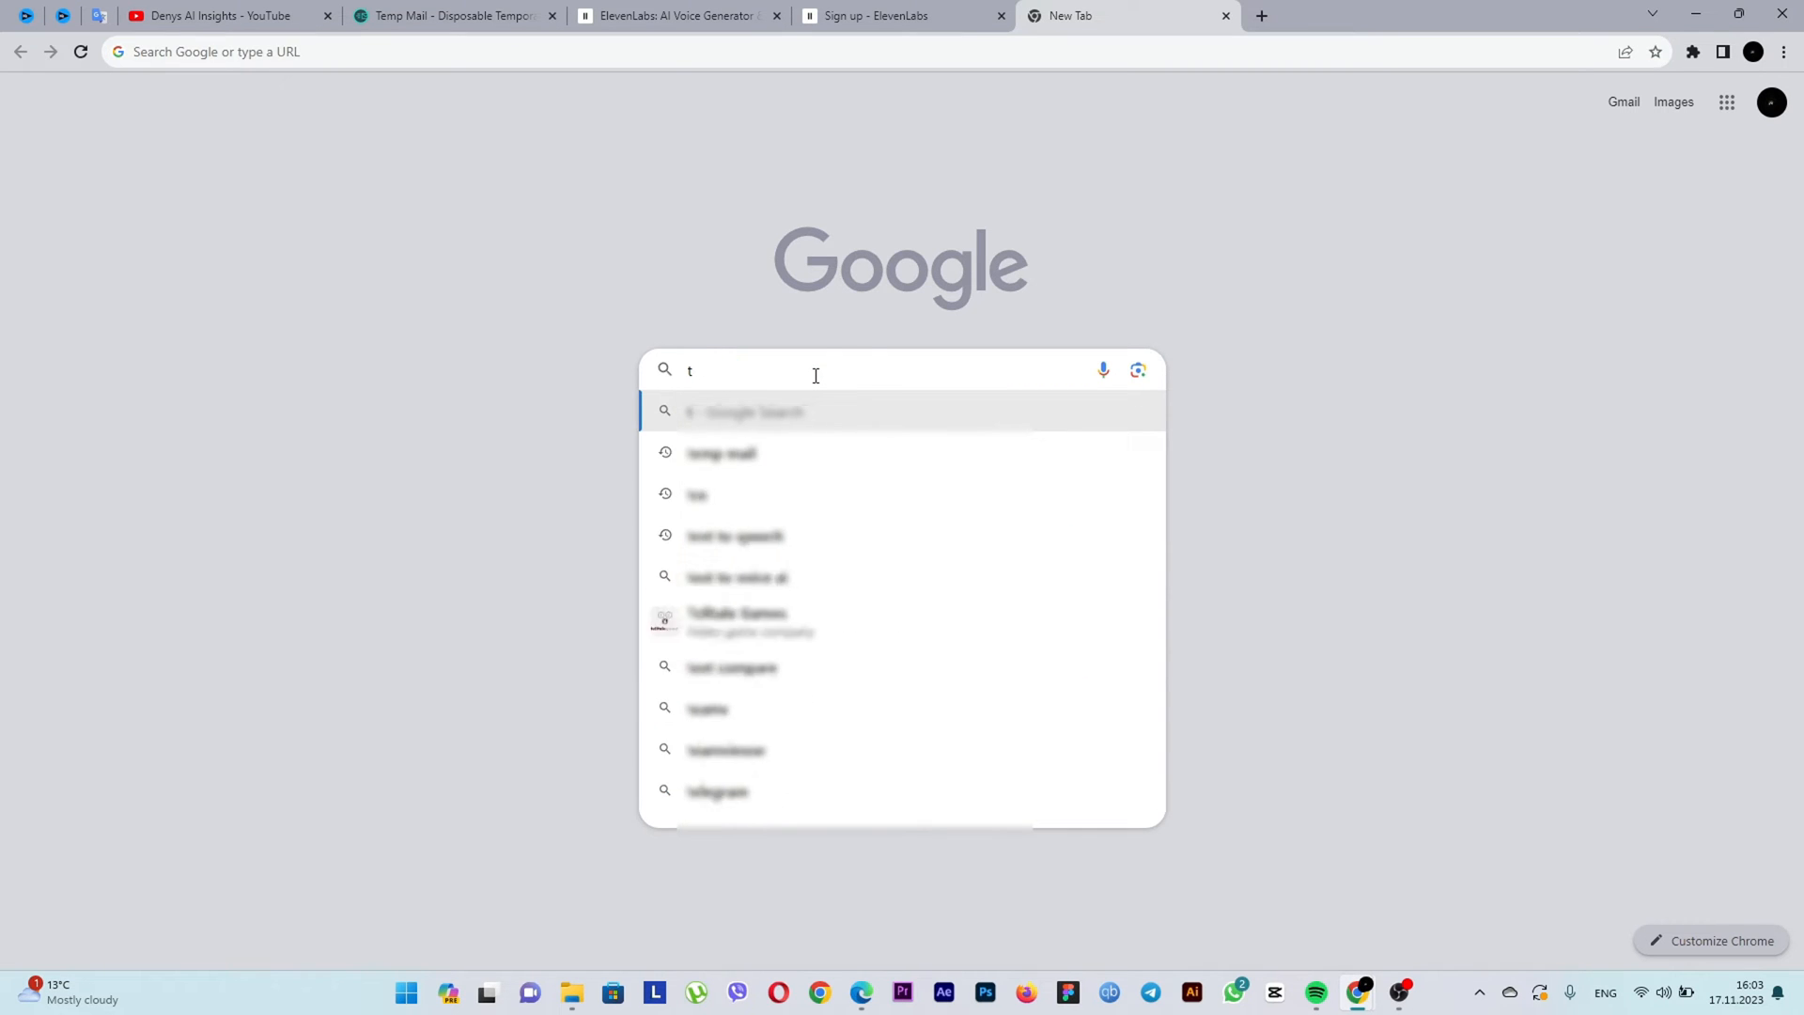
text(motivational speech text)
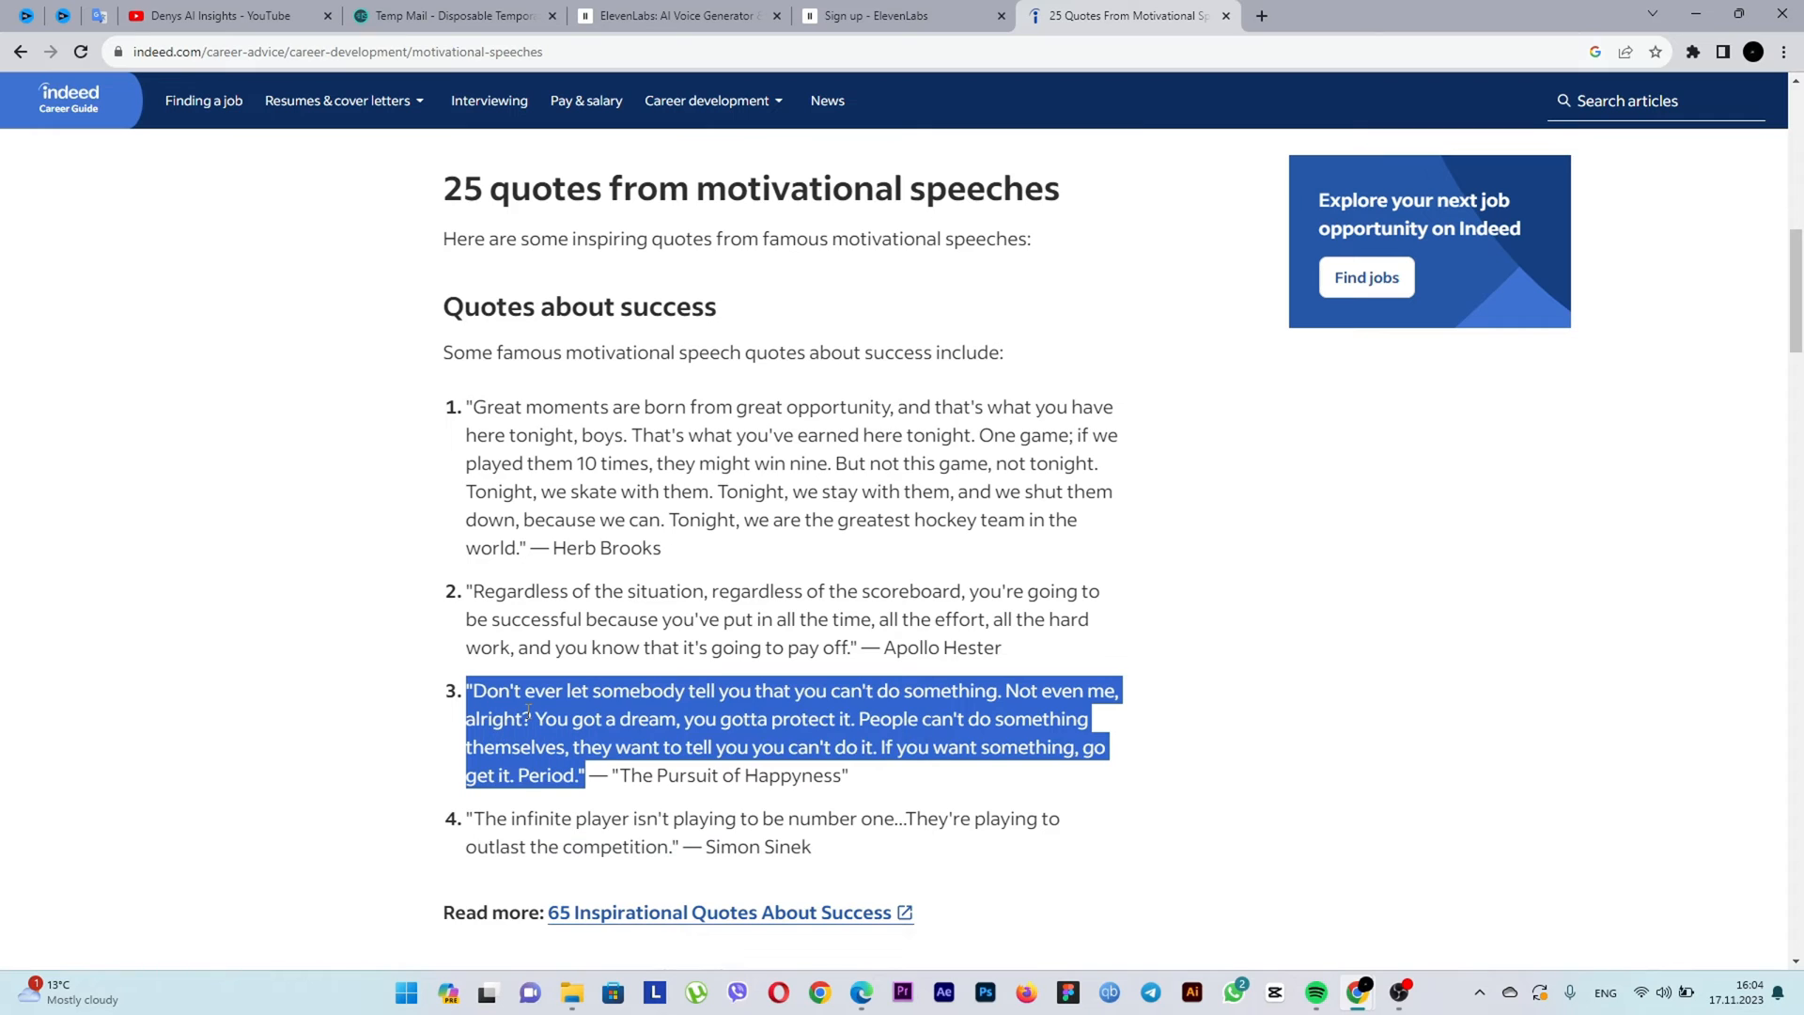
mouse_move(773, 137)
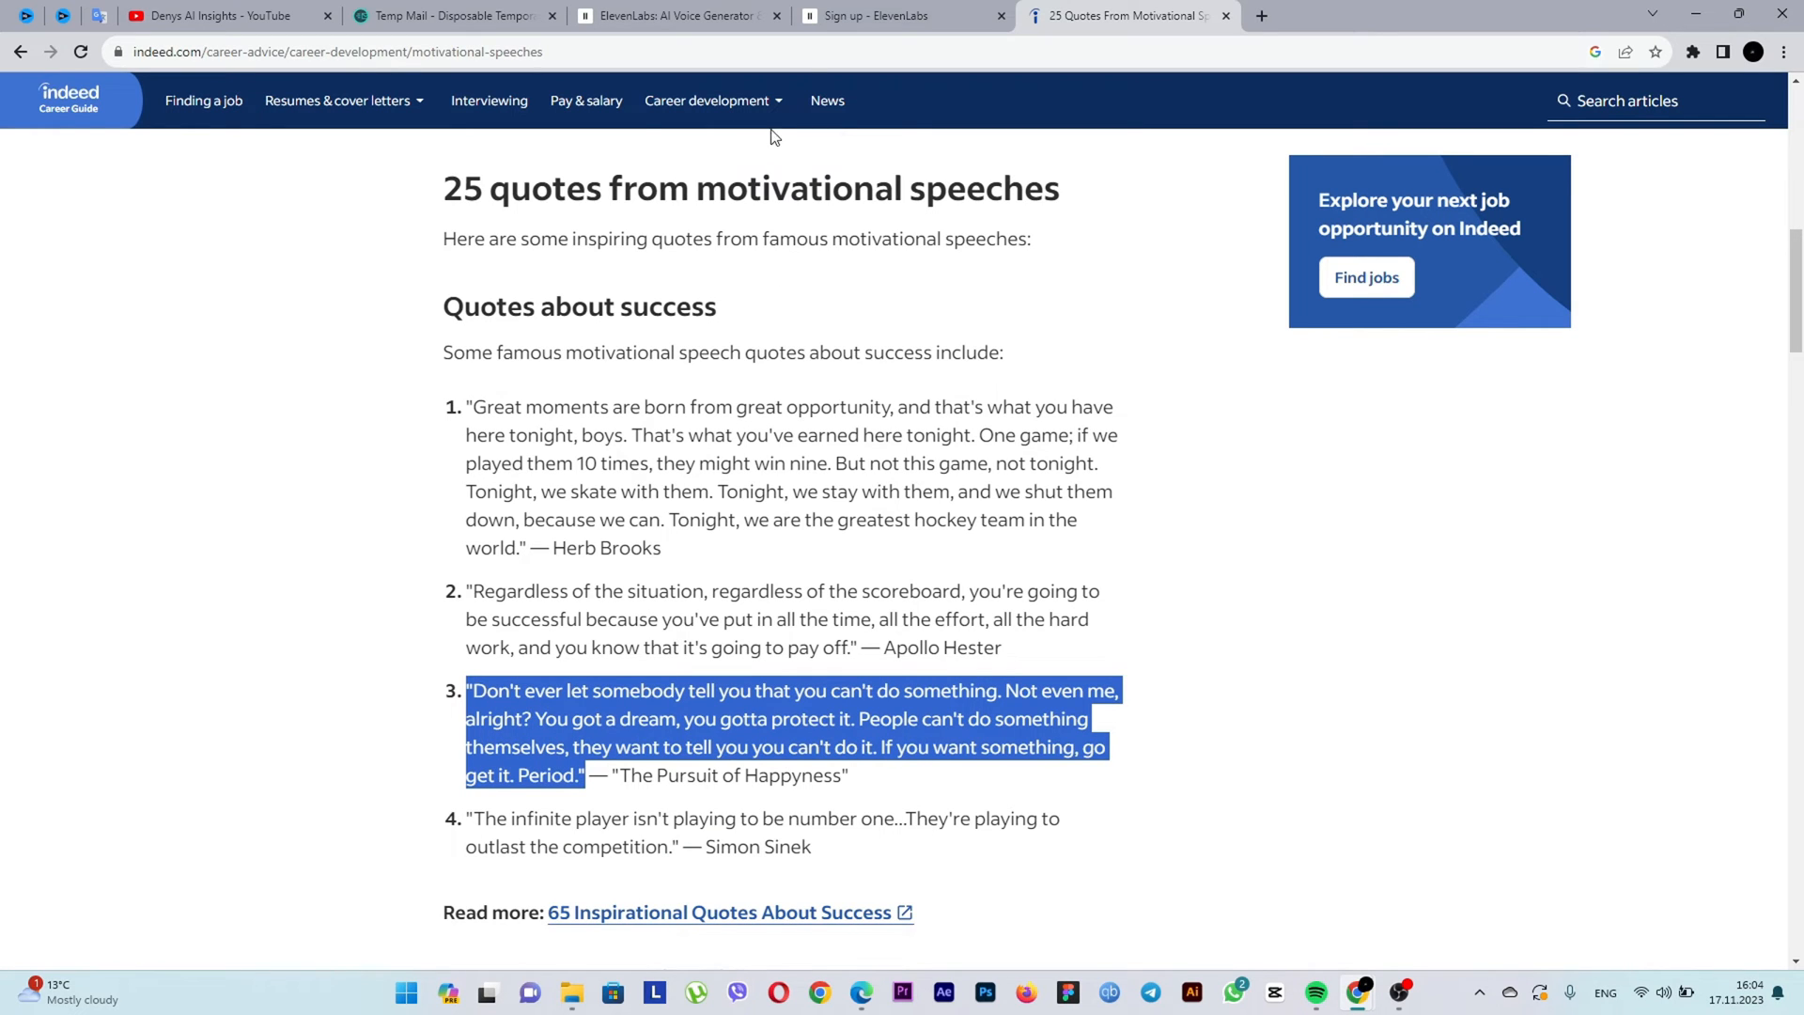
click(678, 15)
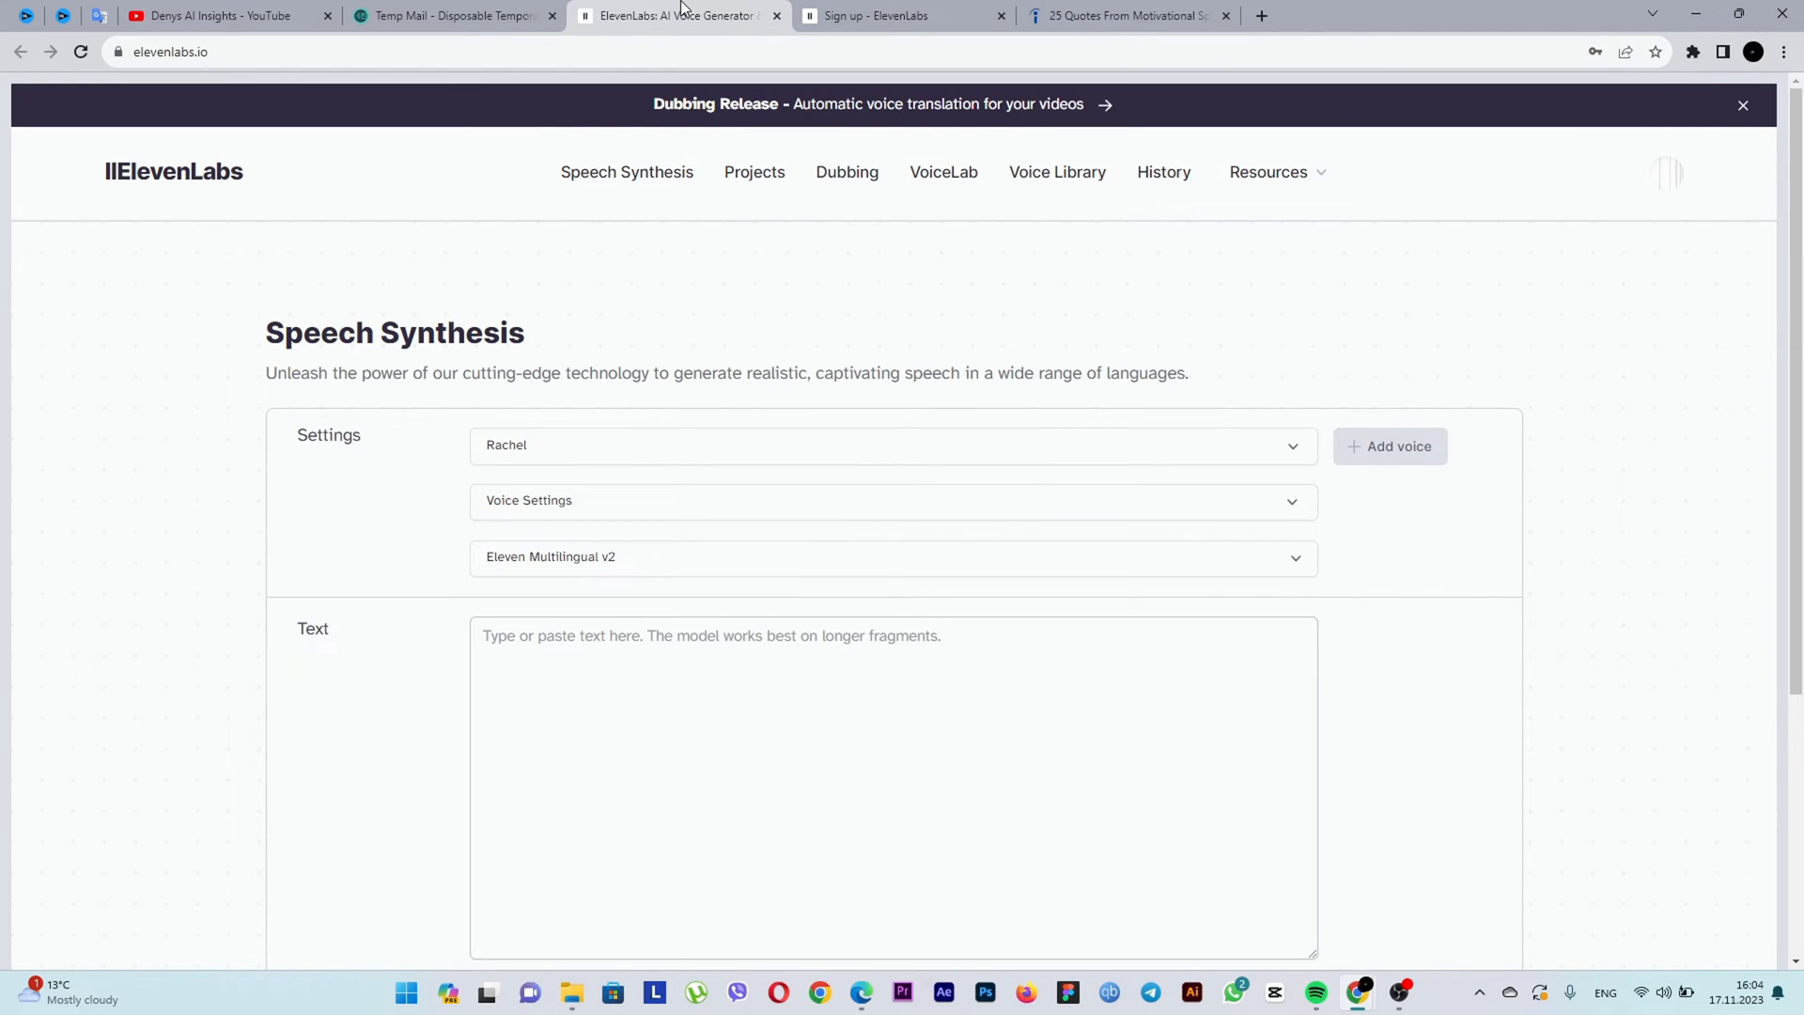
mouse_move(586, 466)
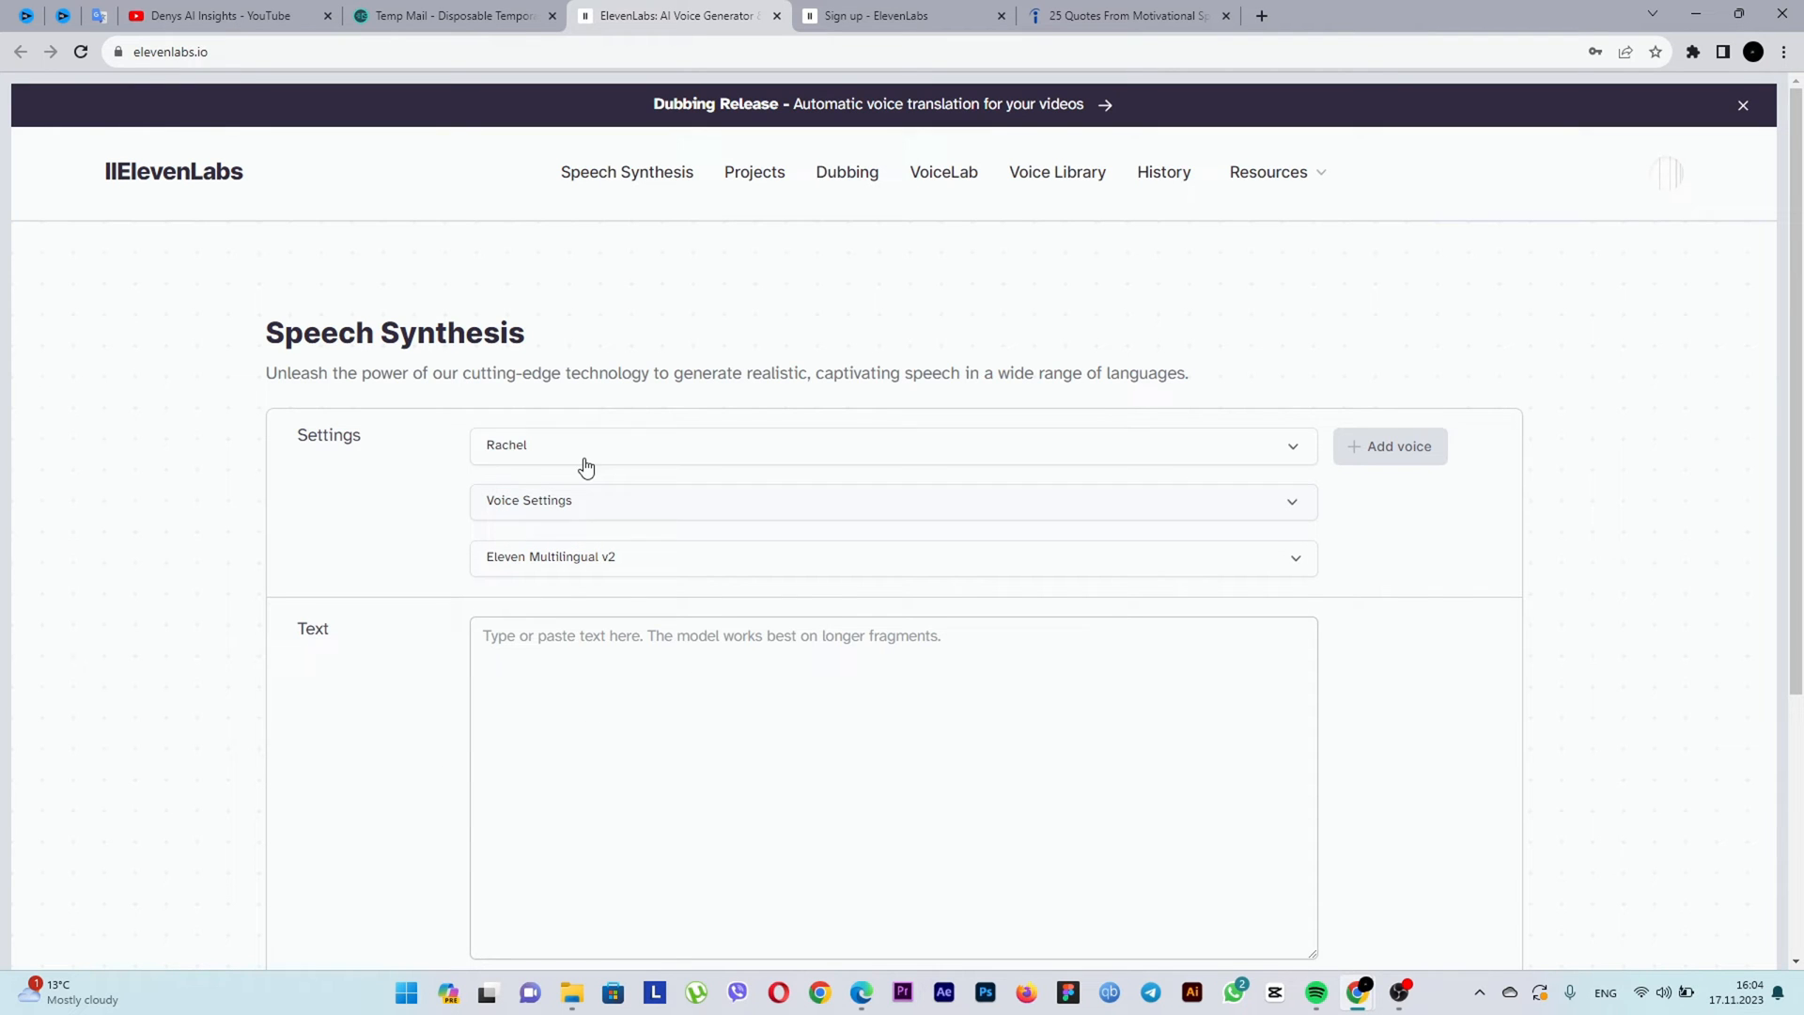
mouse_move(614, 576)
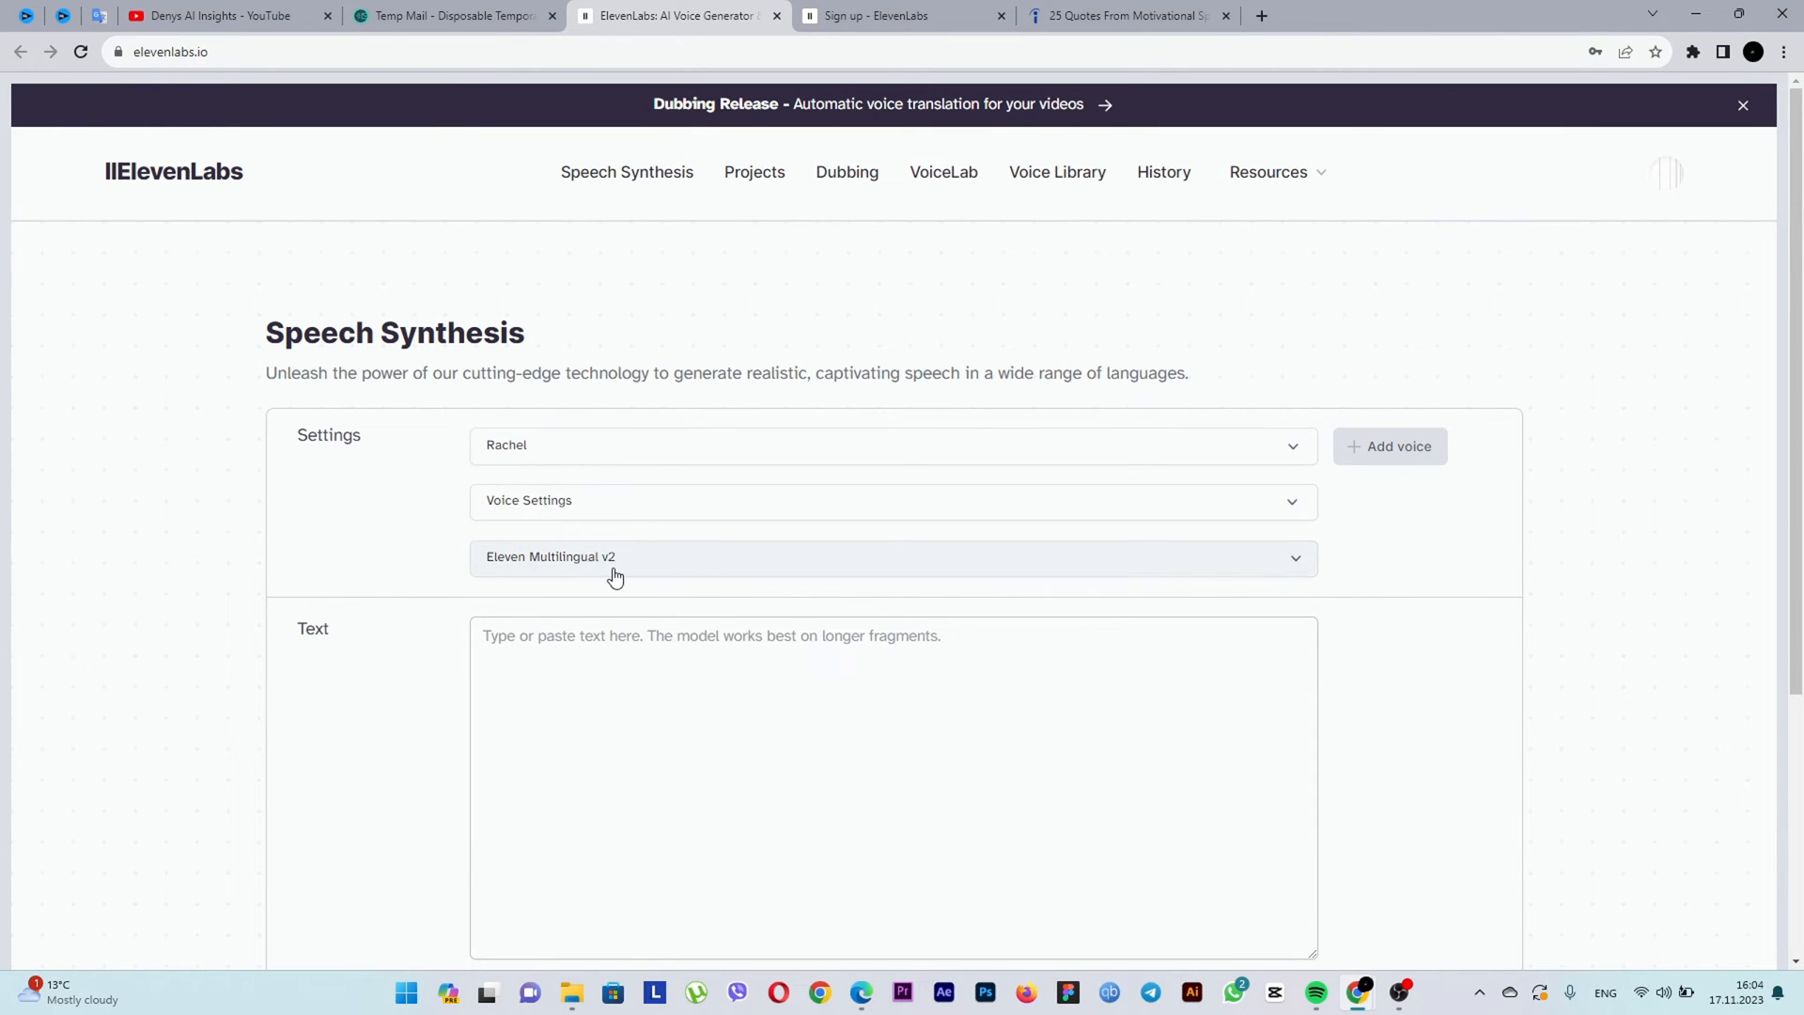
- Browse the Choose a model list and pick Eleven Turbo v2
click(615, 558)
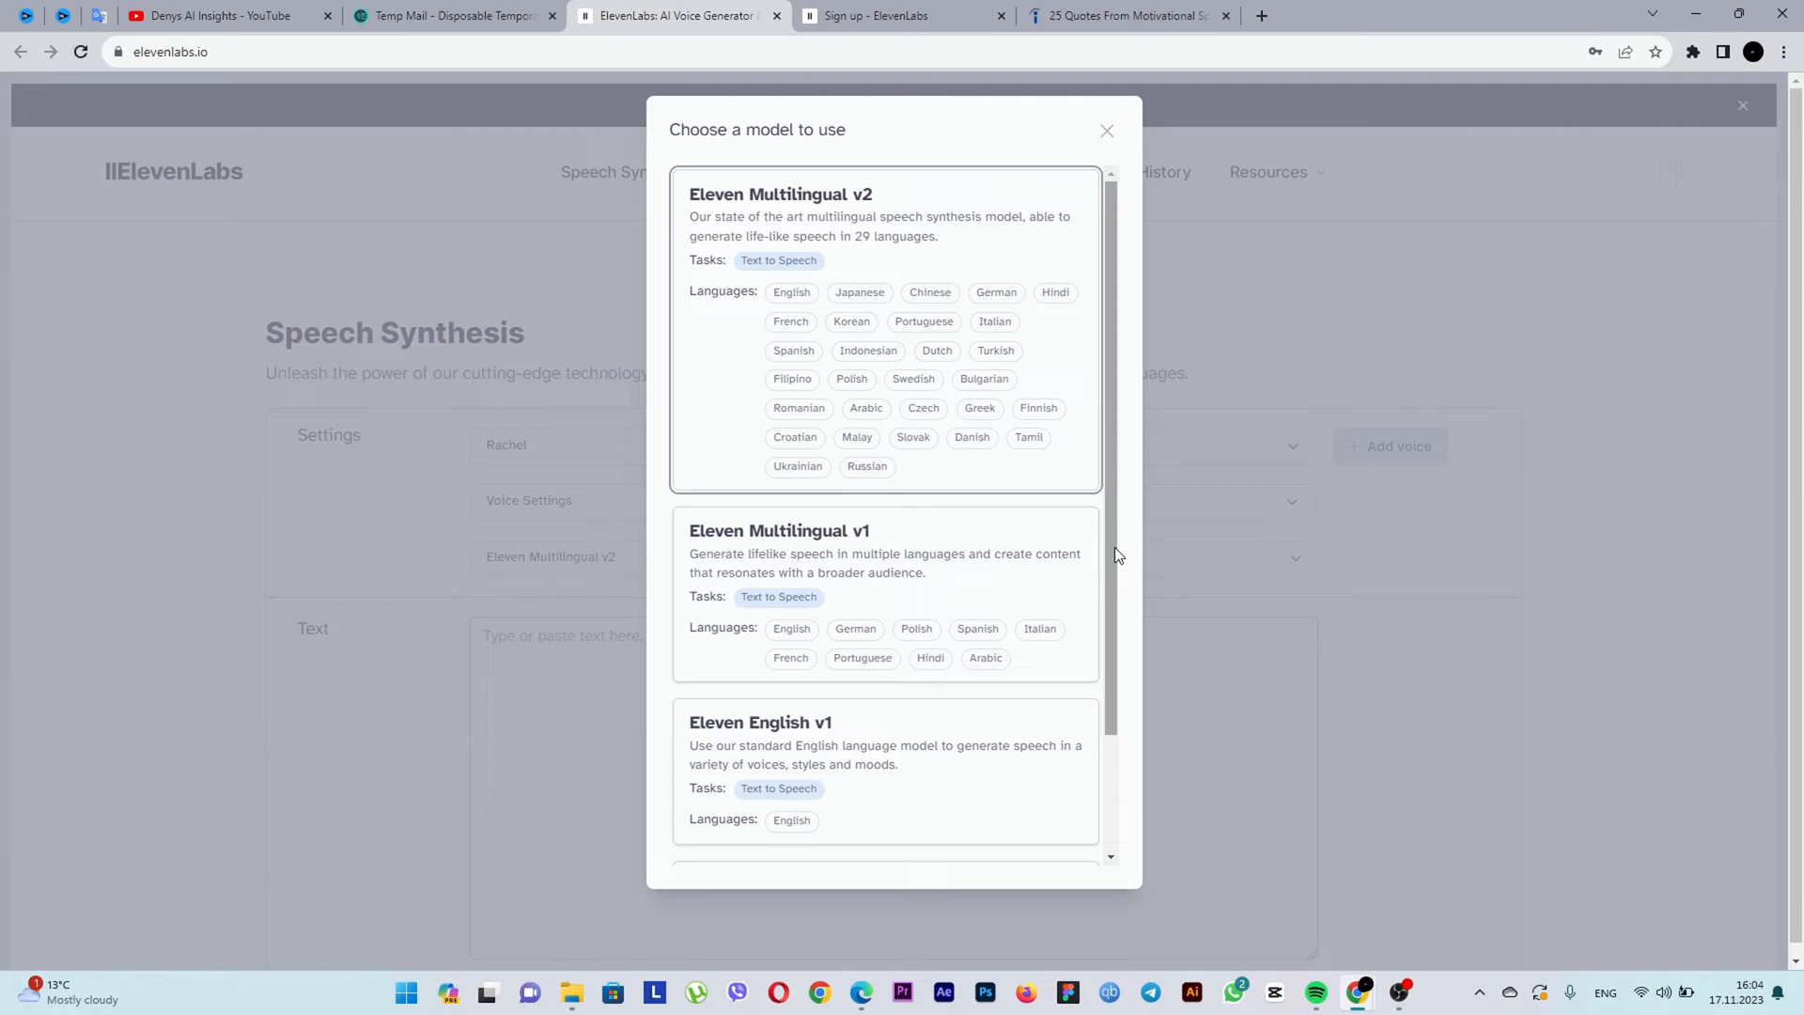
scroll(down, 3)
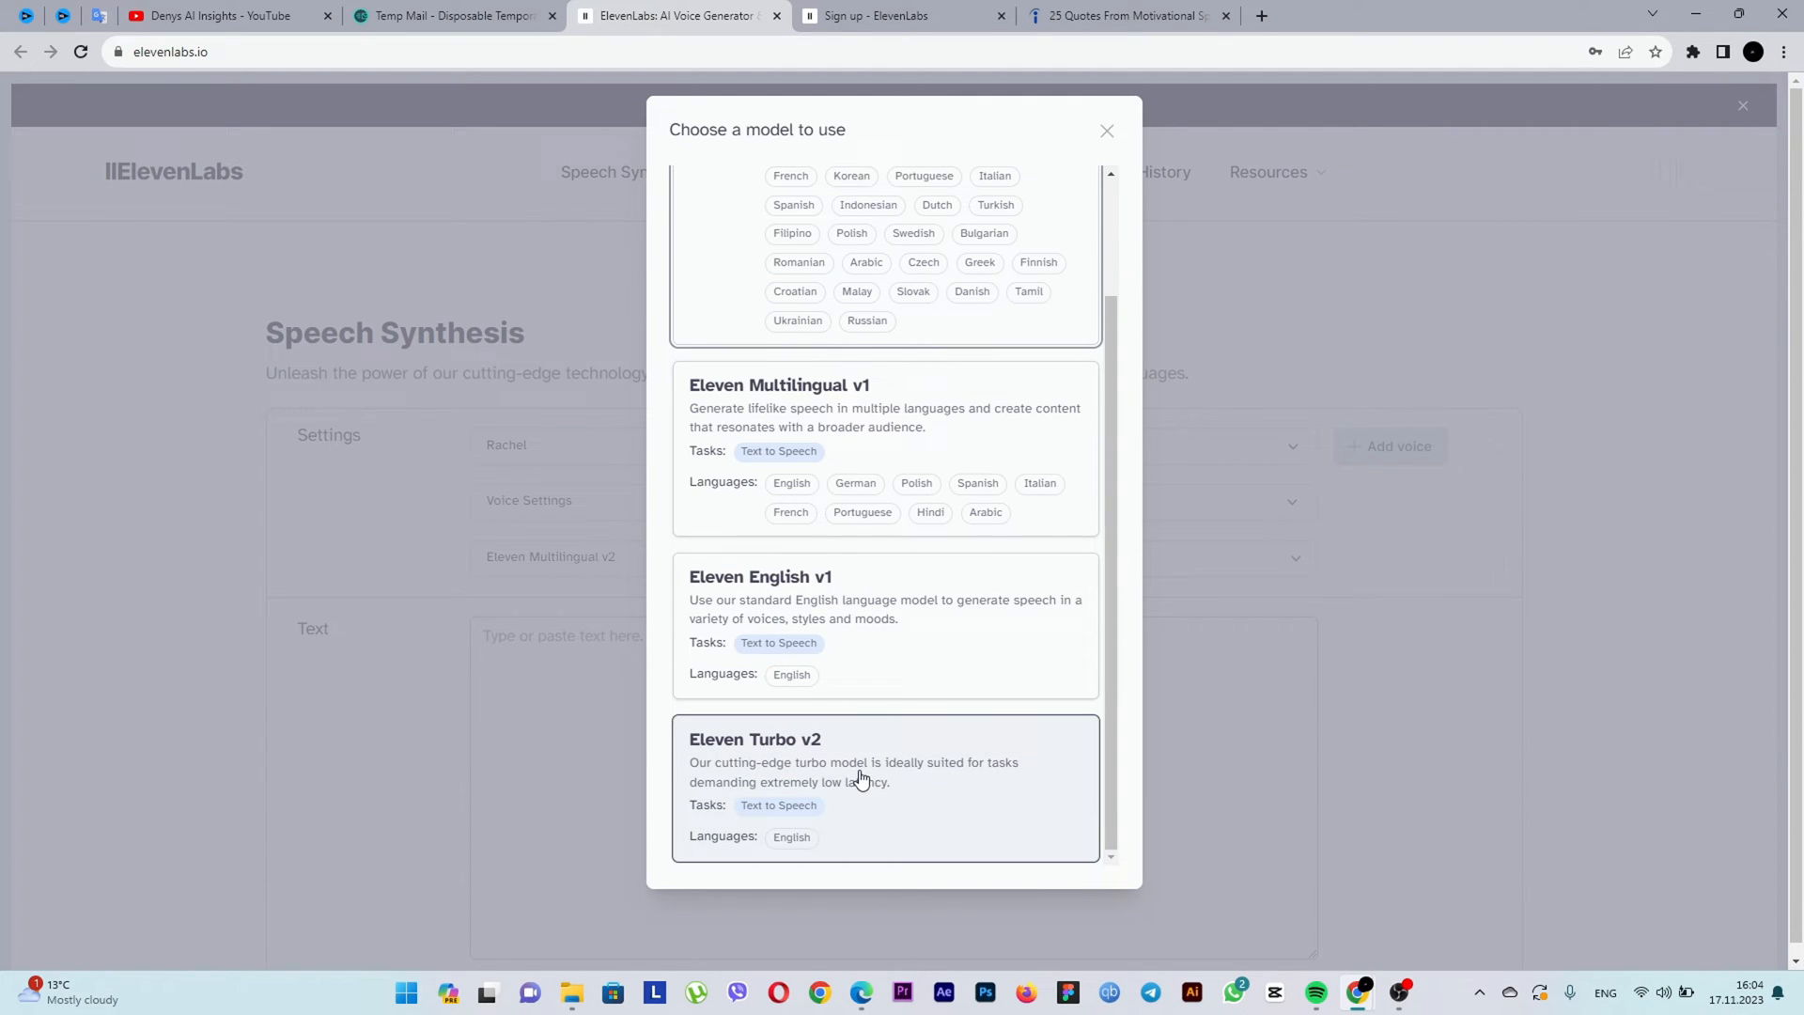
scroll(up, 3)
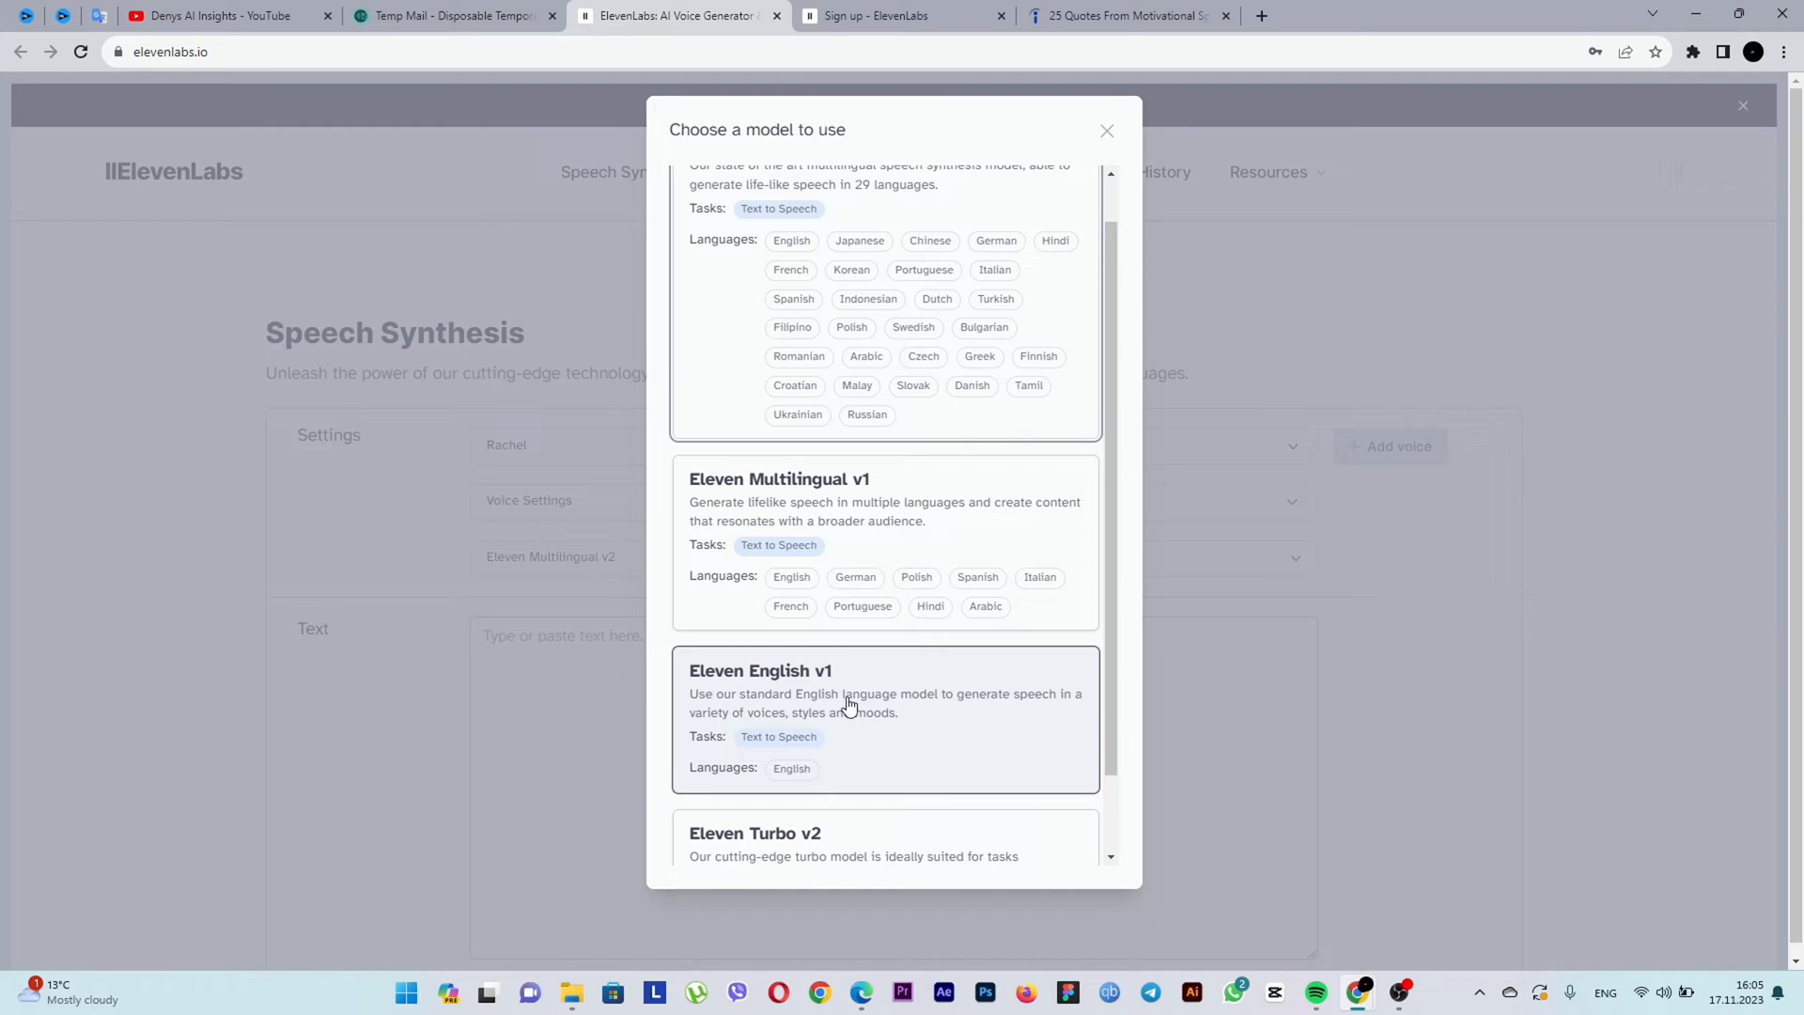
scroll(up, 3)
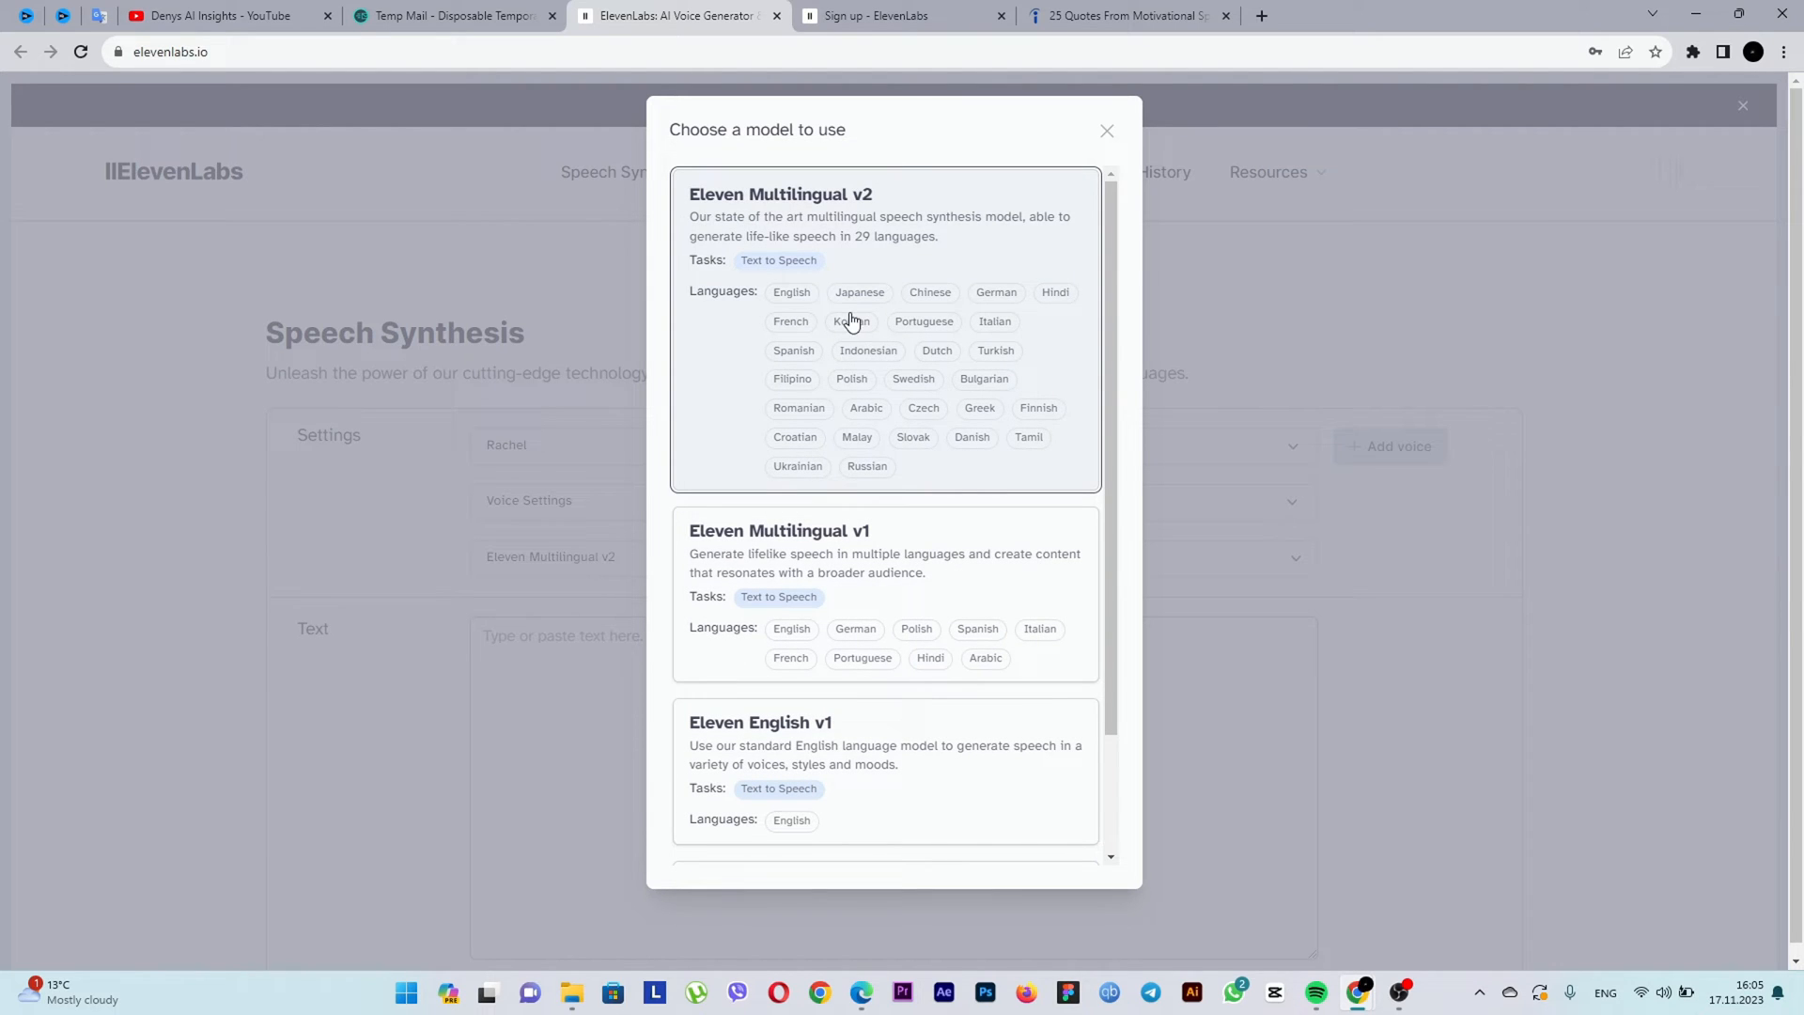
mouse_move(950, 314)
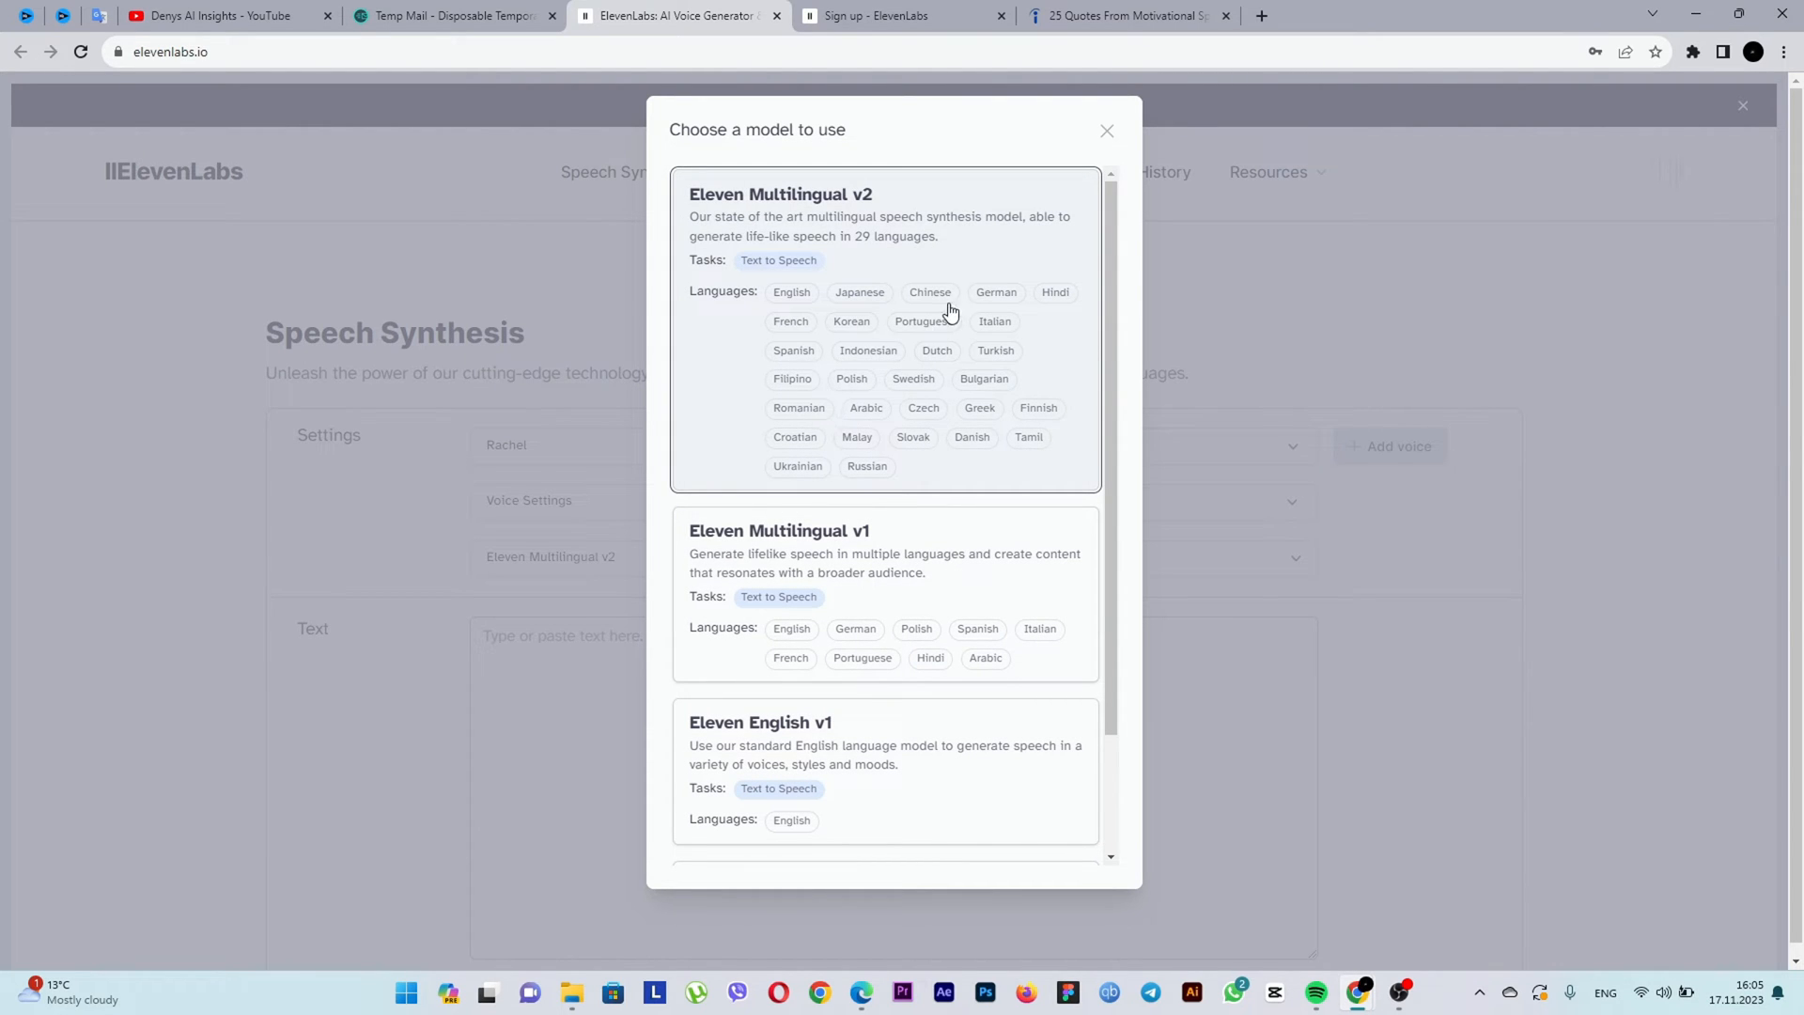
scroll(down, 3)
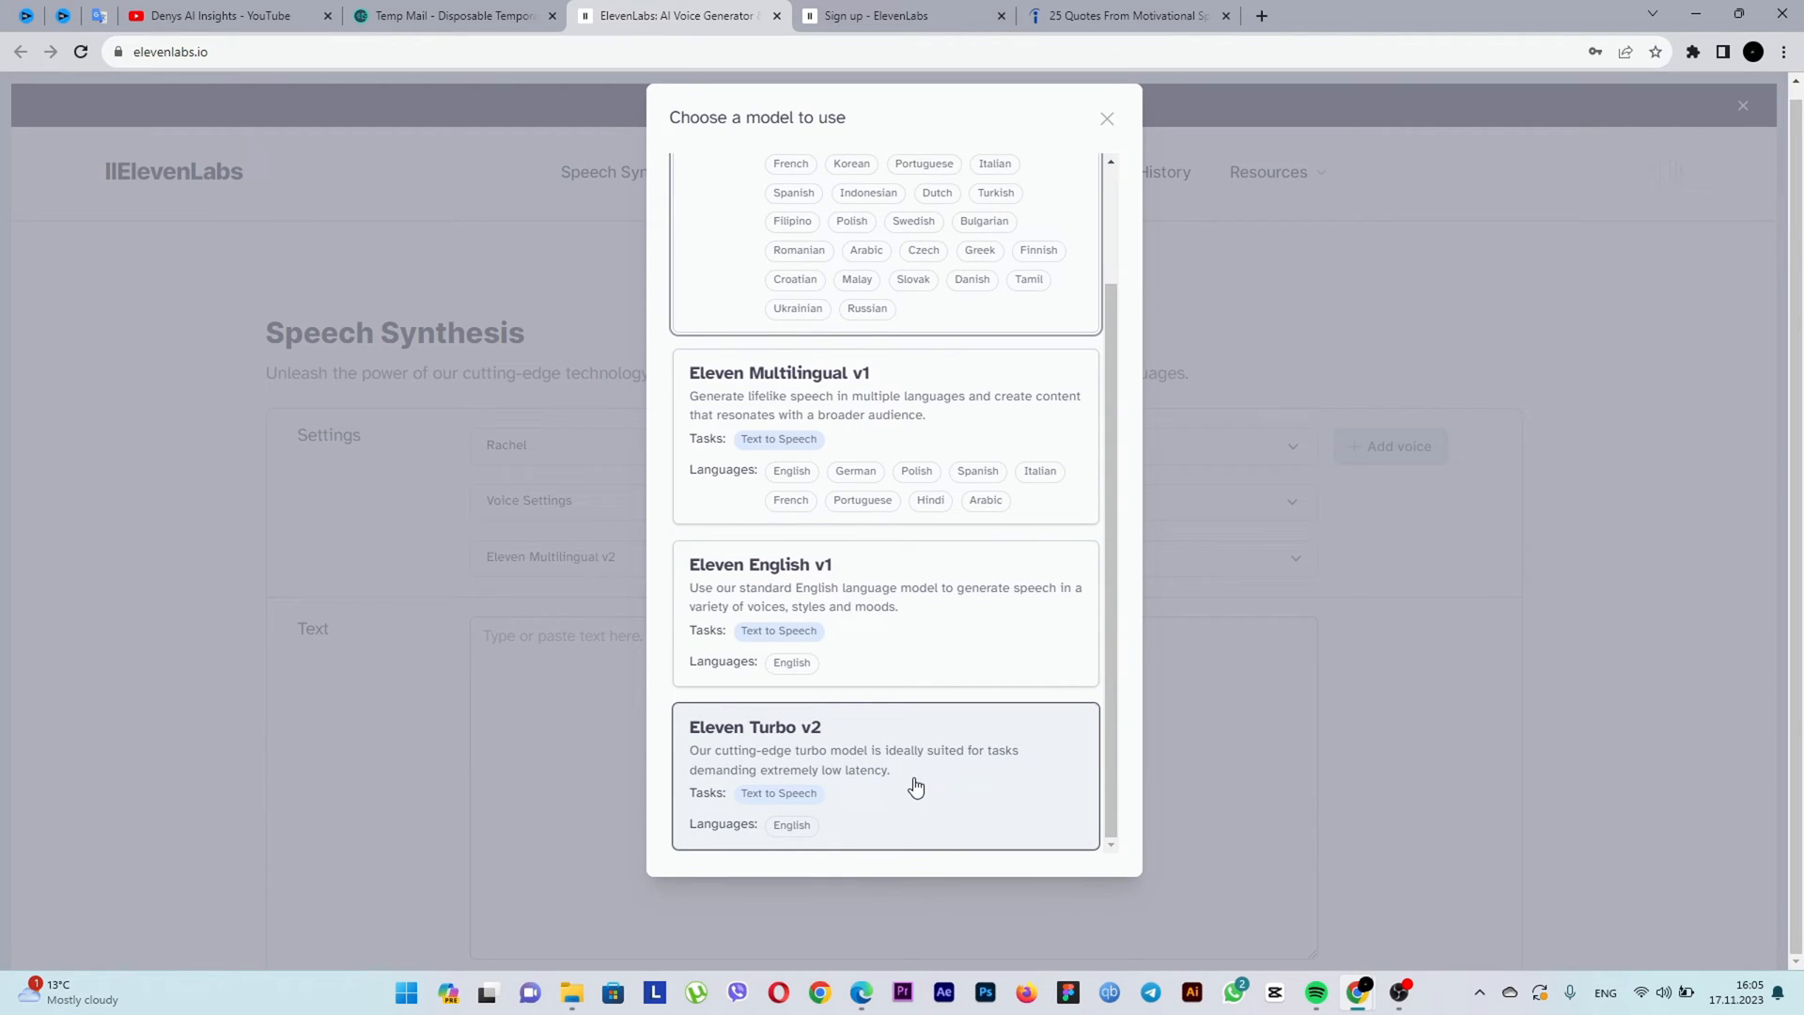
click(886, 773)
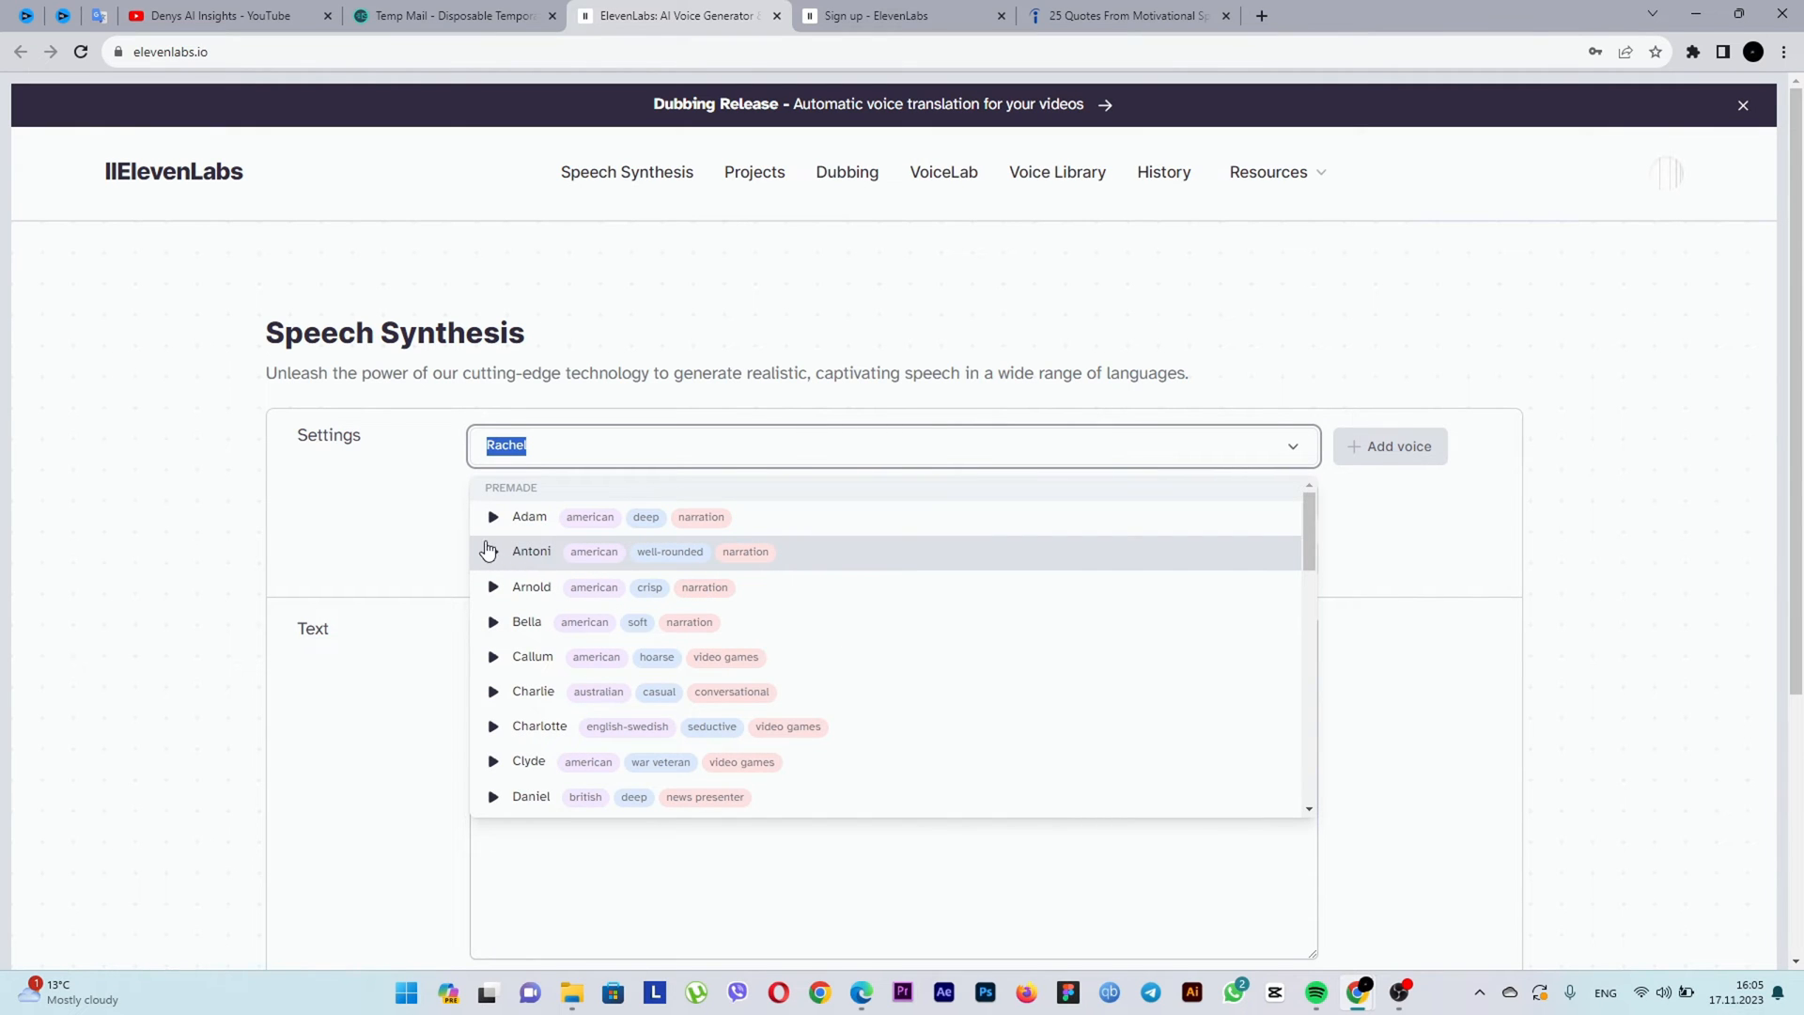
- Scroll the Premade voice list and select Matthew in place of Rachel
scroll(down, 3)
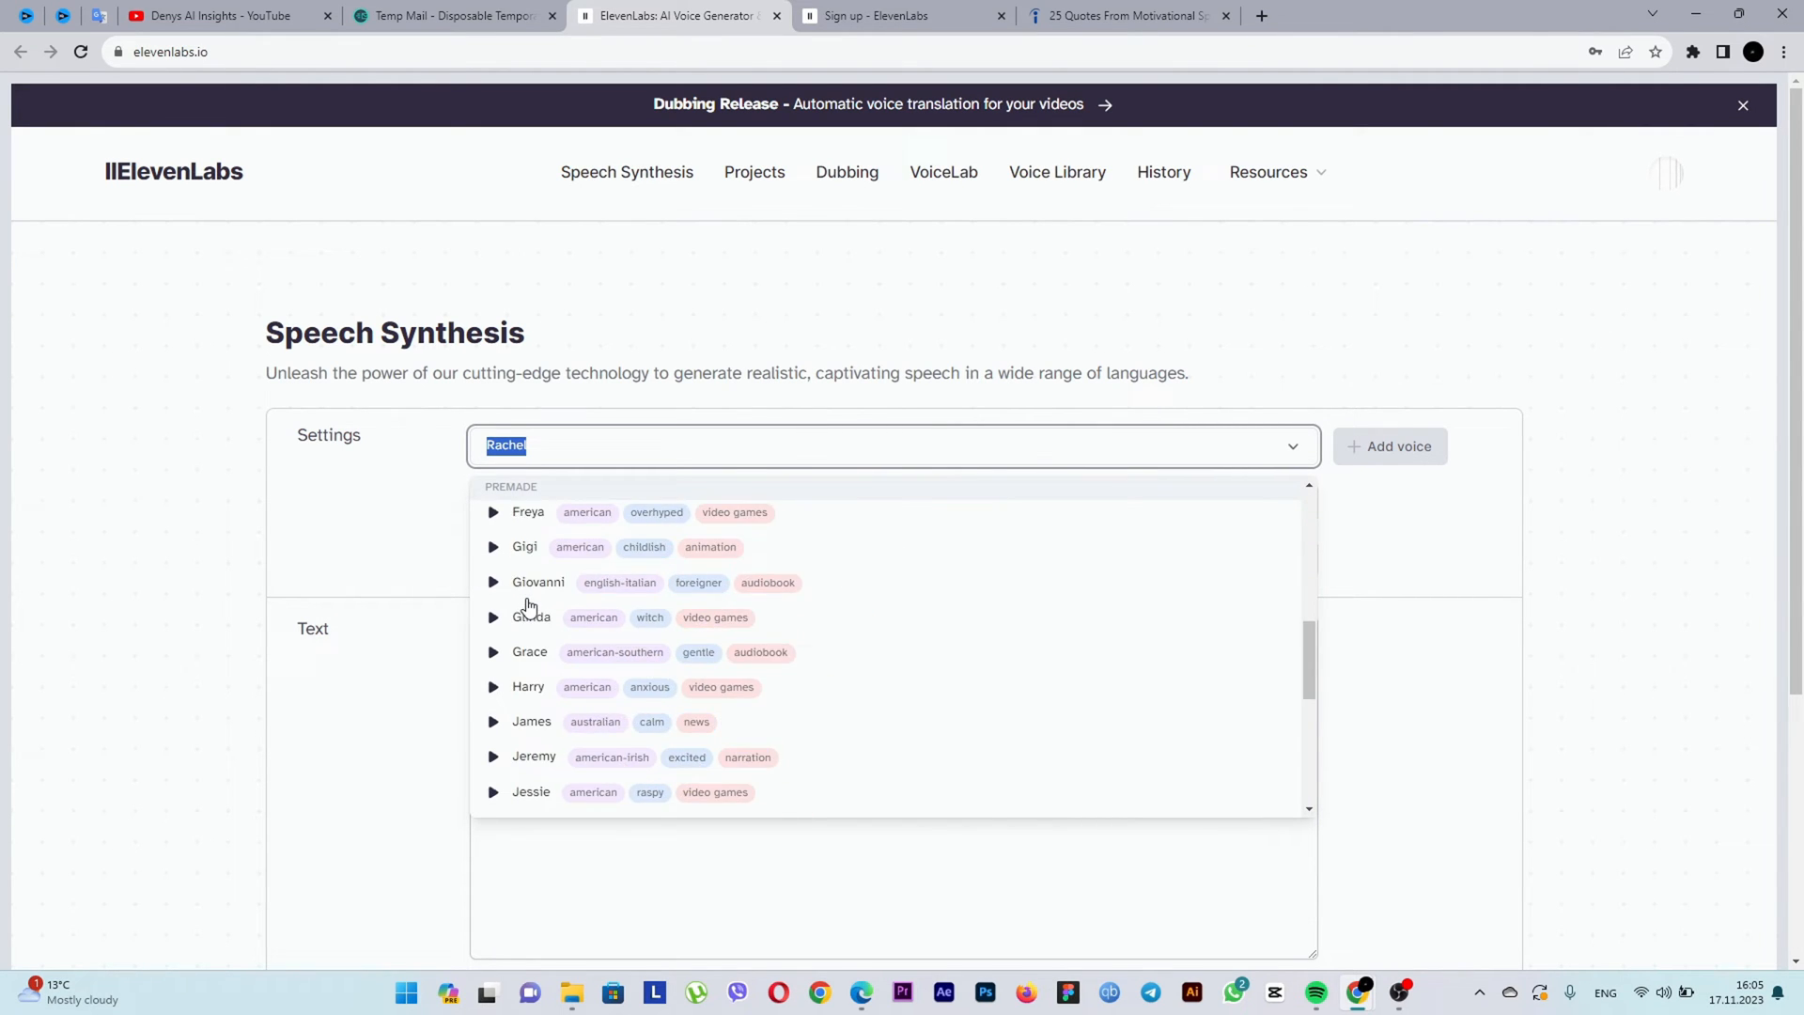
scroll(down, 3)
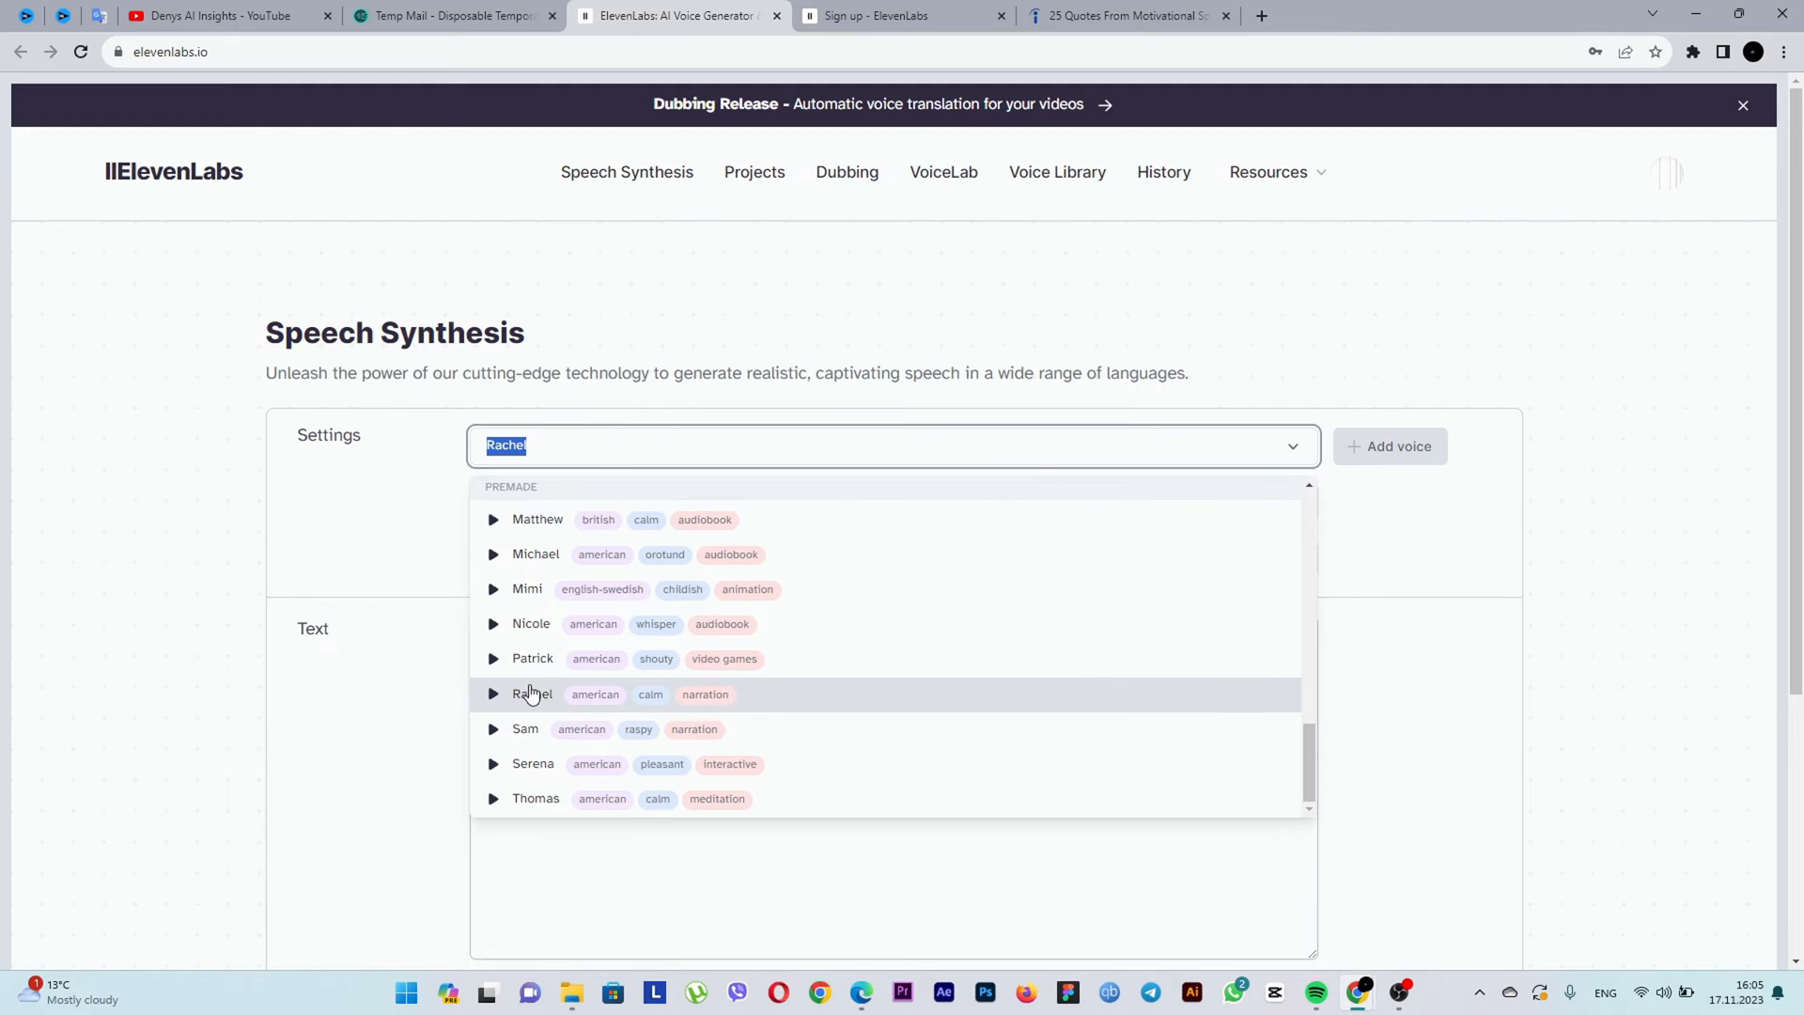
scroll(up, 3)
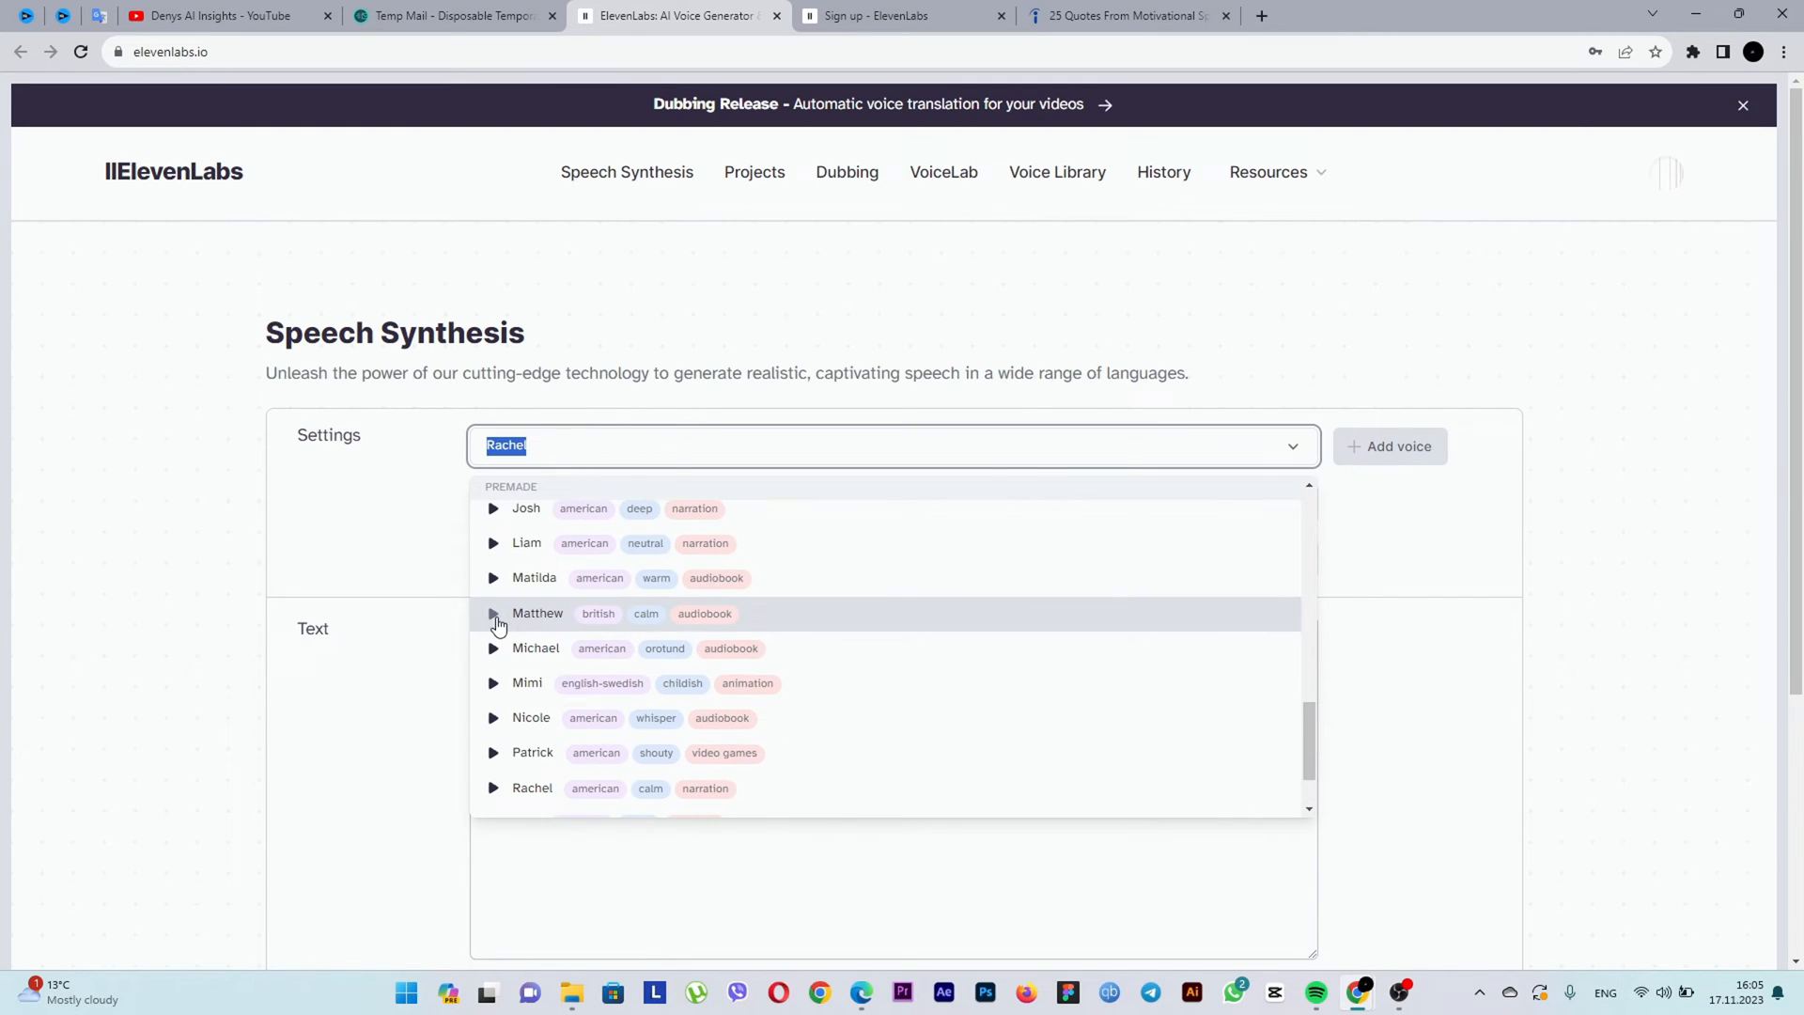
click(538, 614)
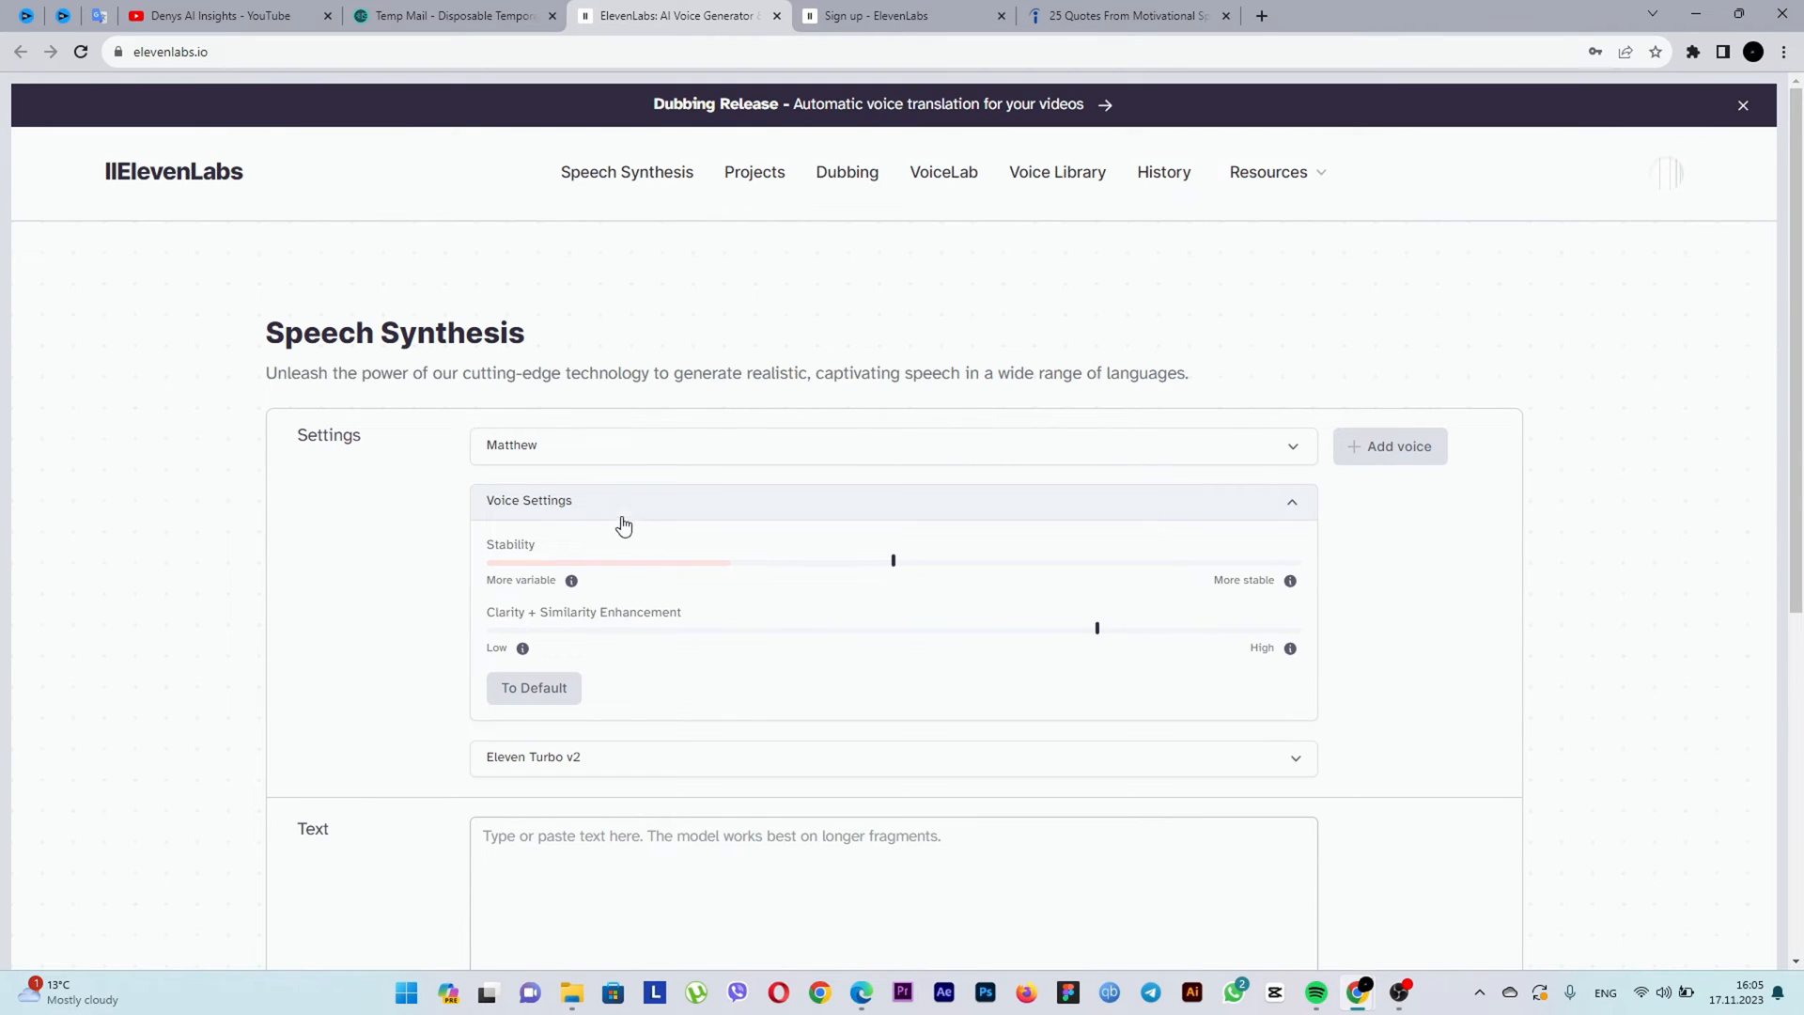
mouse_move(699, 568)
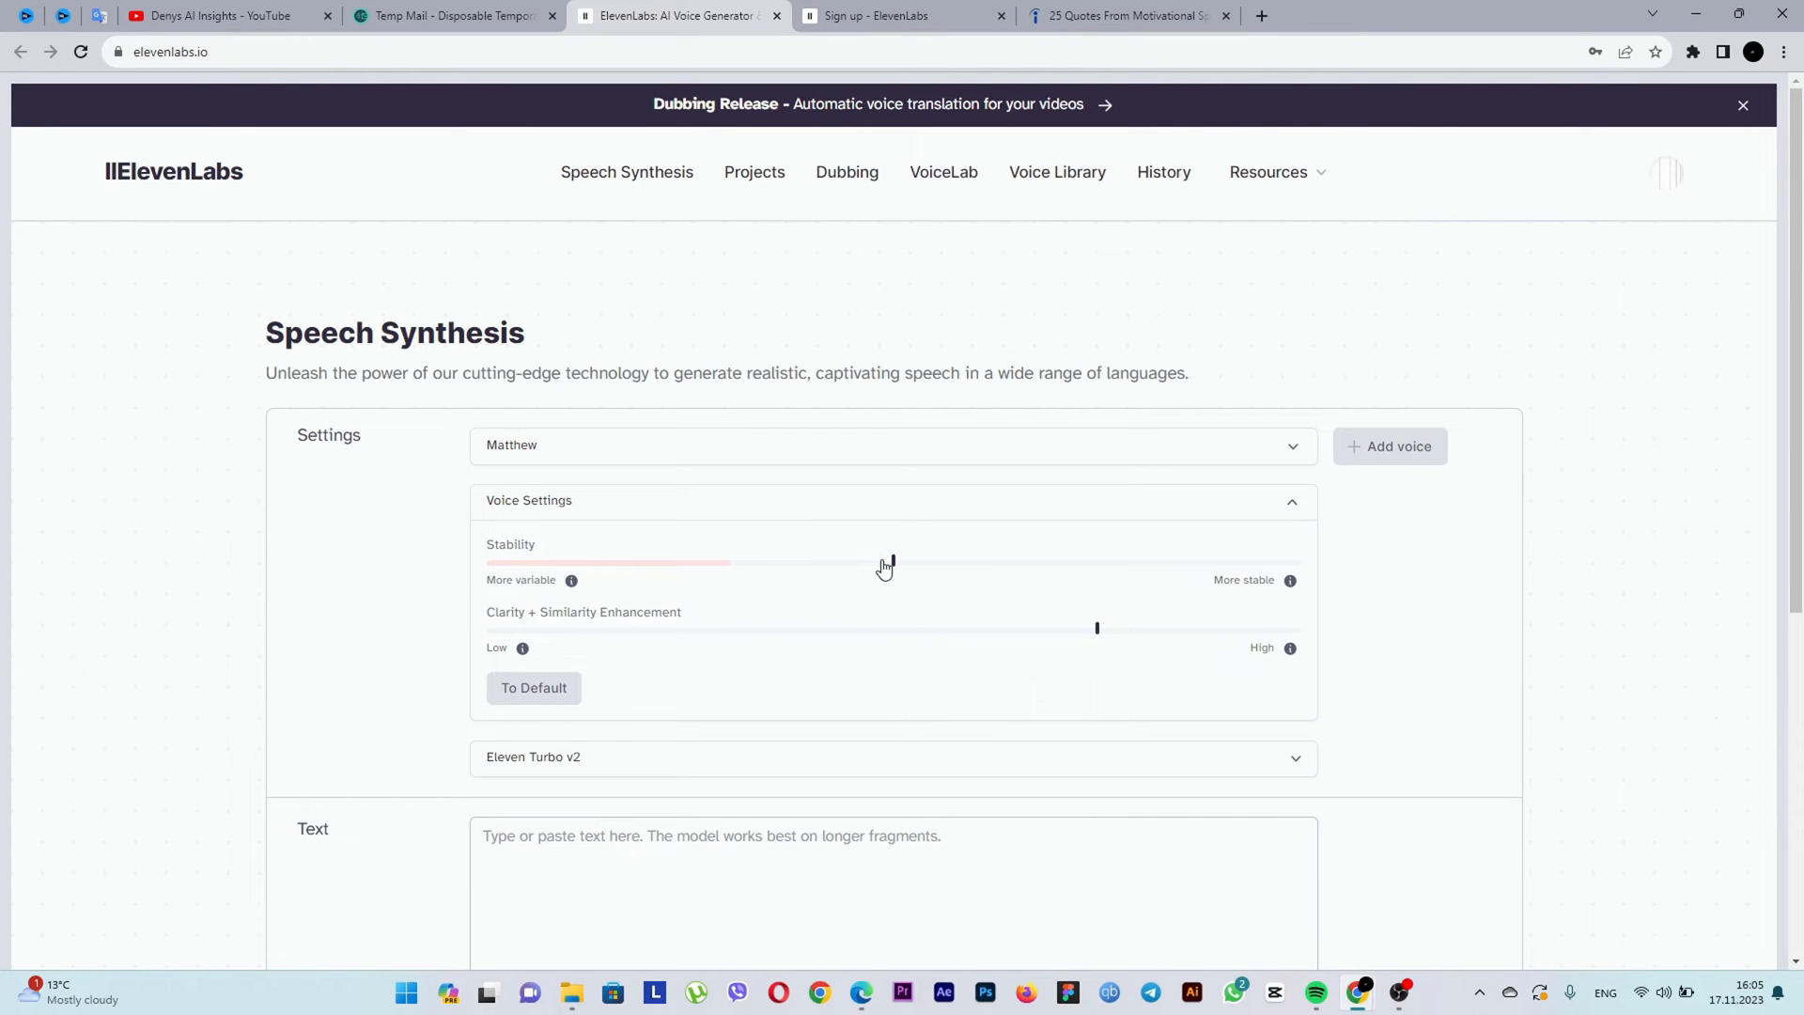
mouse_move(895, 564)
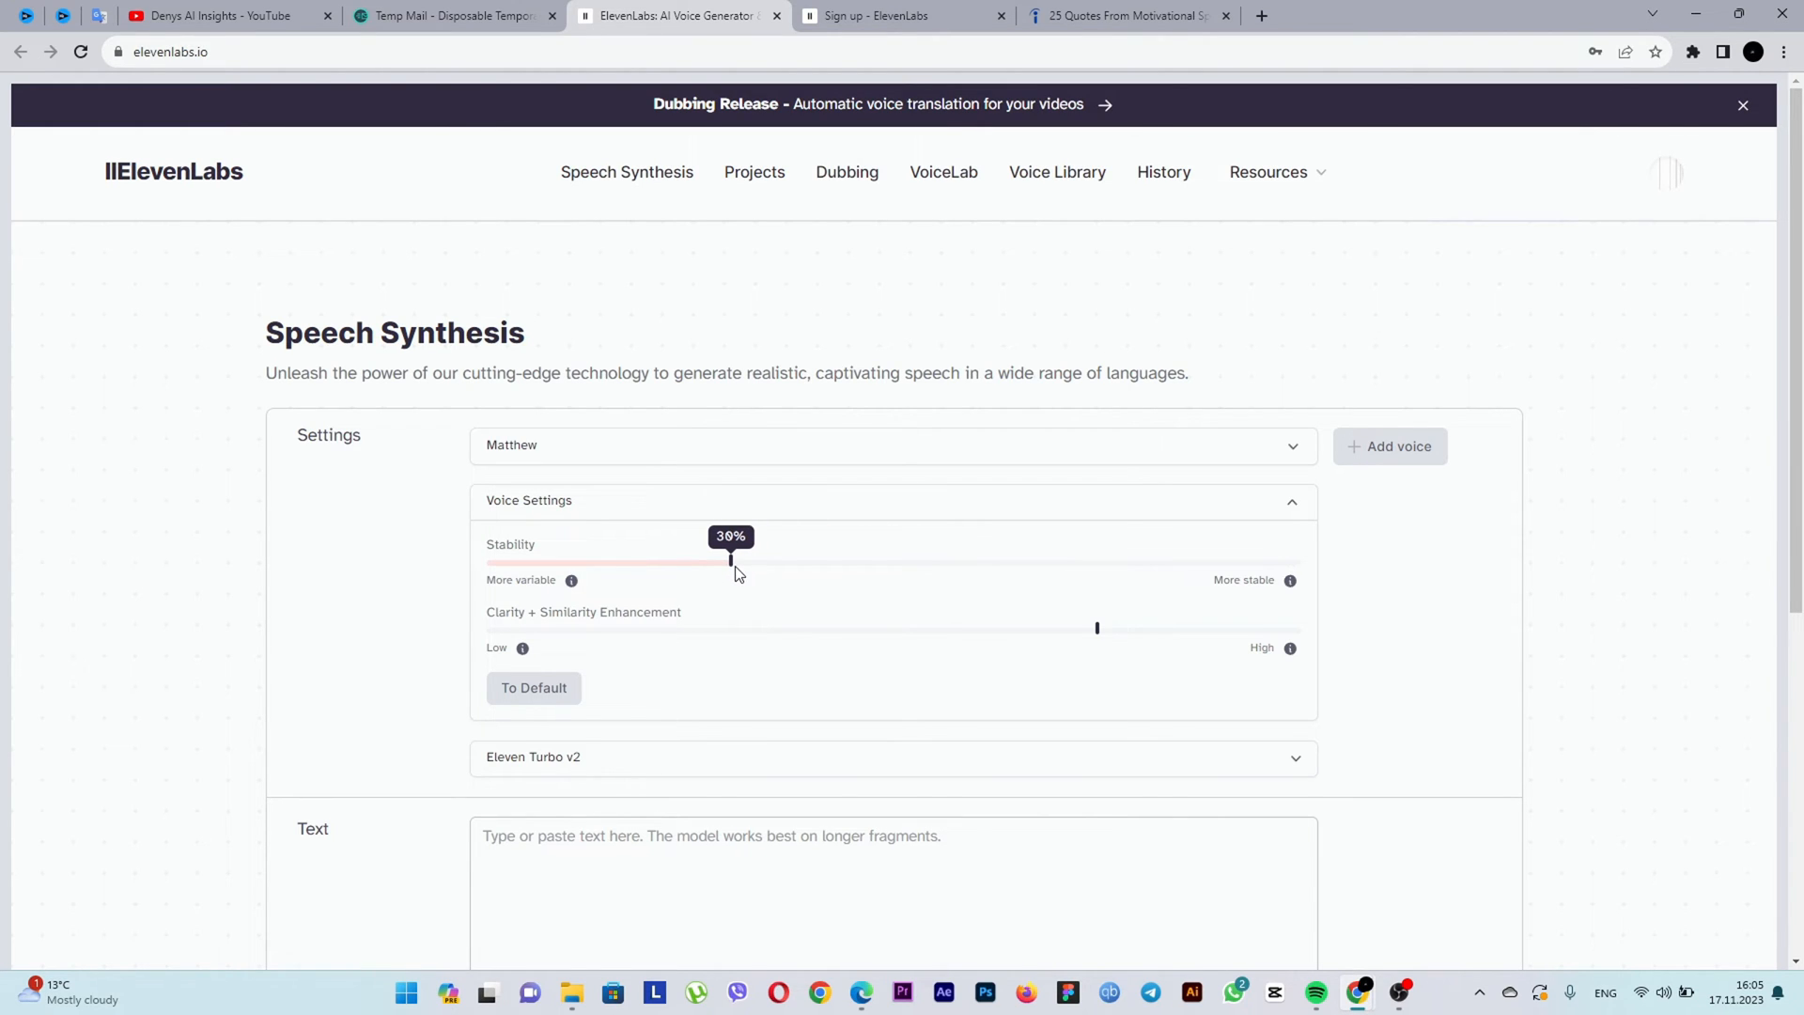
mouse_move(705, 574)
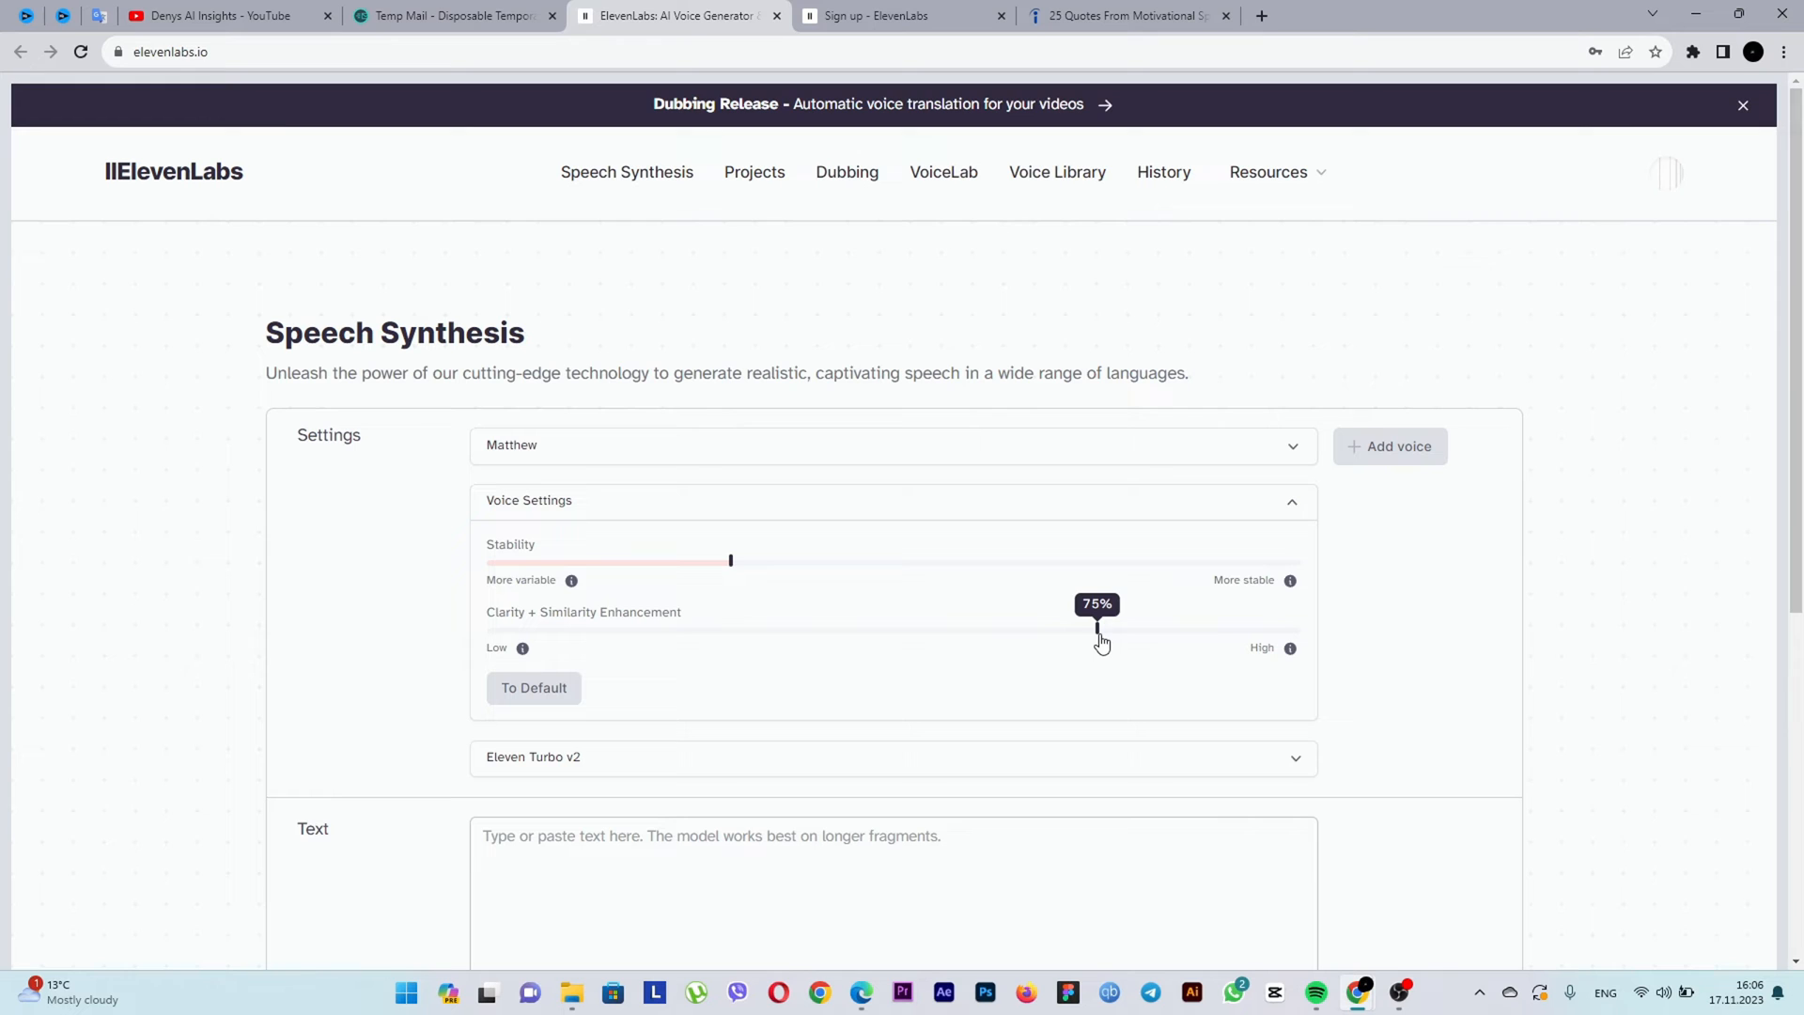
- Right-click the Text box to bring up paste options
right_click(506, 562)
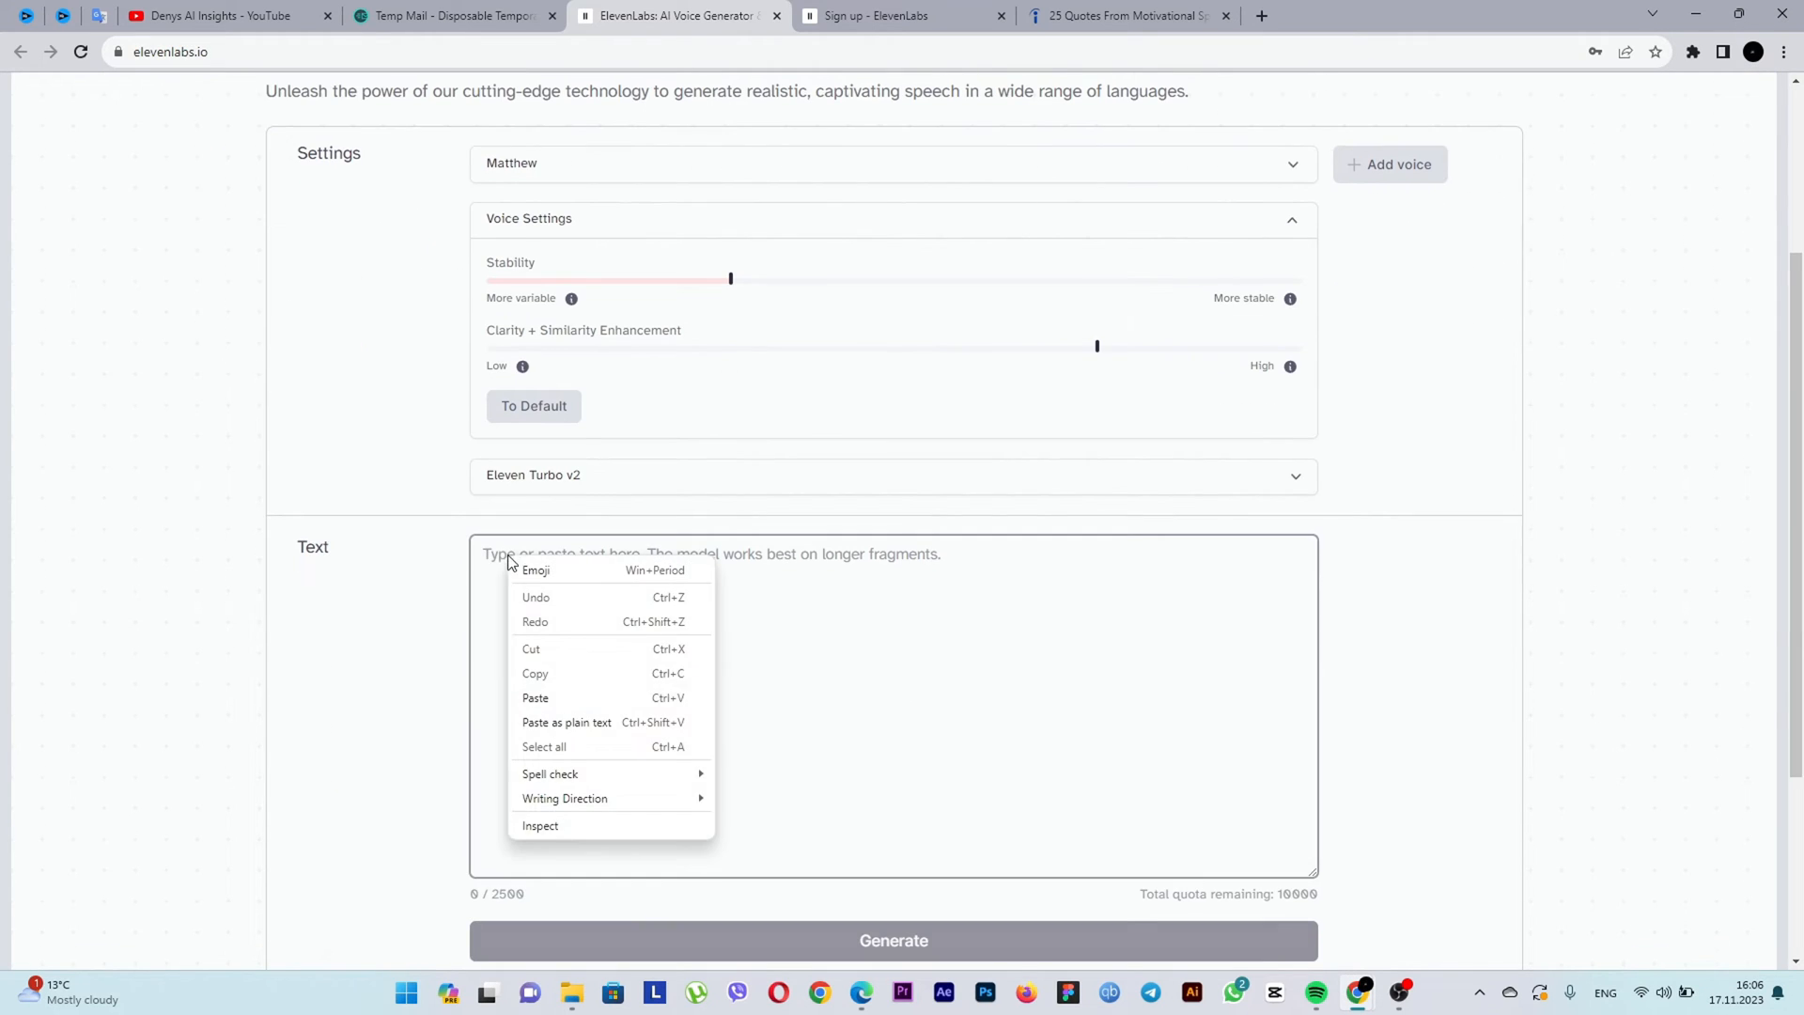
- Paste the motivational quote, generate it with Matthew's voice, and play the clip
click(534, 697)
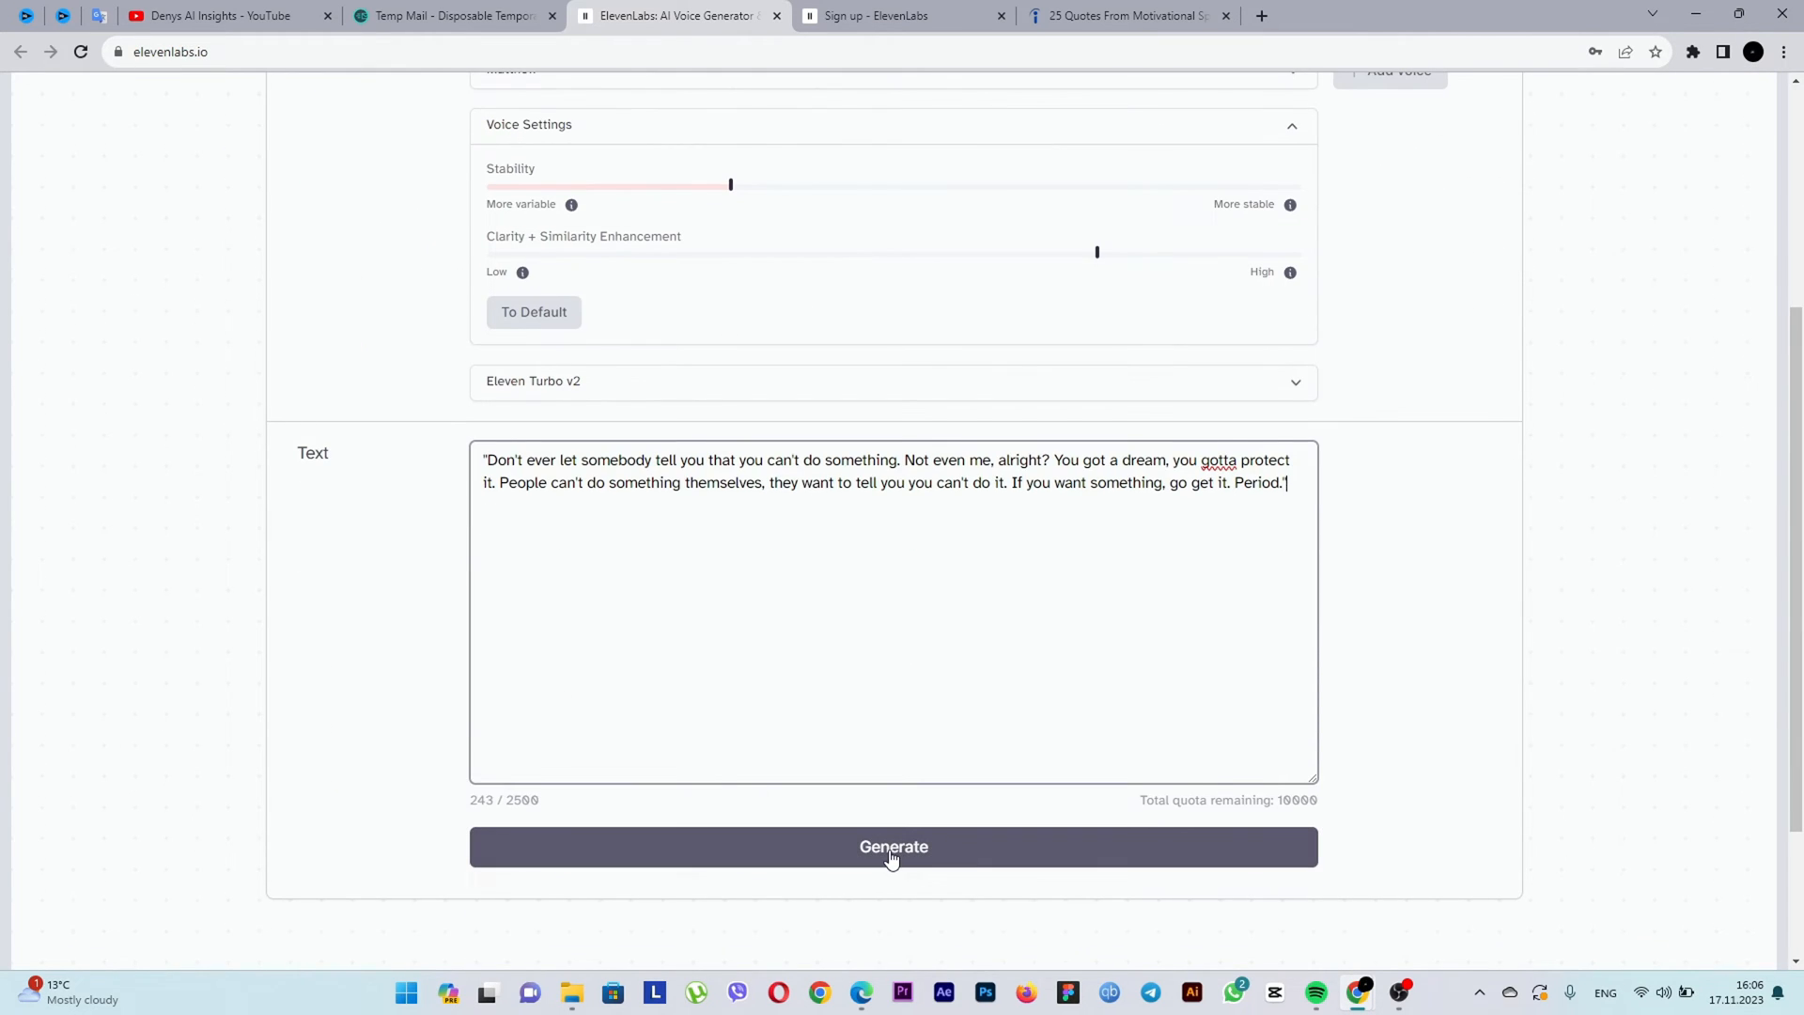
click(893, 847)
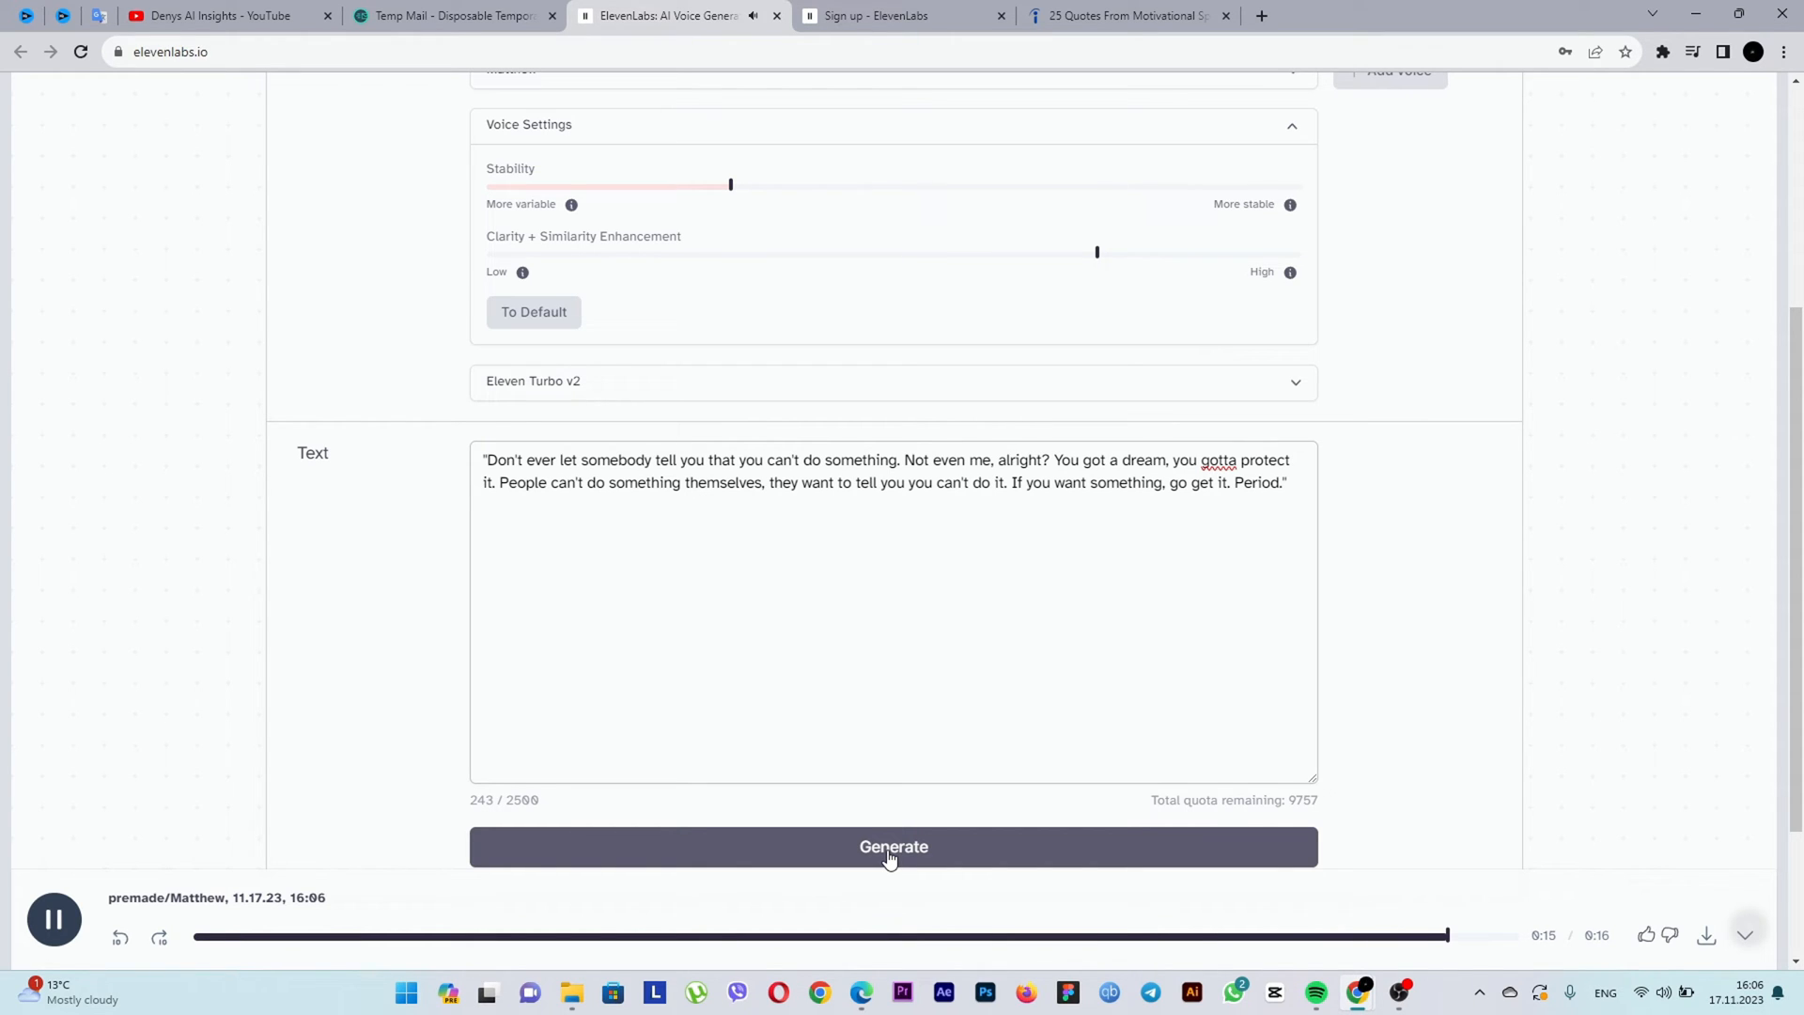
click(53, 918)
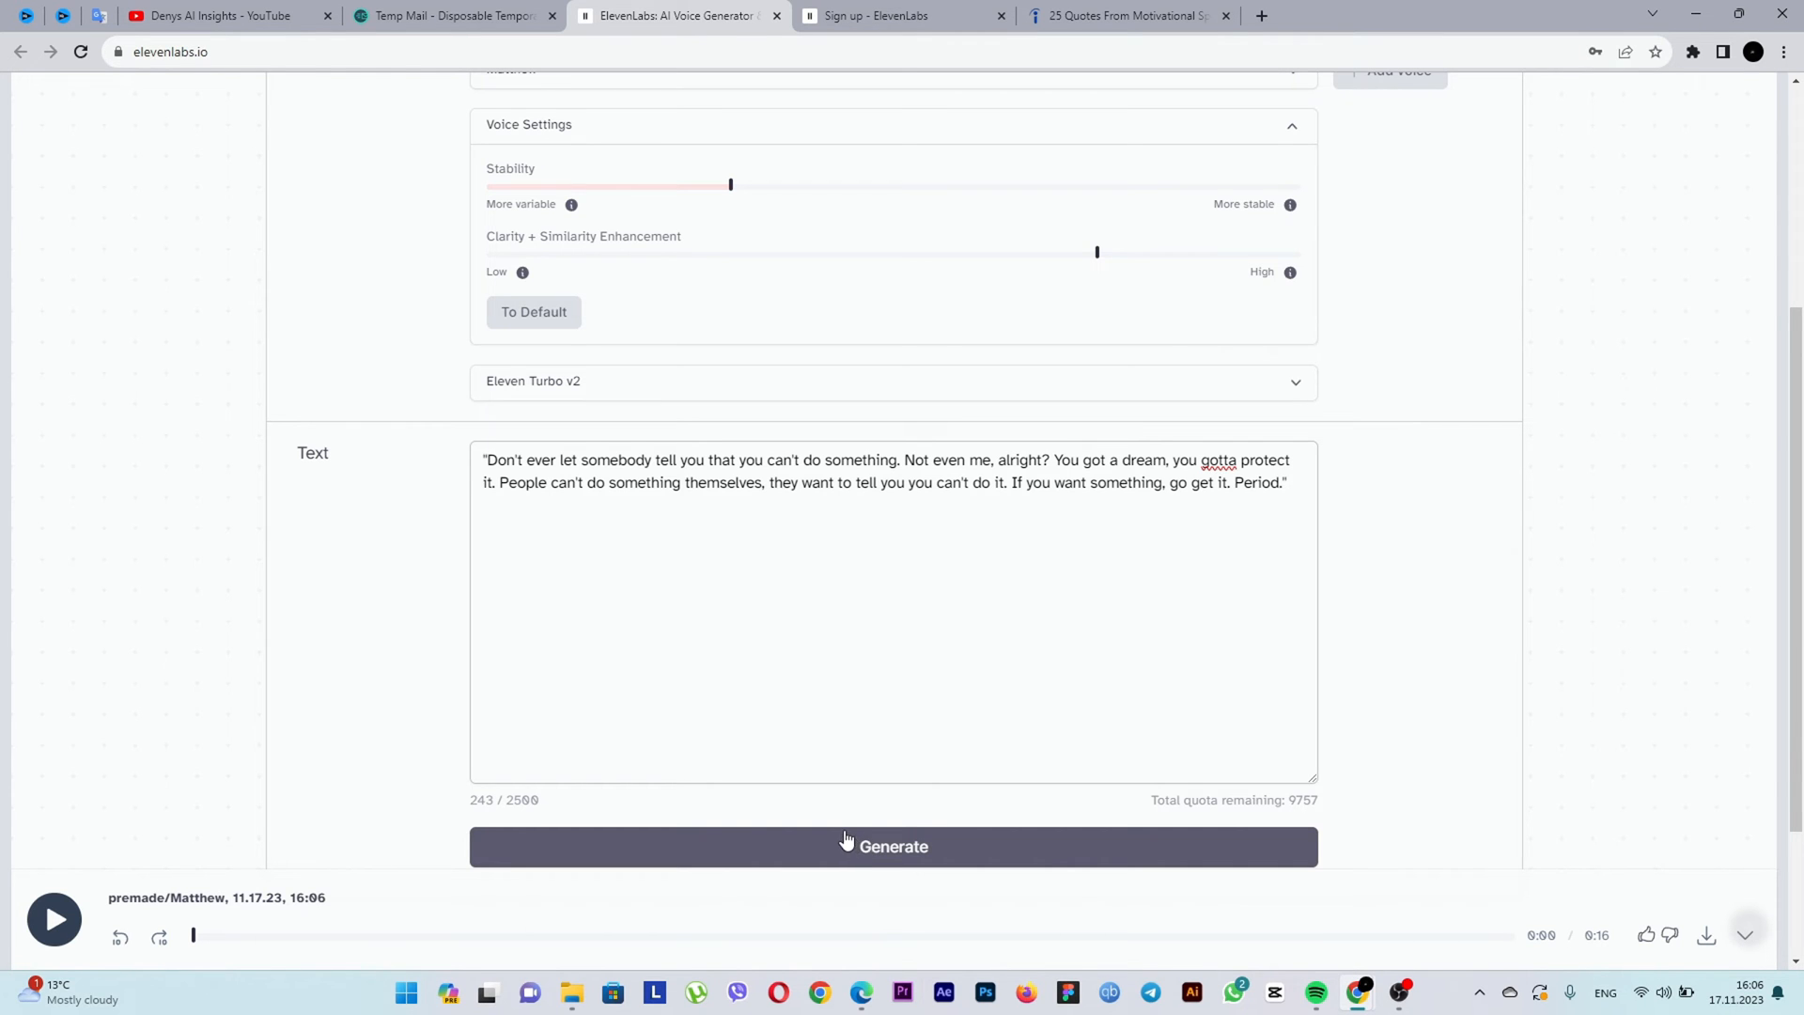
- Regenerate the quote with the model set to Eleven Multilingual v2
scroll(up, 3)
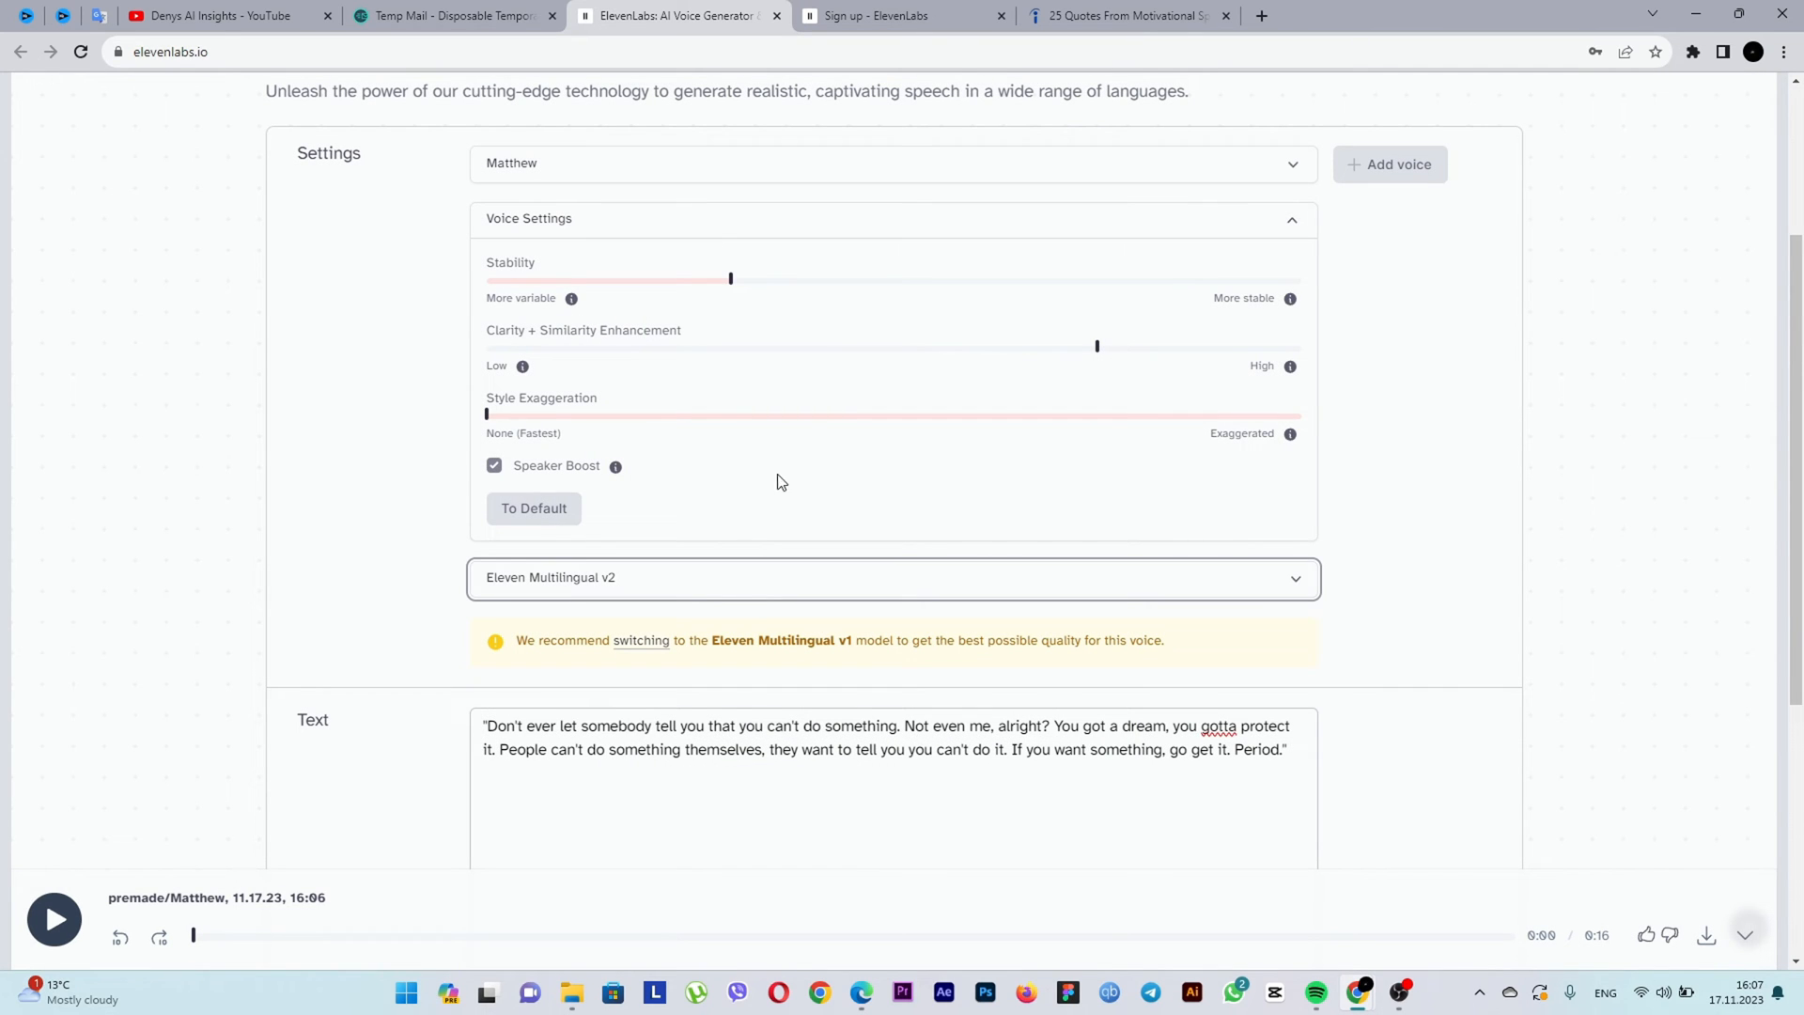
mouse_move(734, 282)
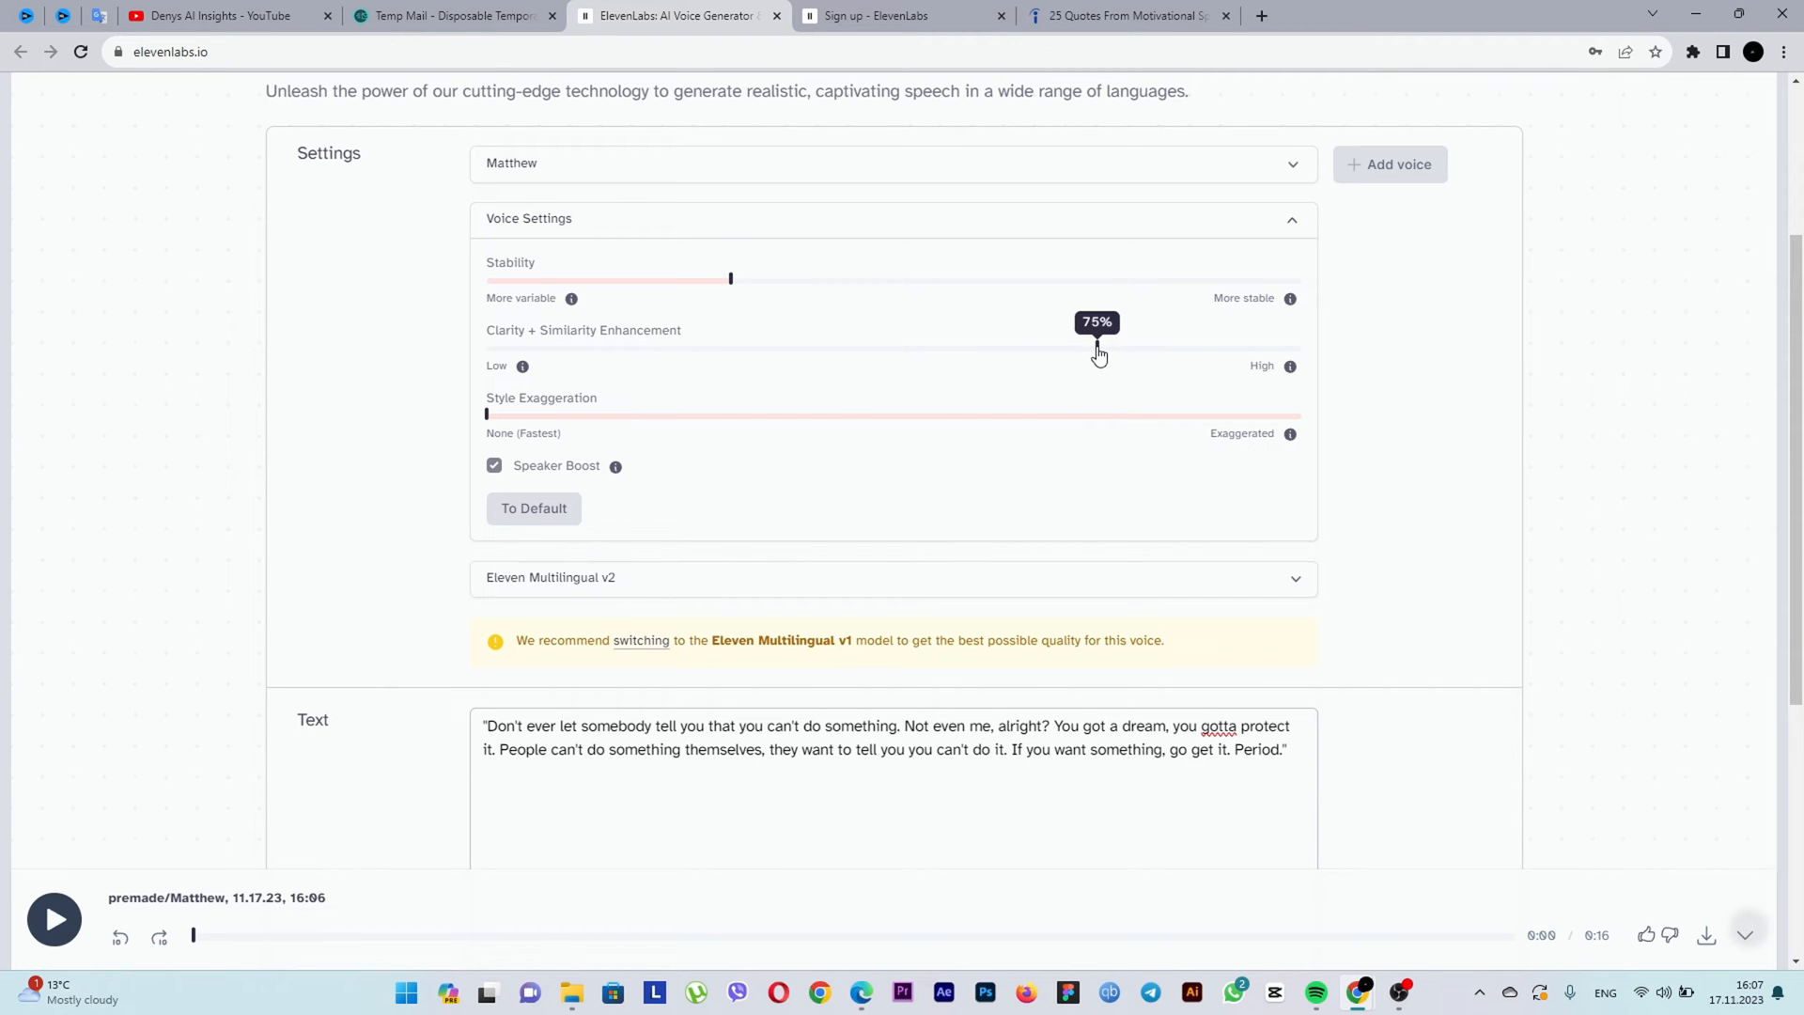
scroll(down, 3)
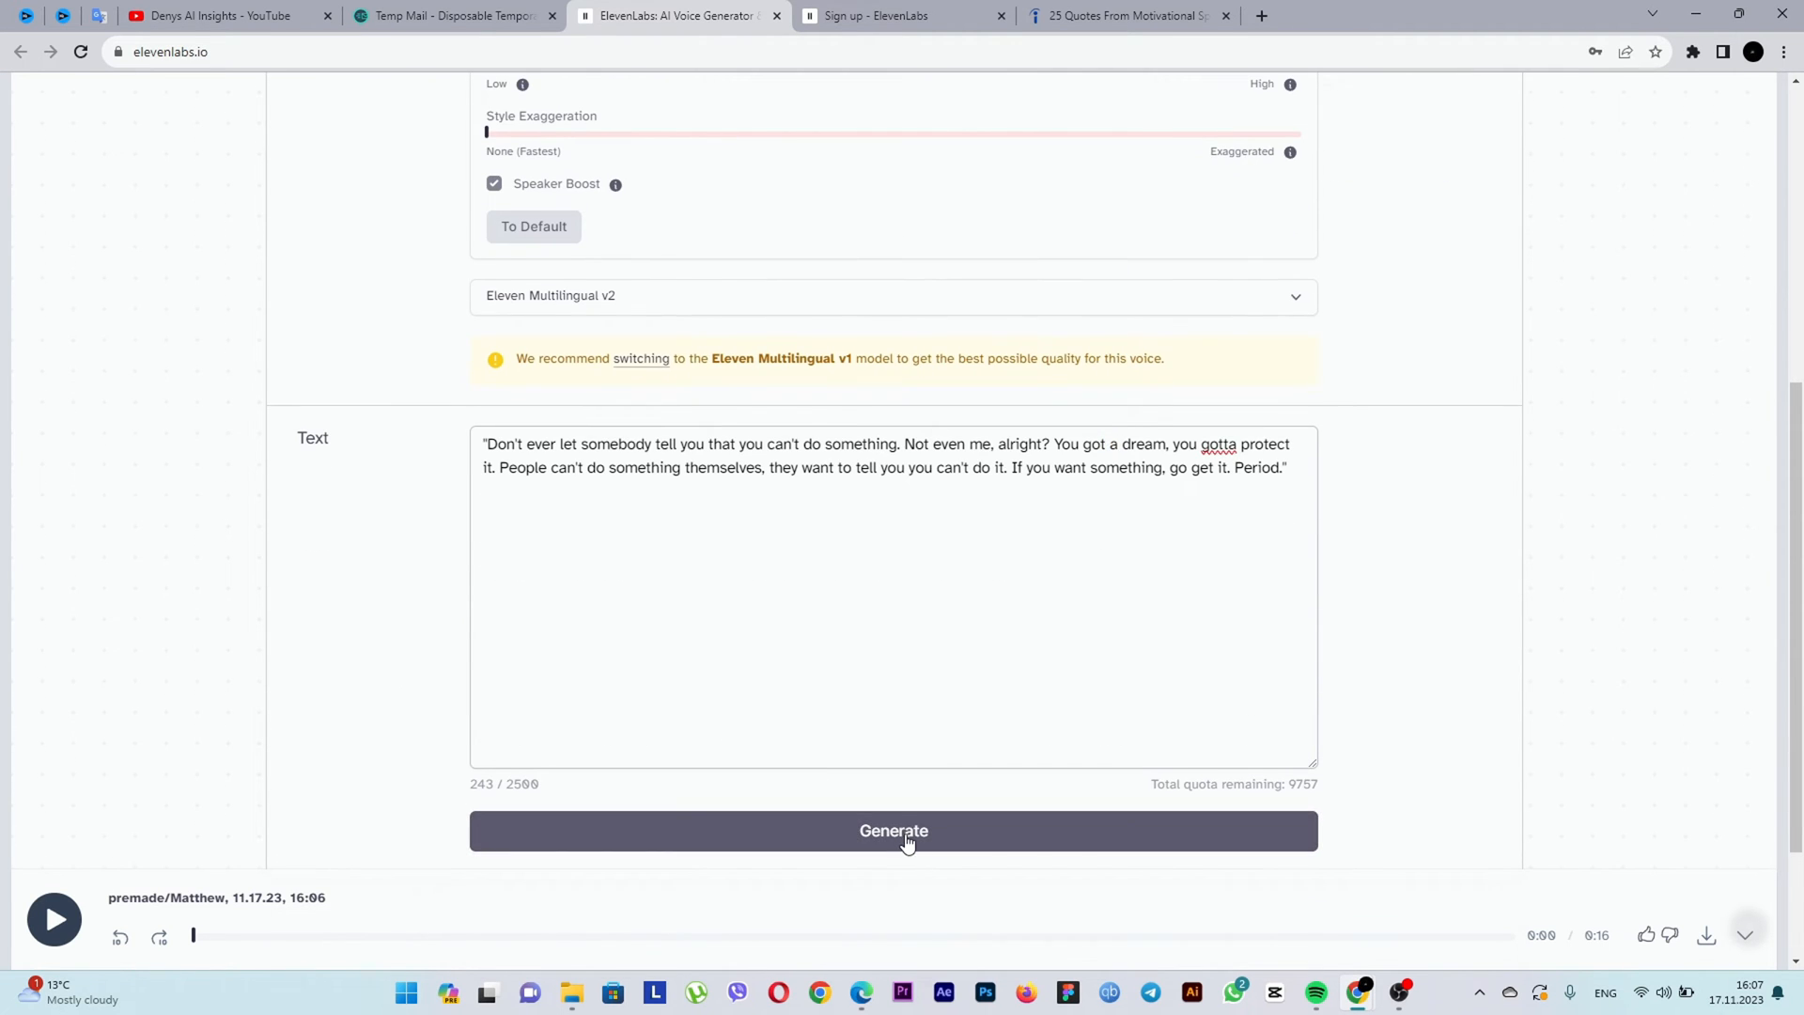
click(893, 830)
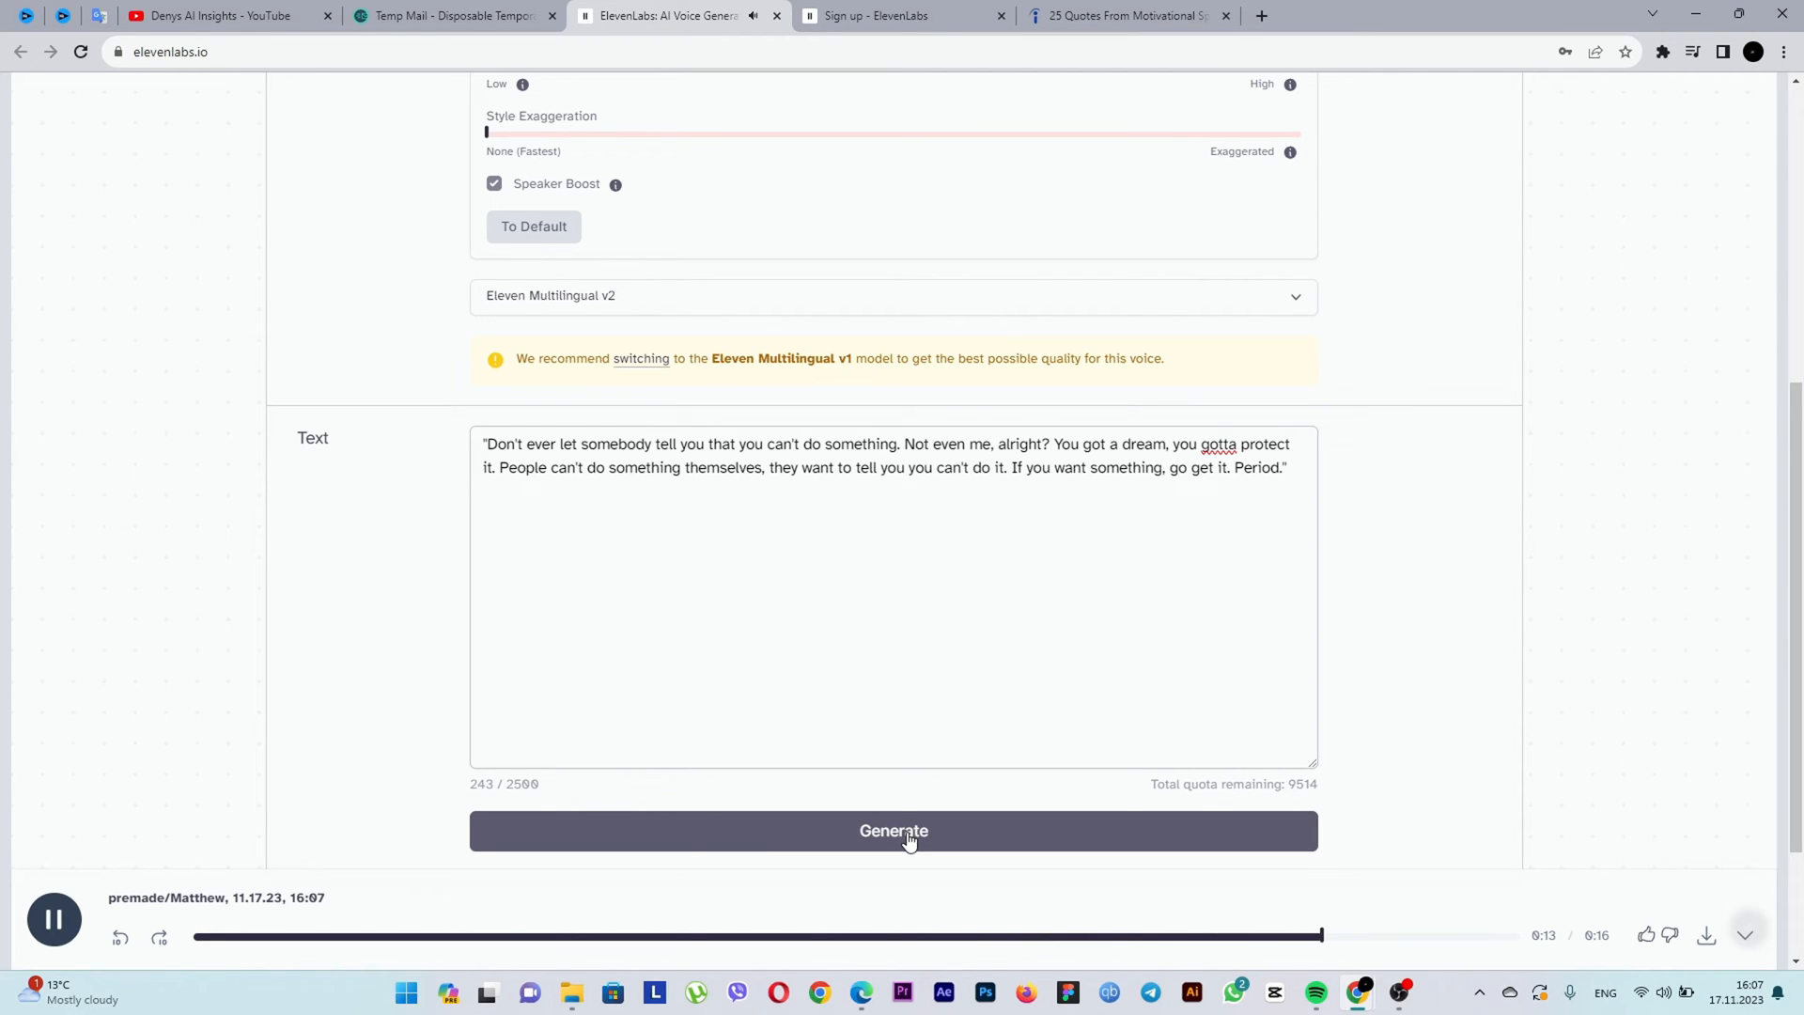
- Download the Matthew voice clip of the quote and open a new blank browser tab
click(52, 917)
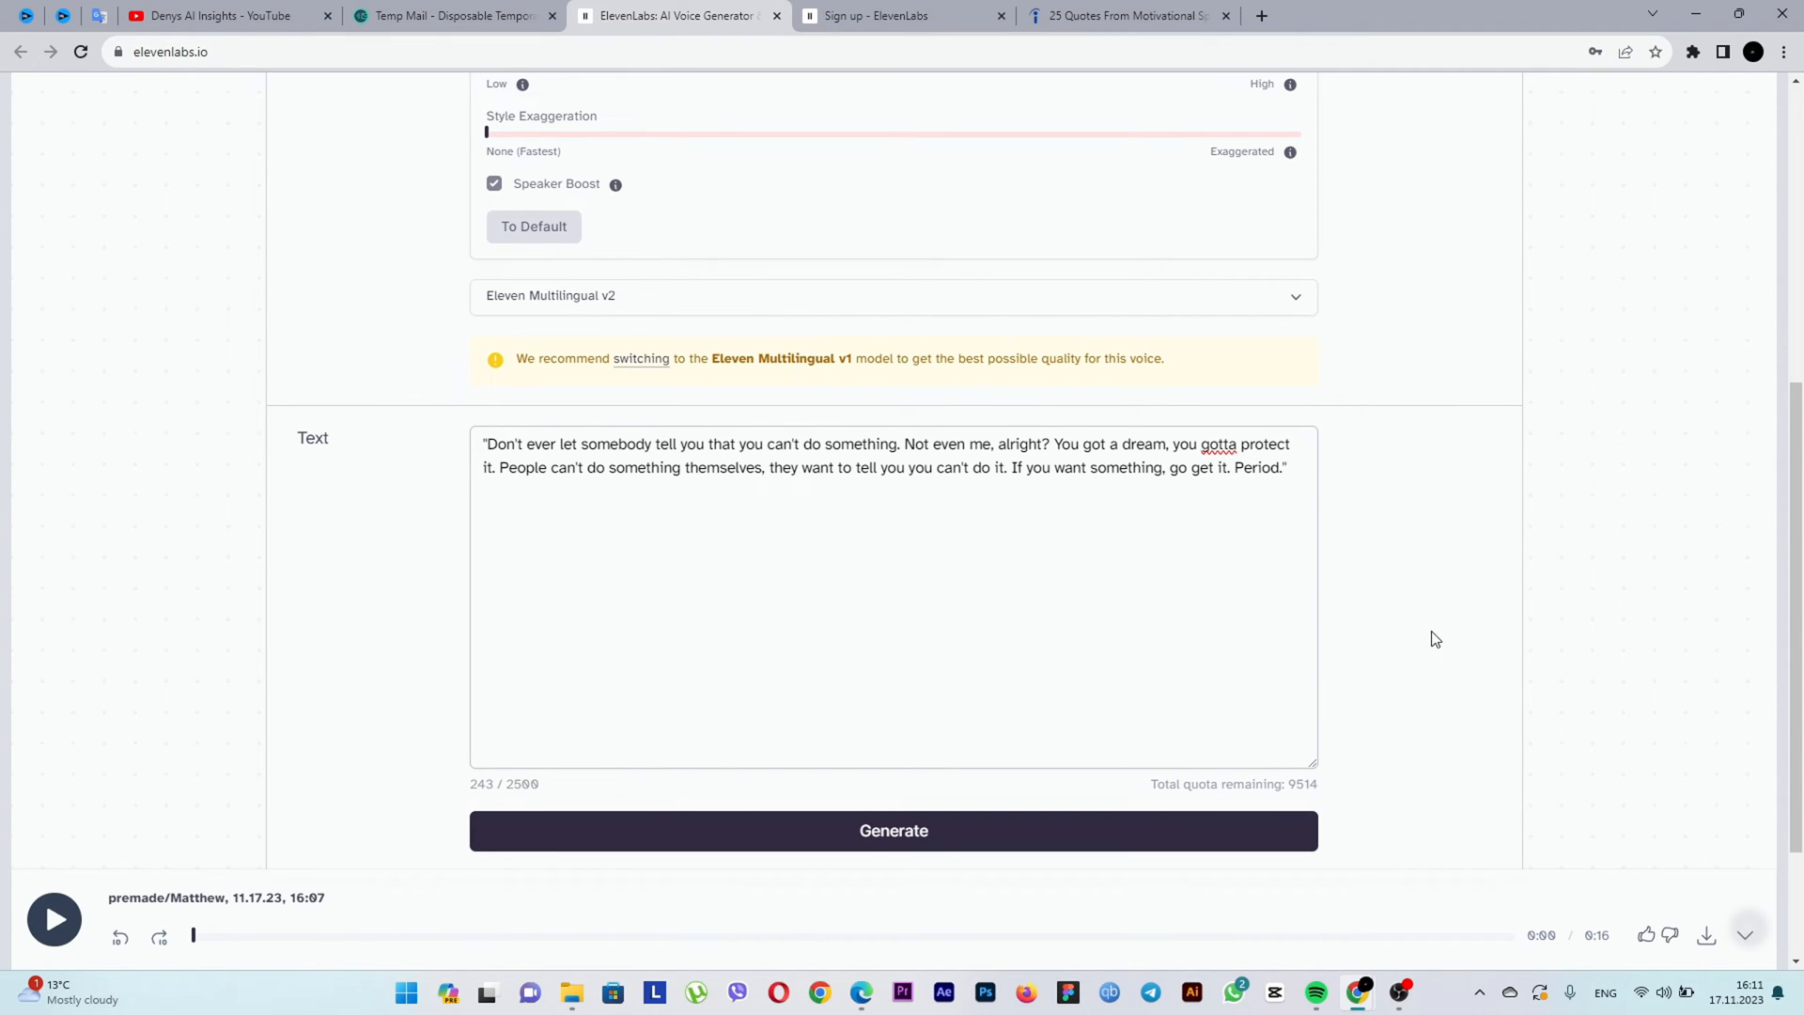
mouse_move(1708, 934)
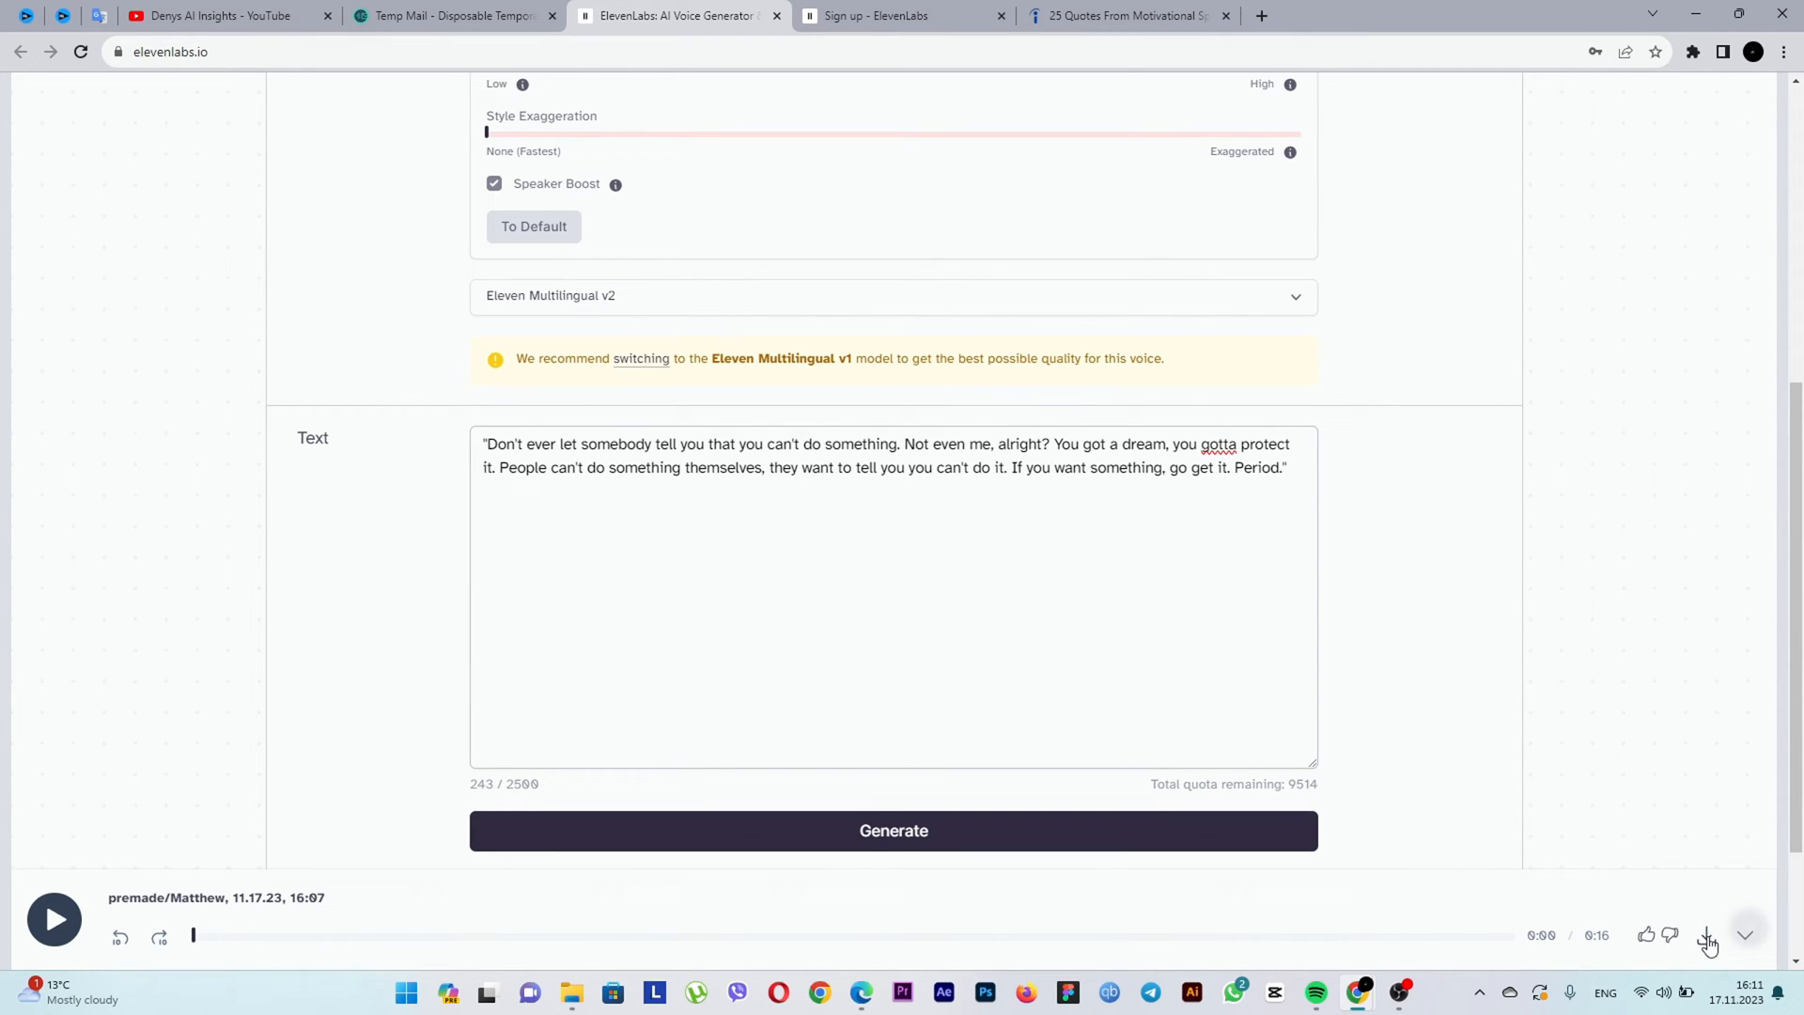
click(1706, 936)
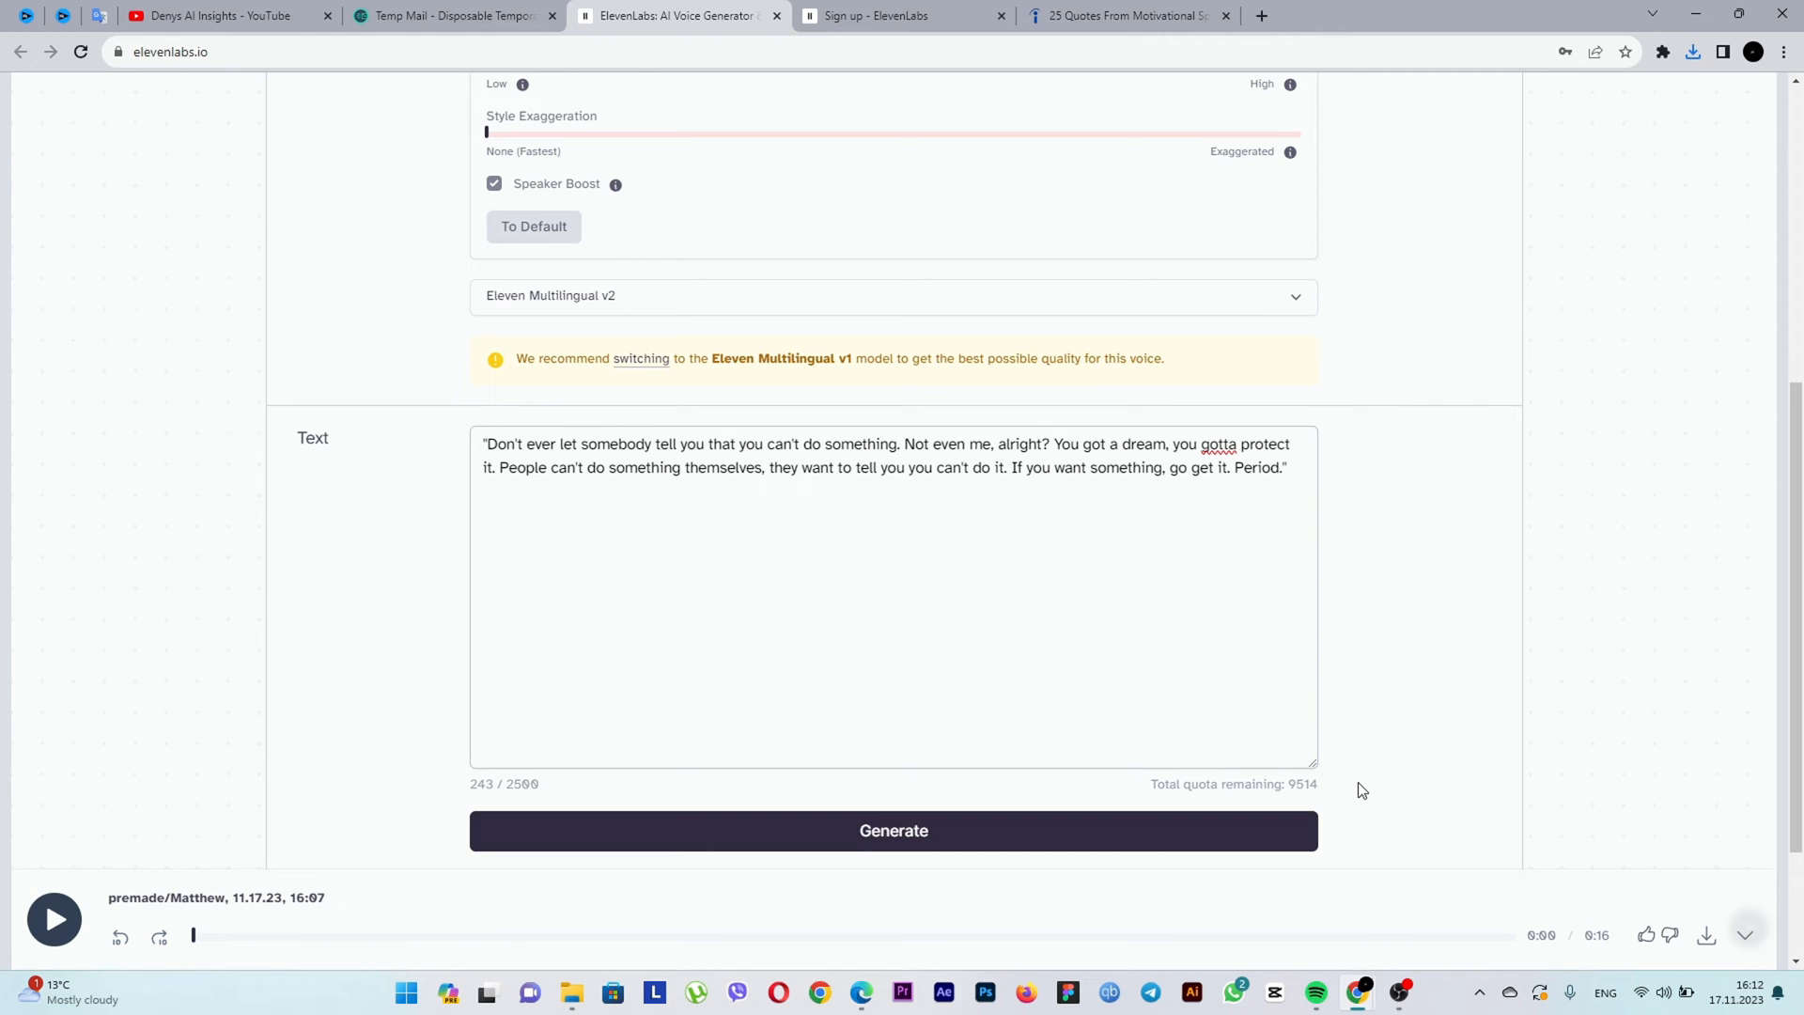
click(1485, 15)
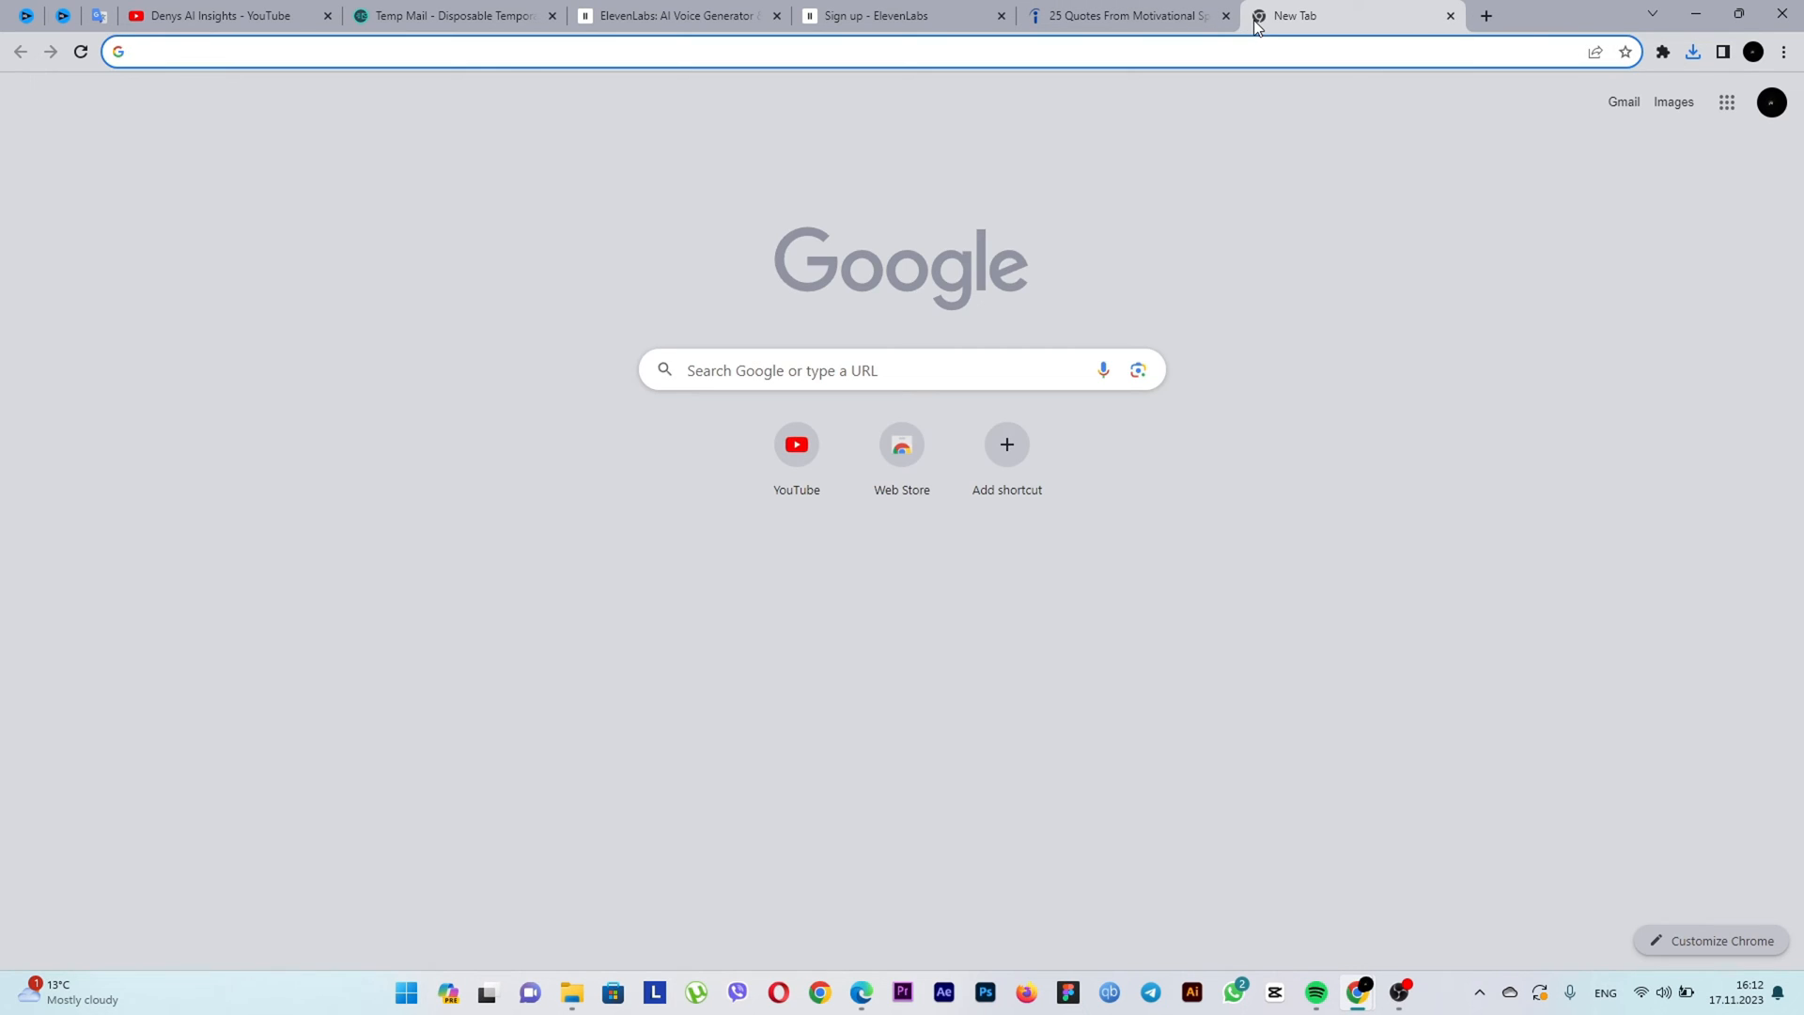
- Search Google for 'audacity', open audacityteam.org, and request the Audacity 3.4.2 download
text(audaci)
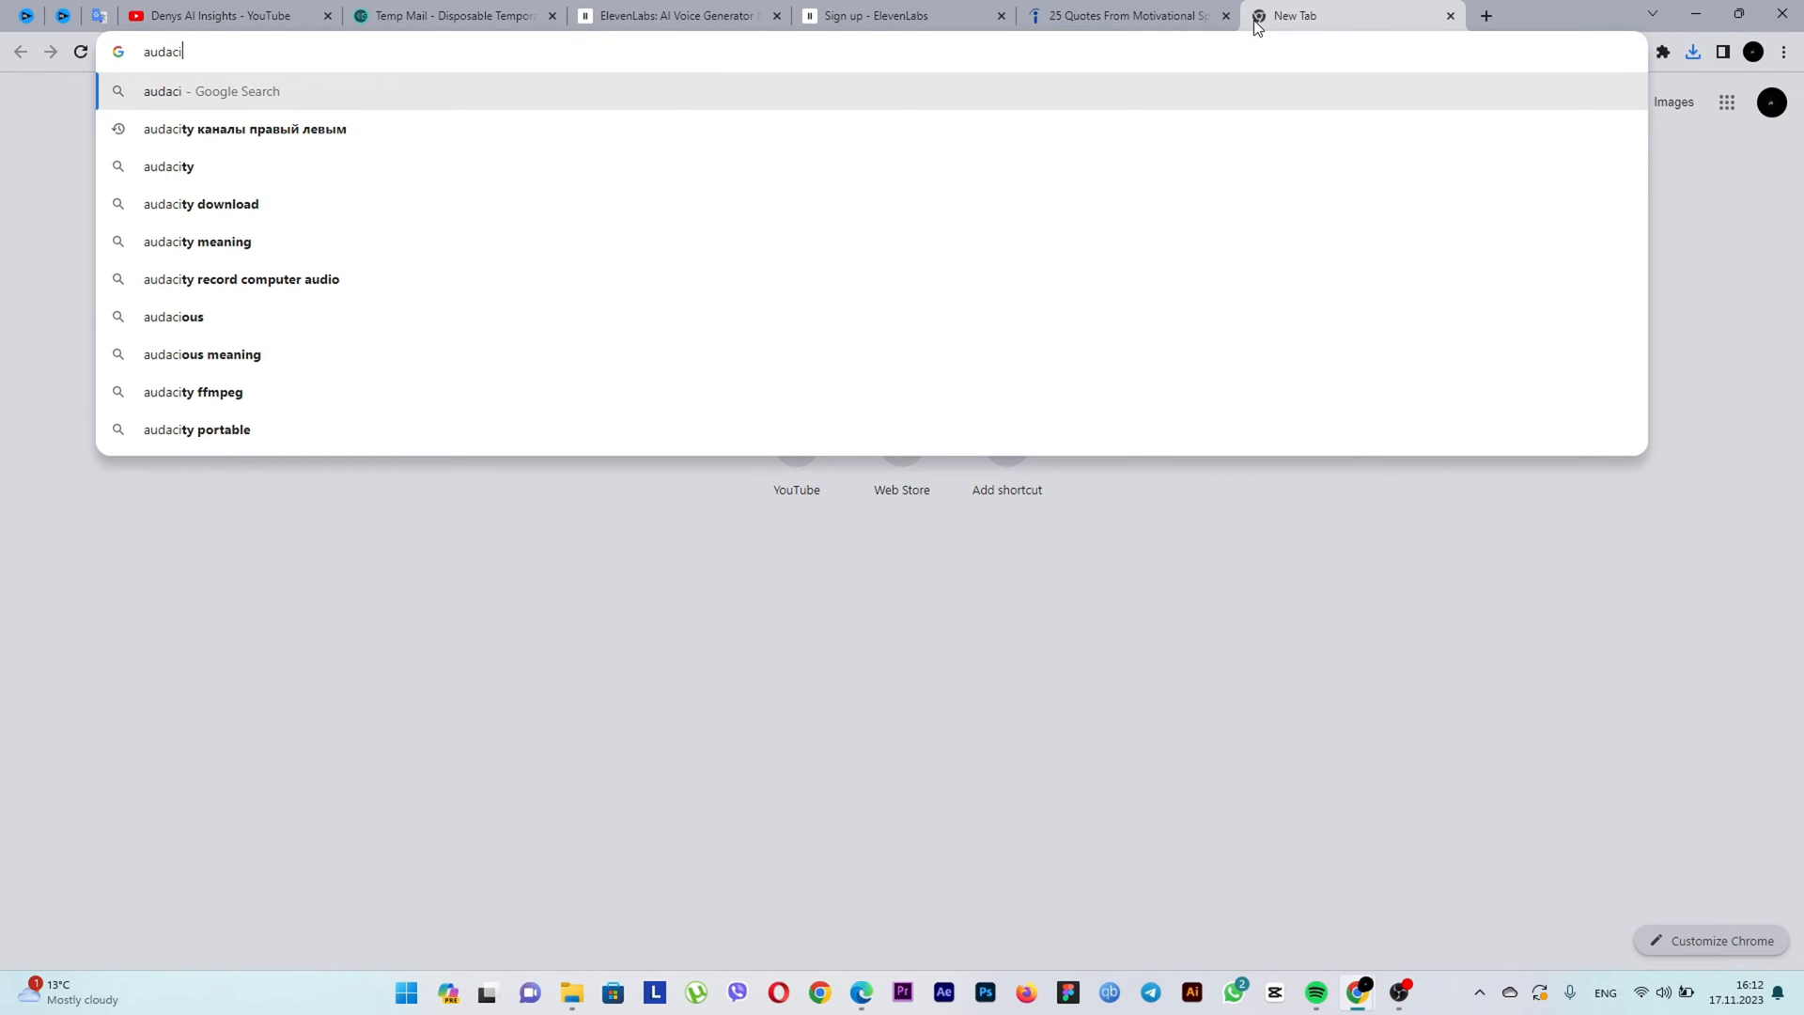
key(Return)
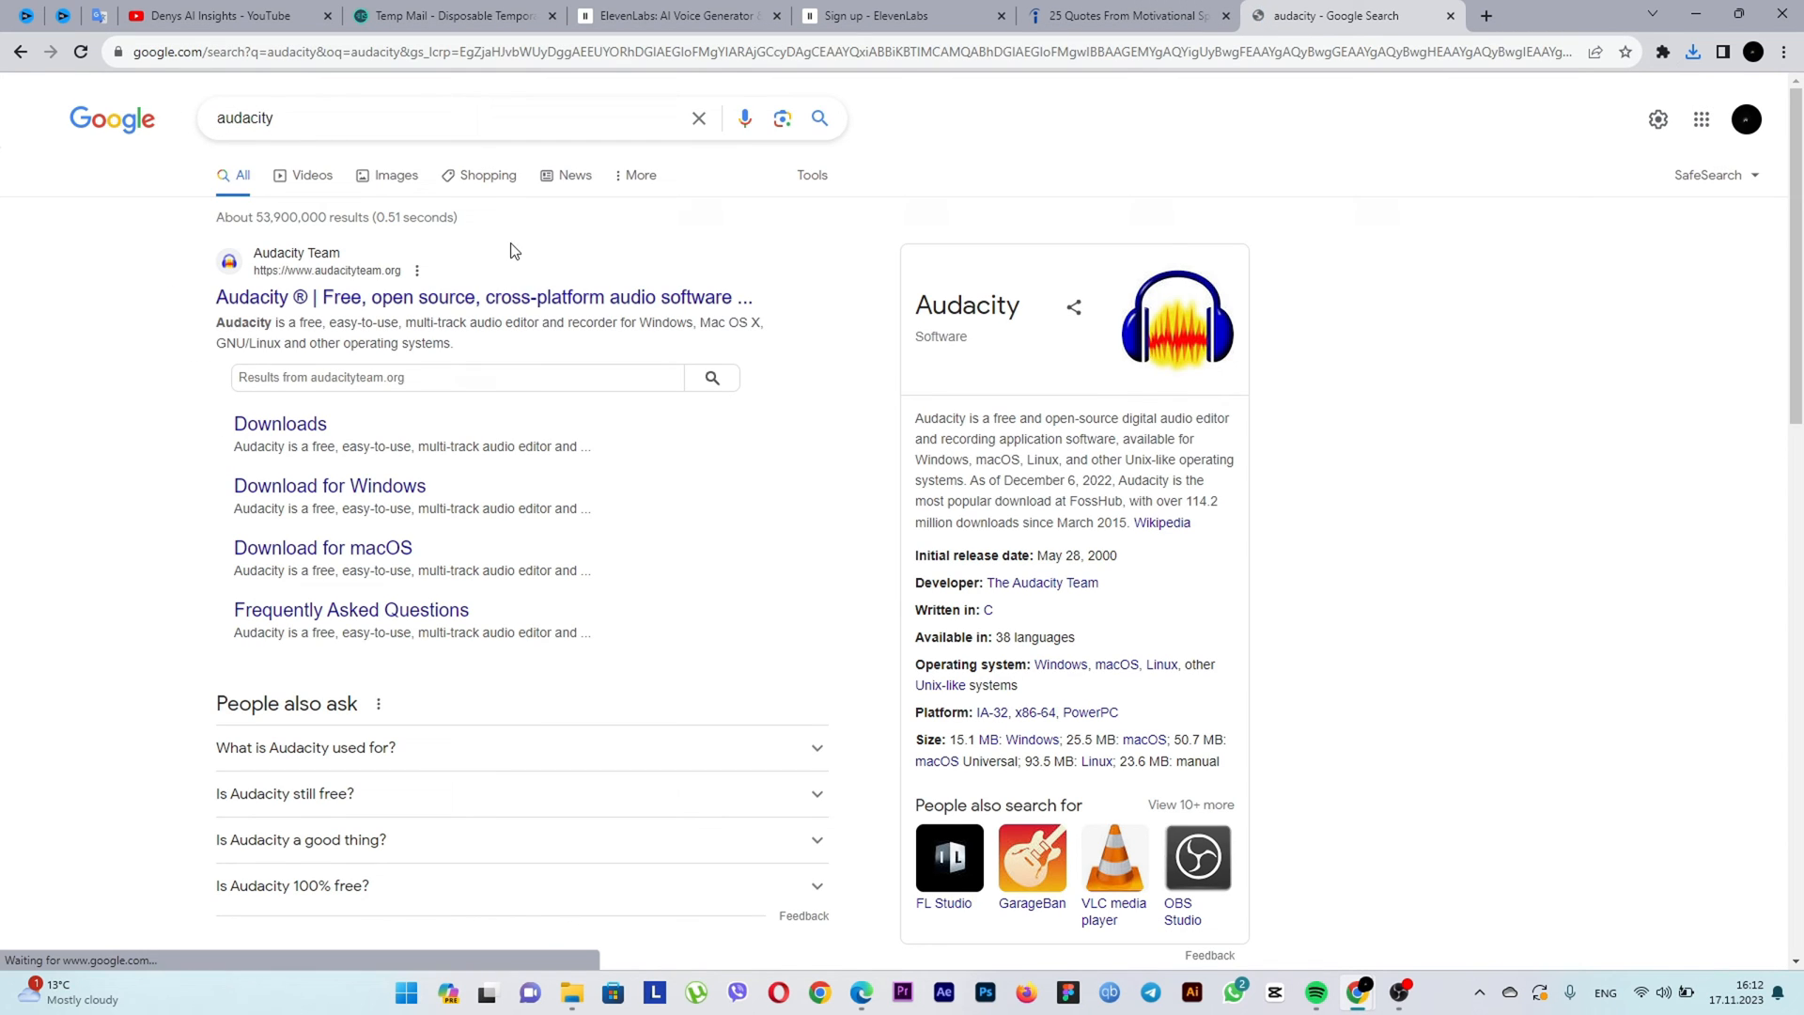
click(483, 297)
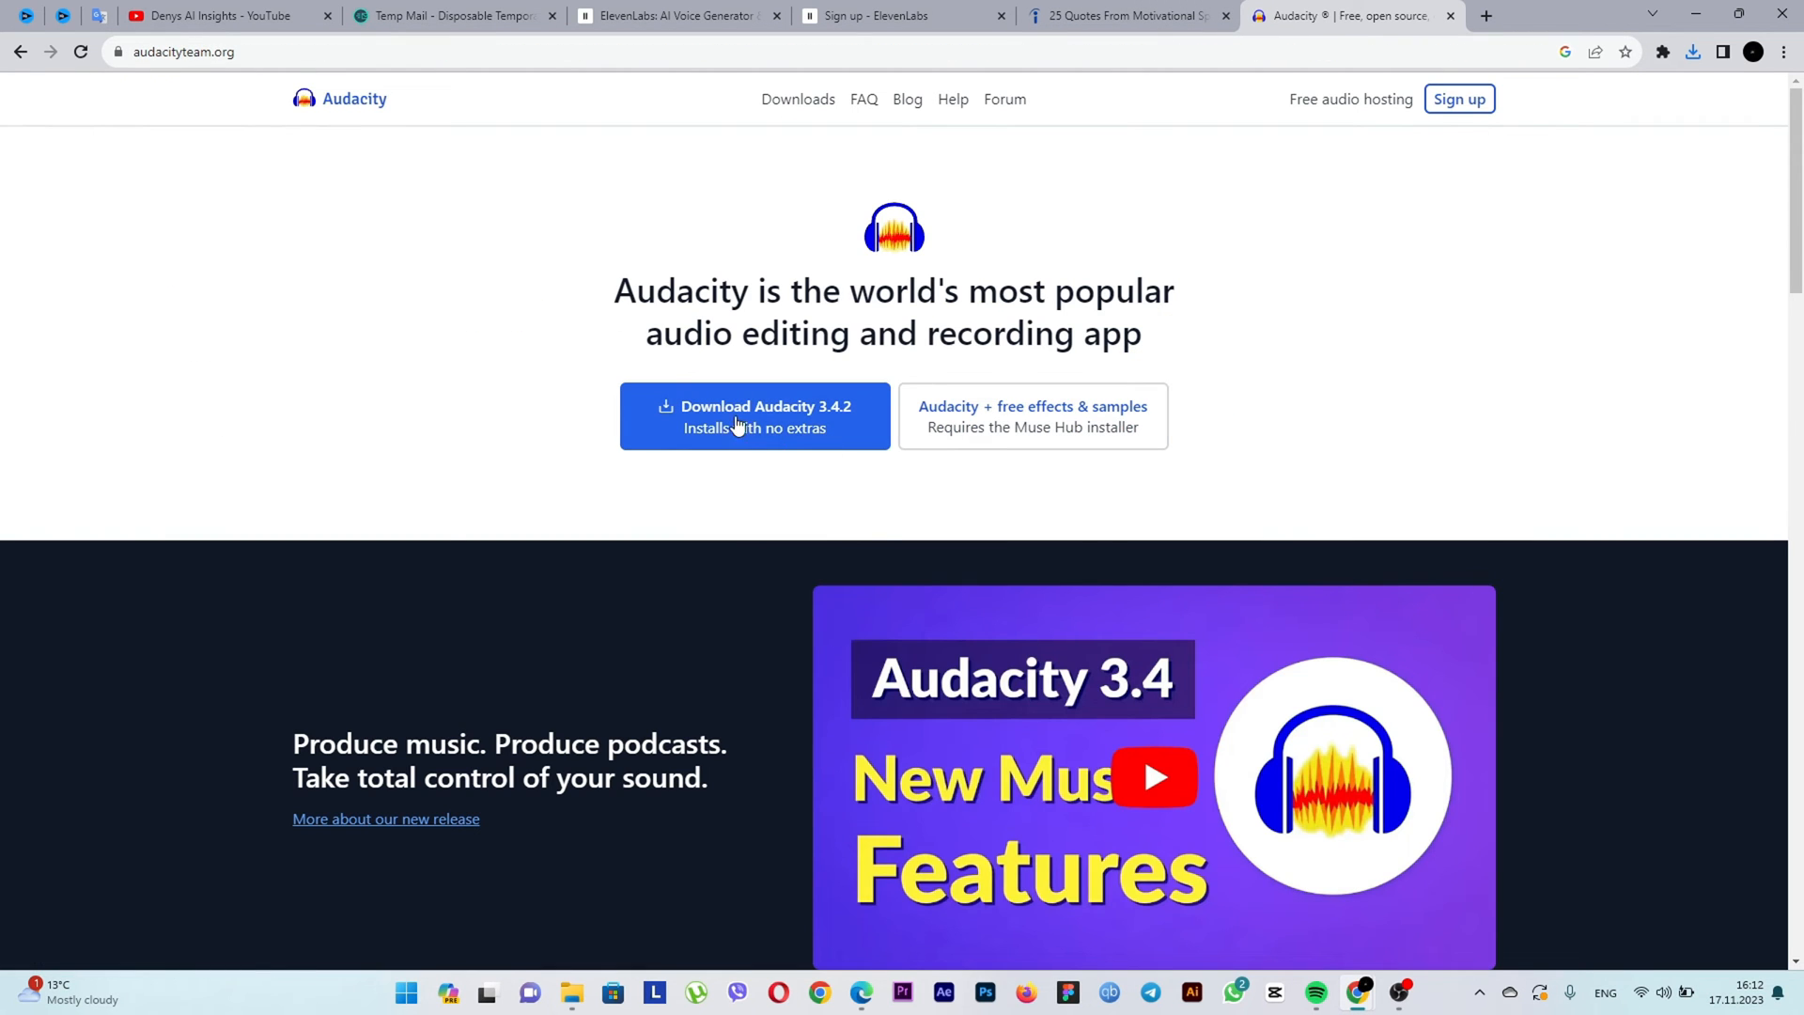
click(755, 415)
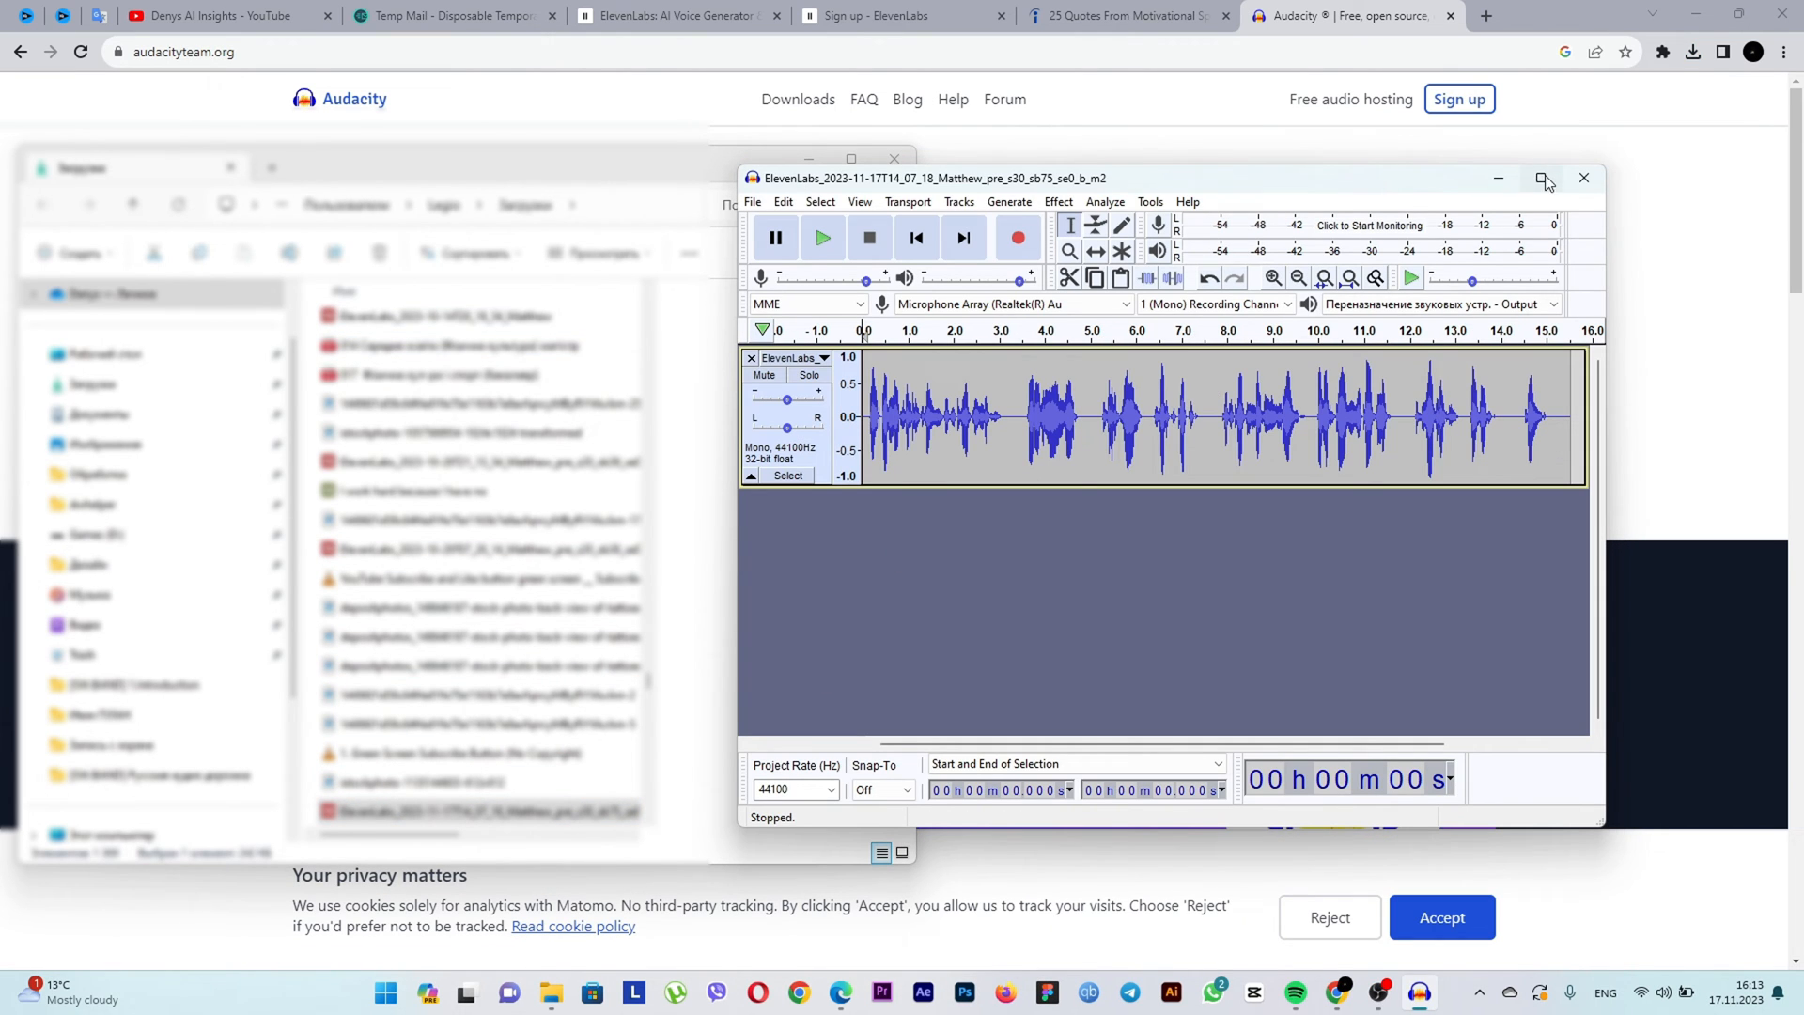
- Maximize Audacity and apply Change Tempo with a -12 percent change to the voice track
click(1546, 177)
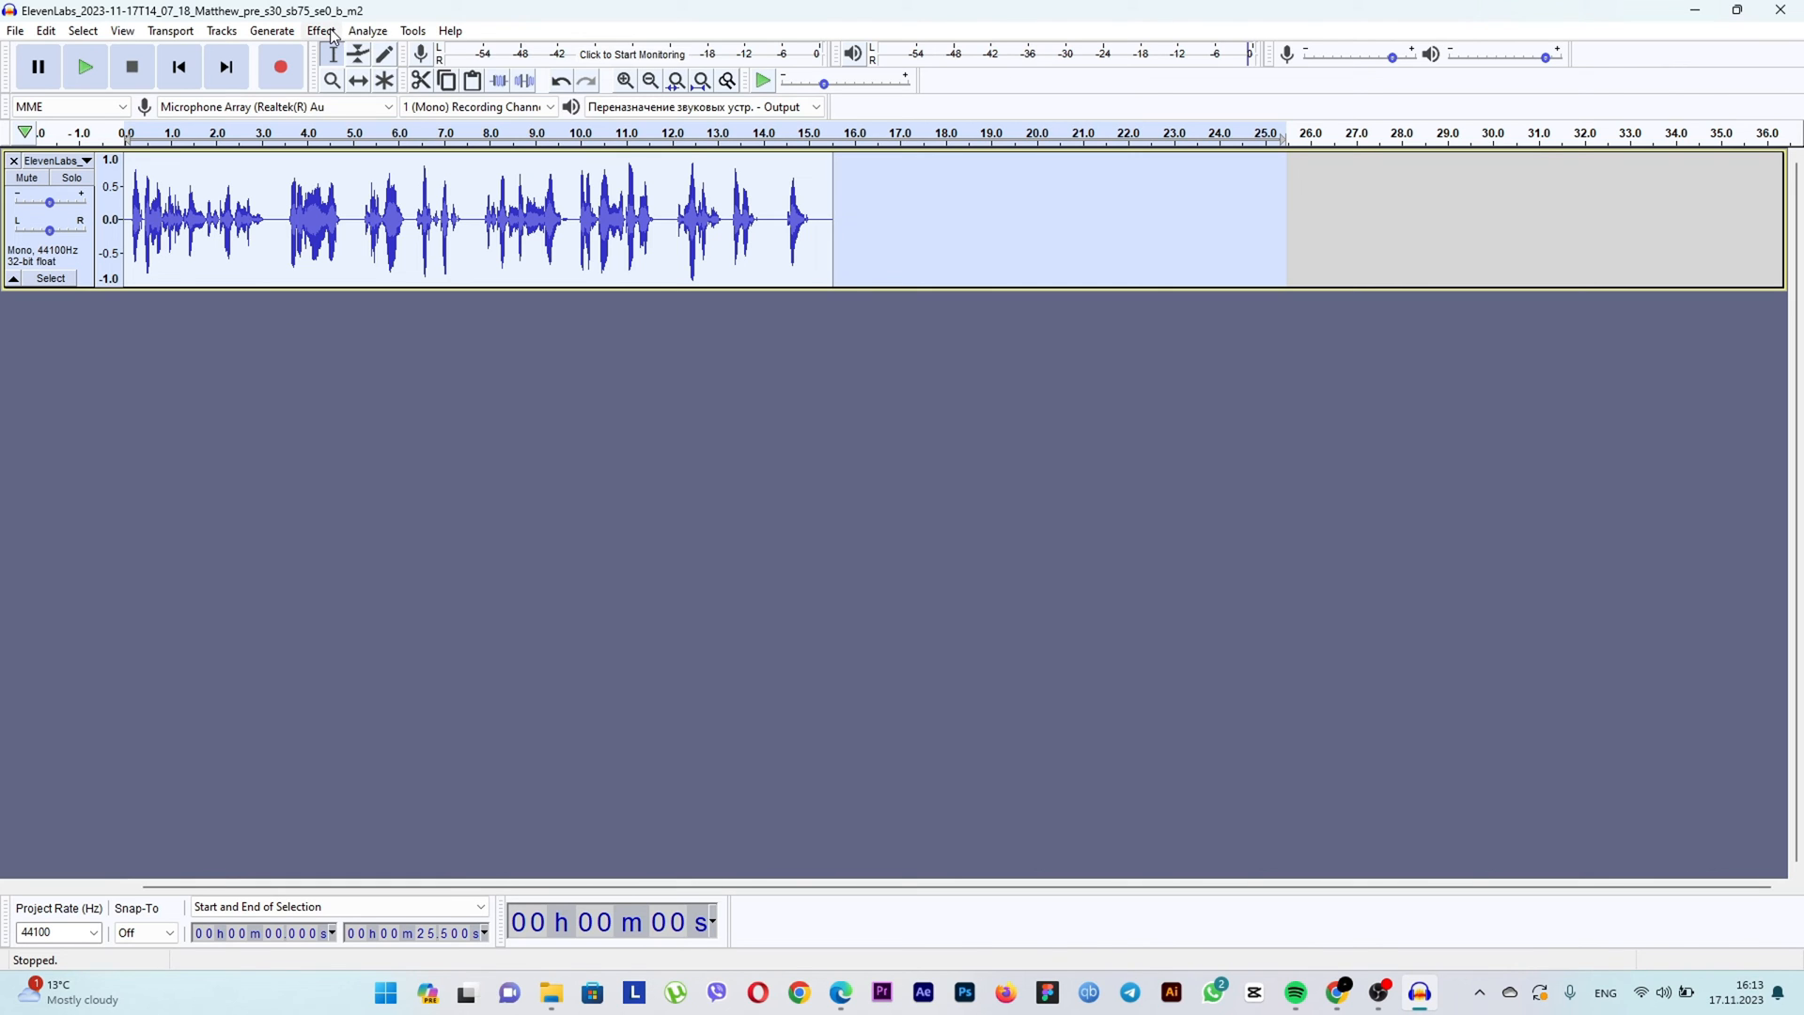
click(322, 30)
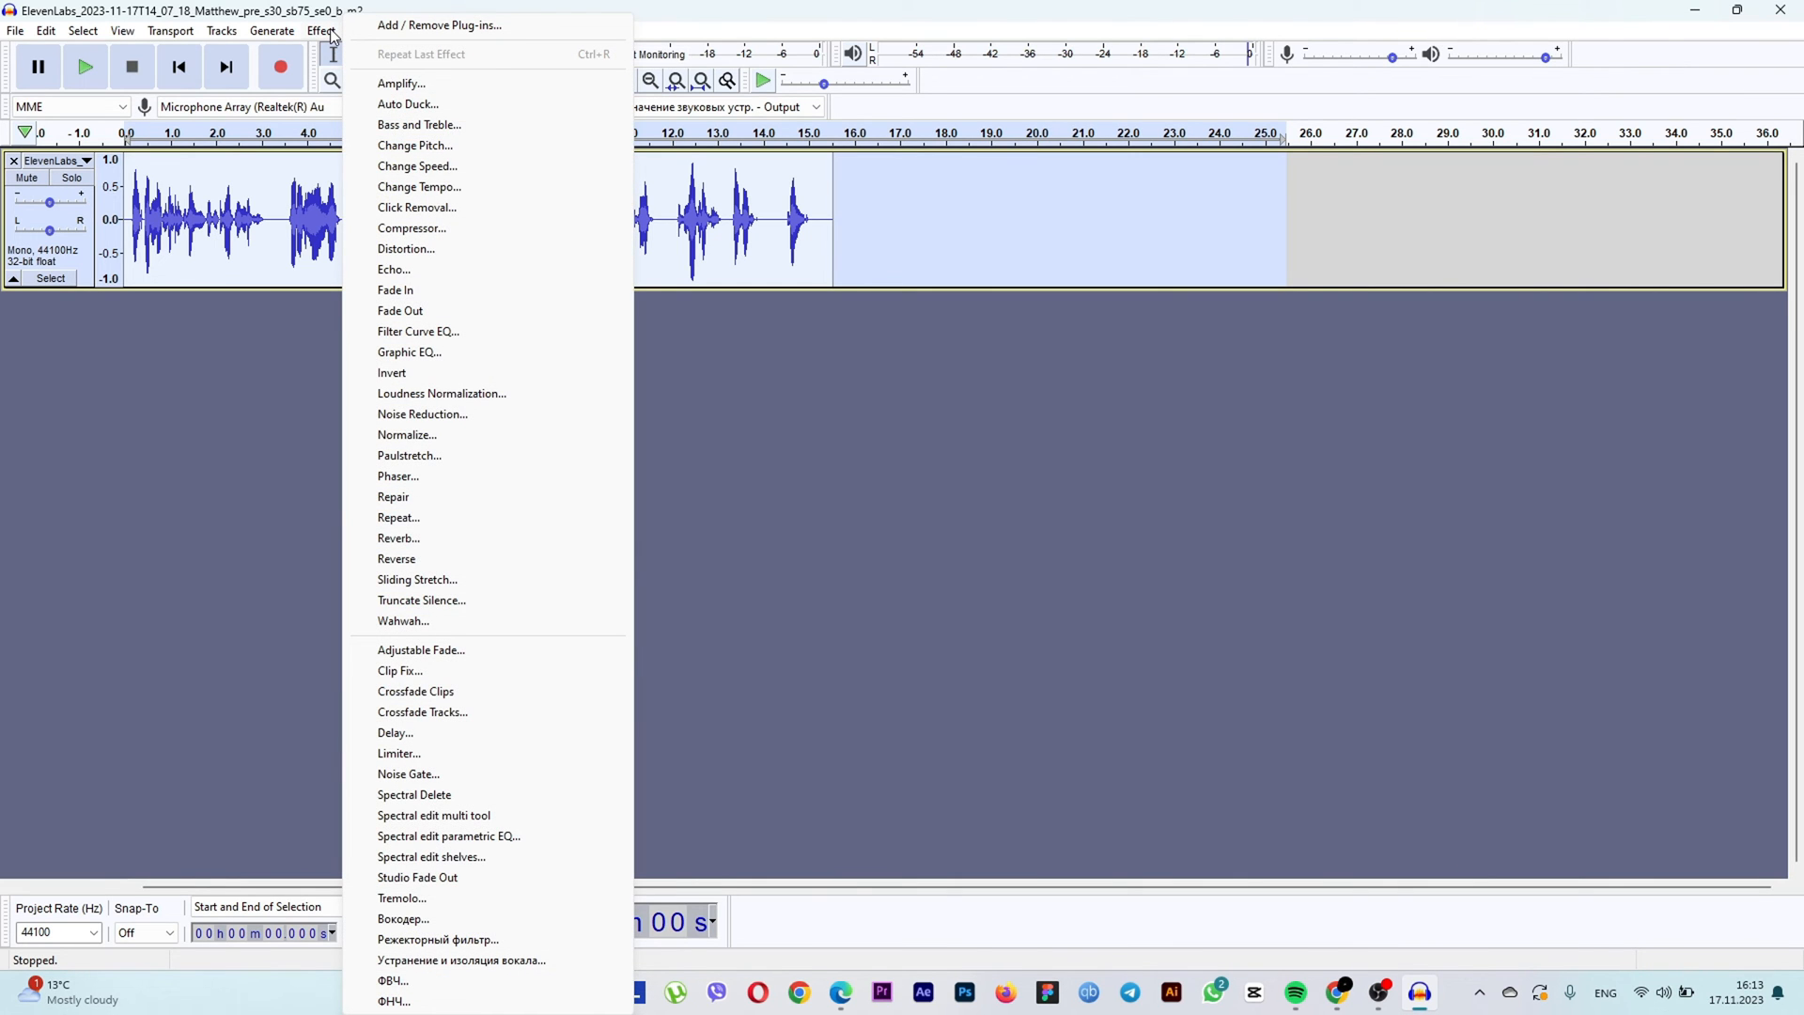
click(419, 186)
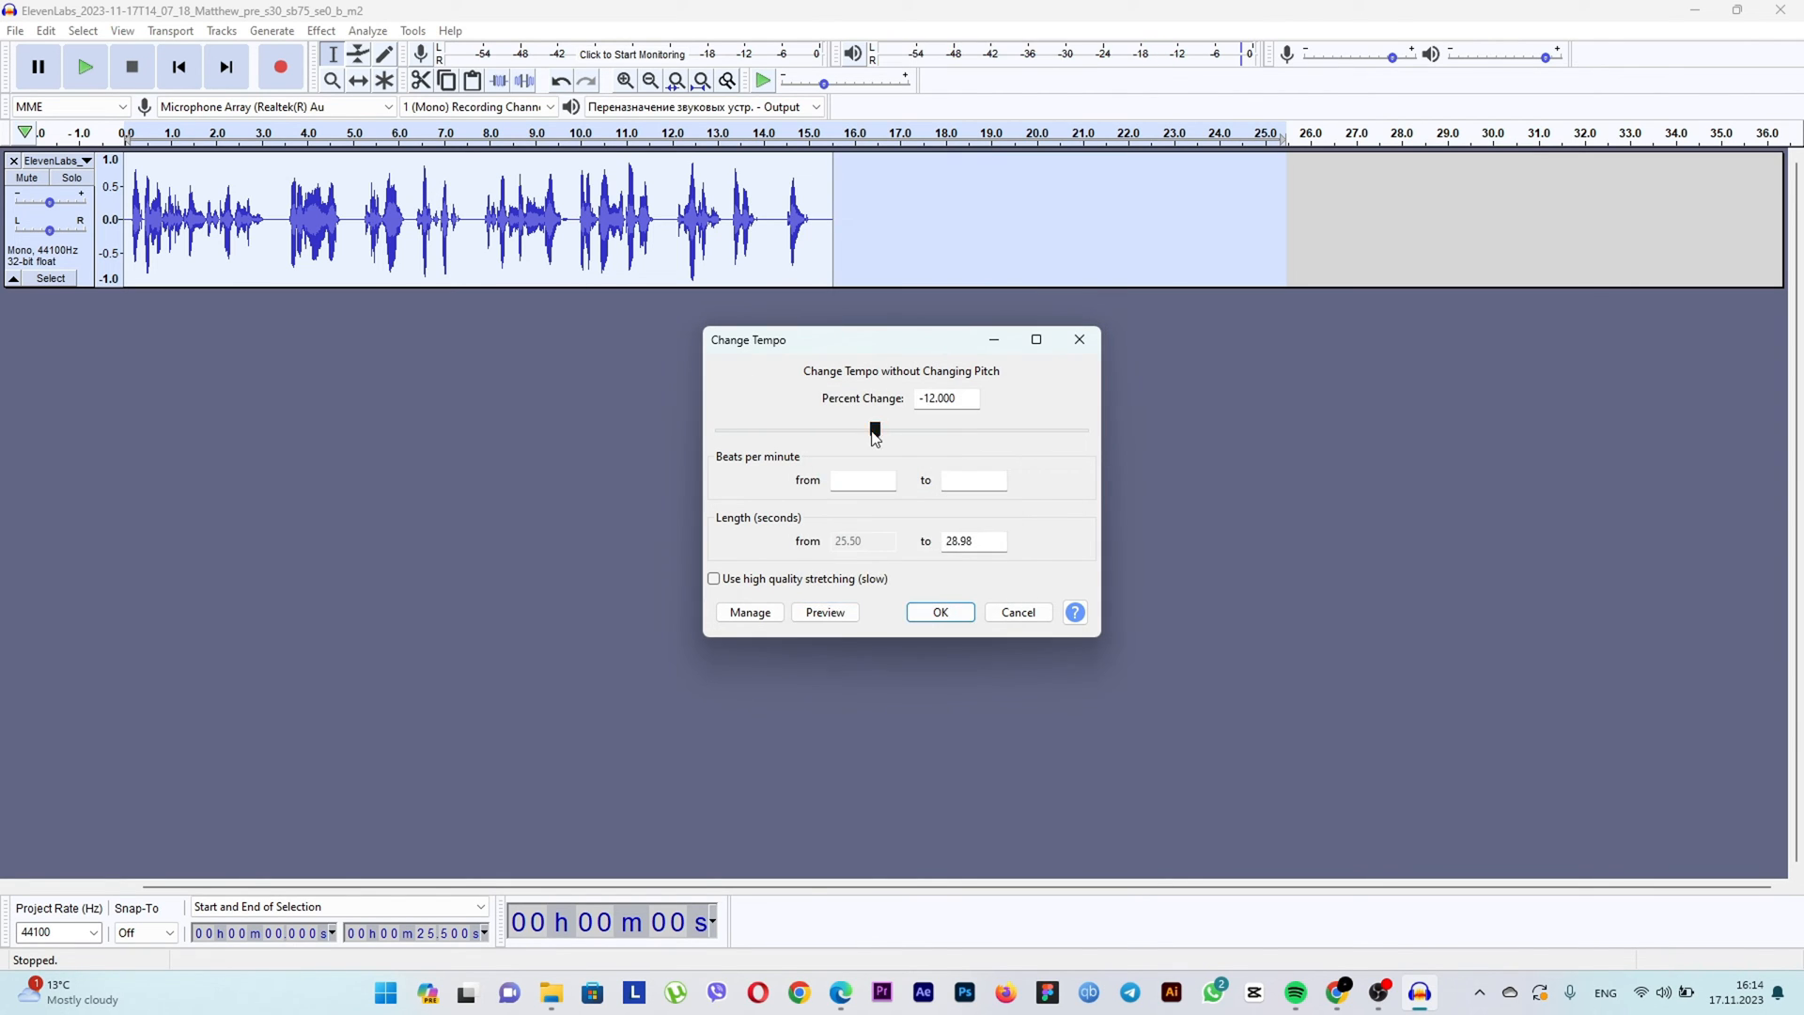
click(939, 611)
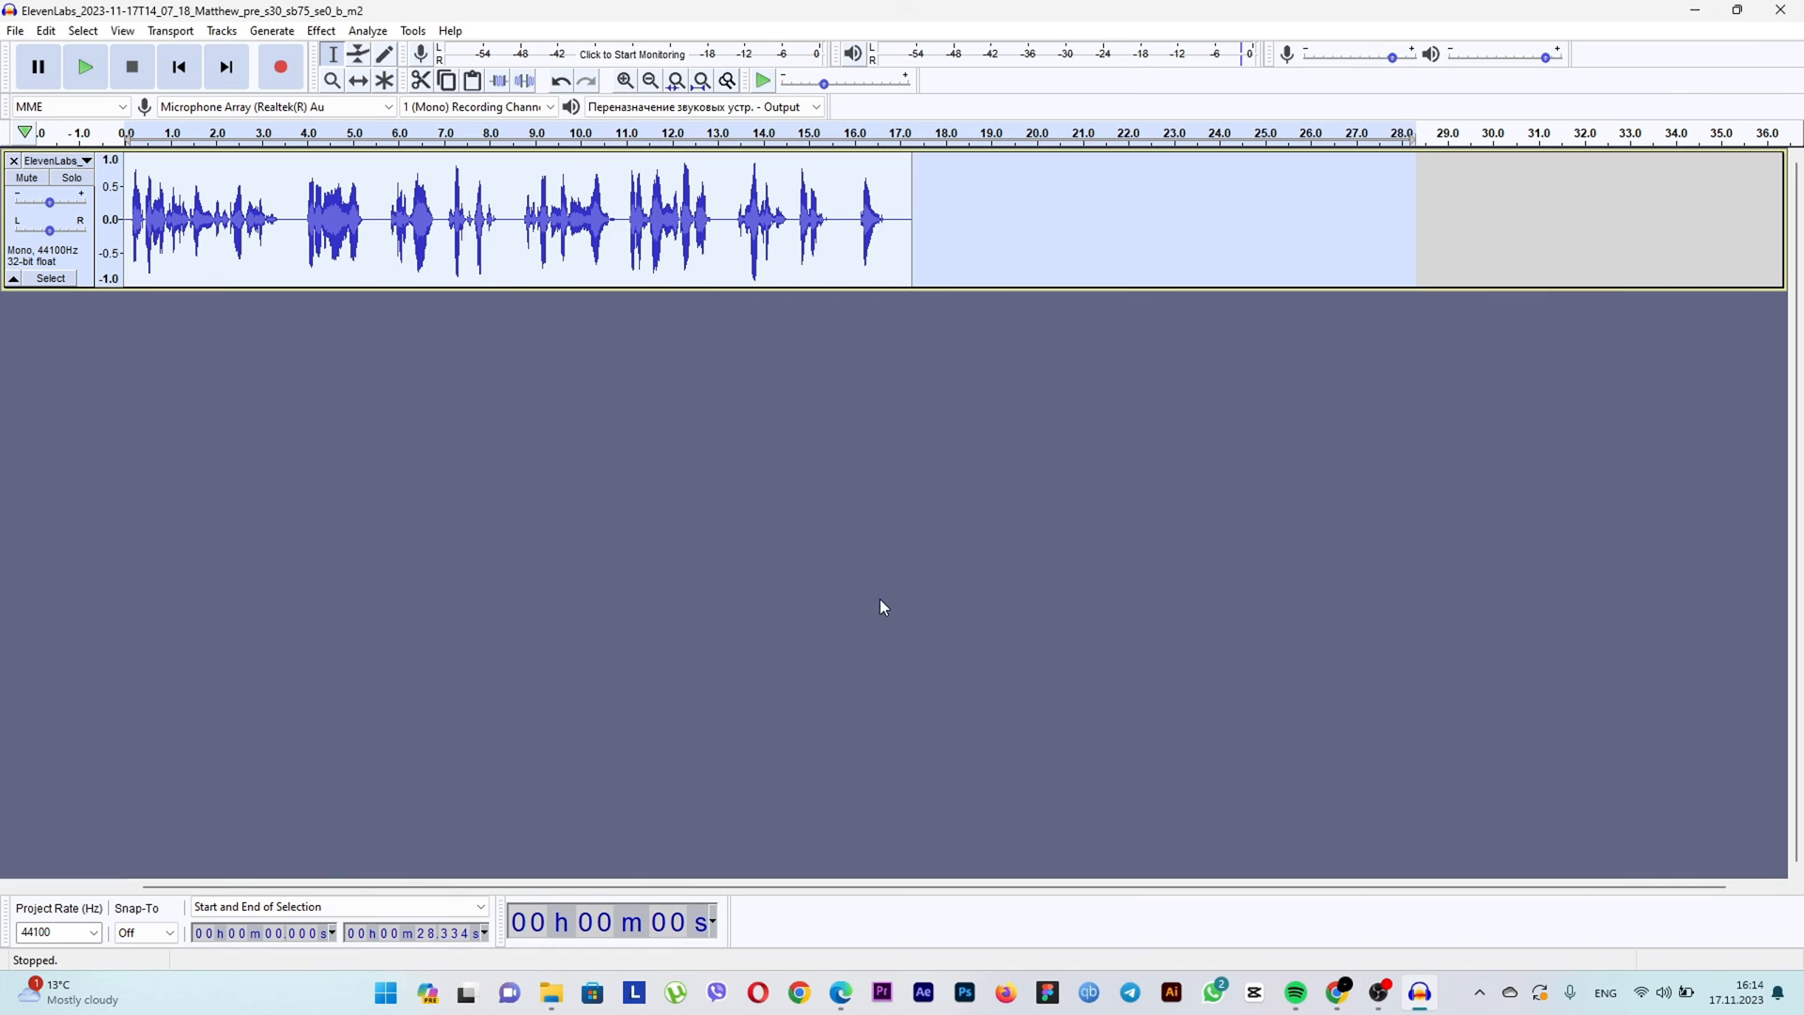
click(321, 30)
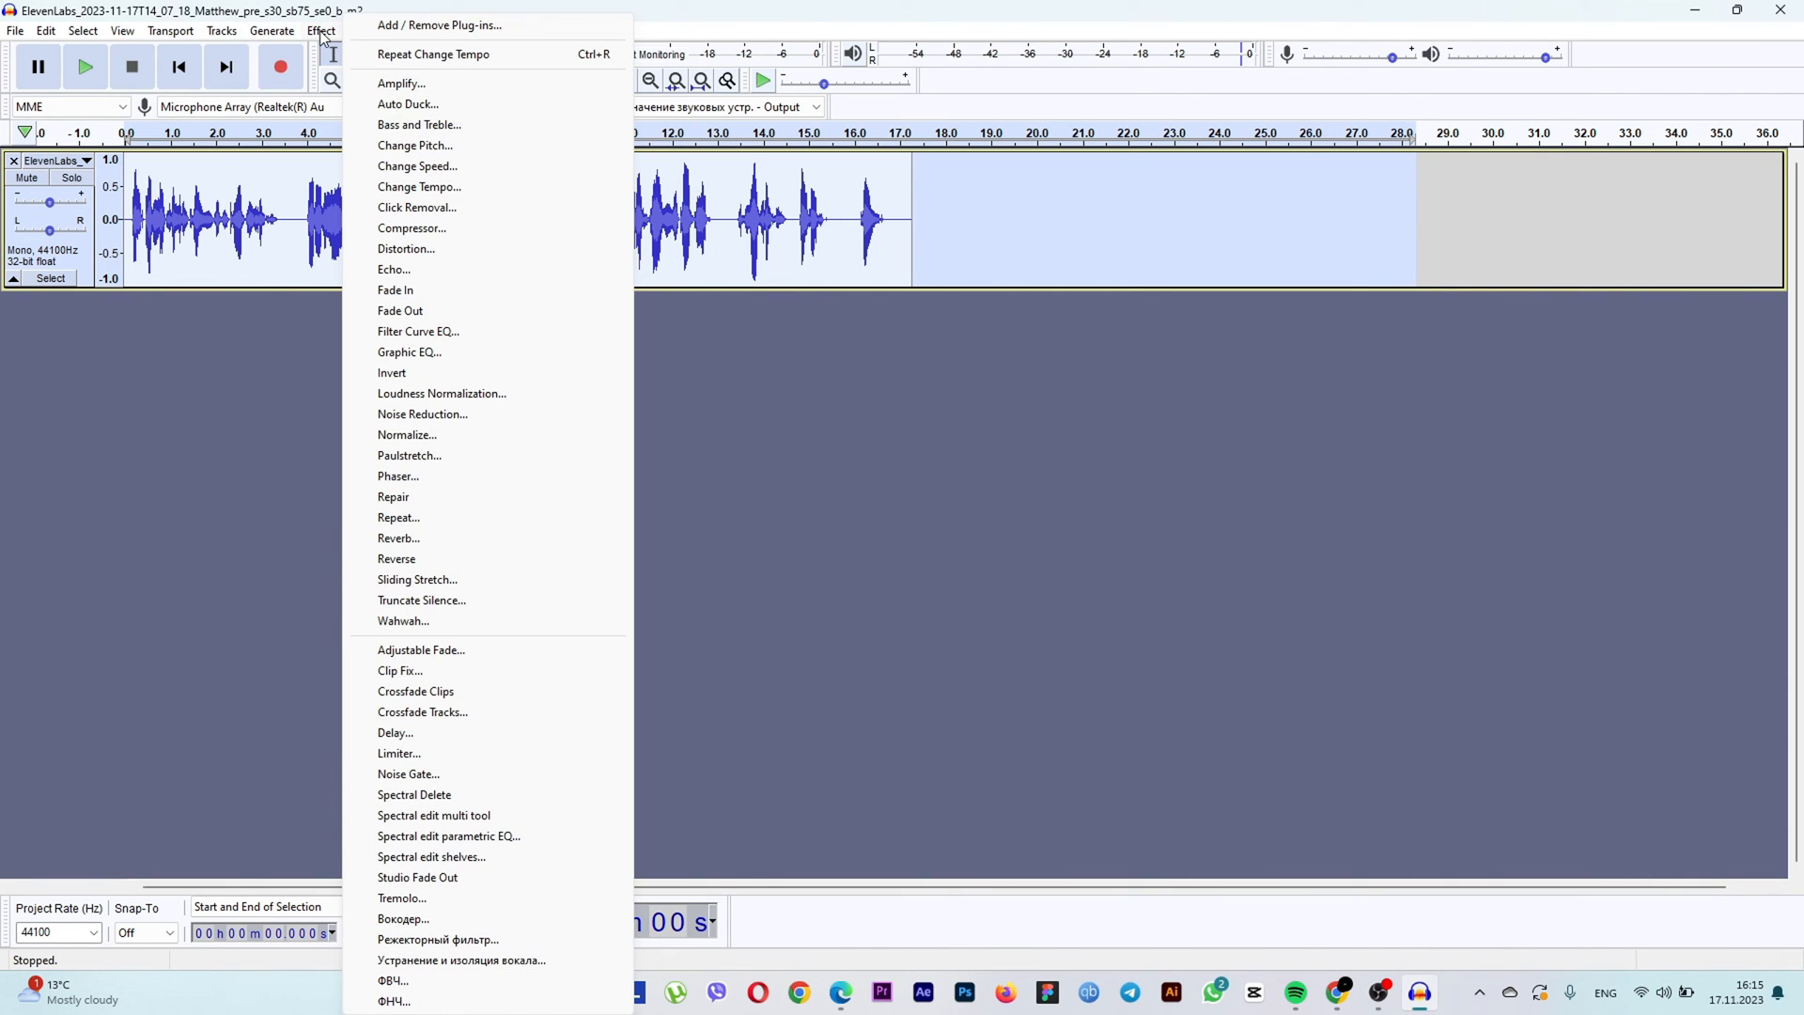
mouse_move(414, 145)
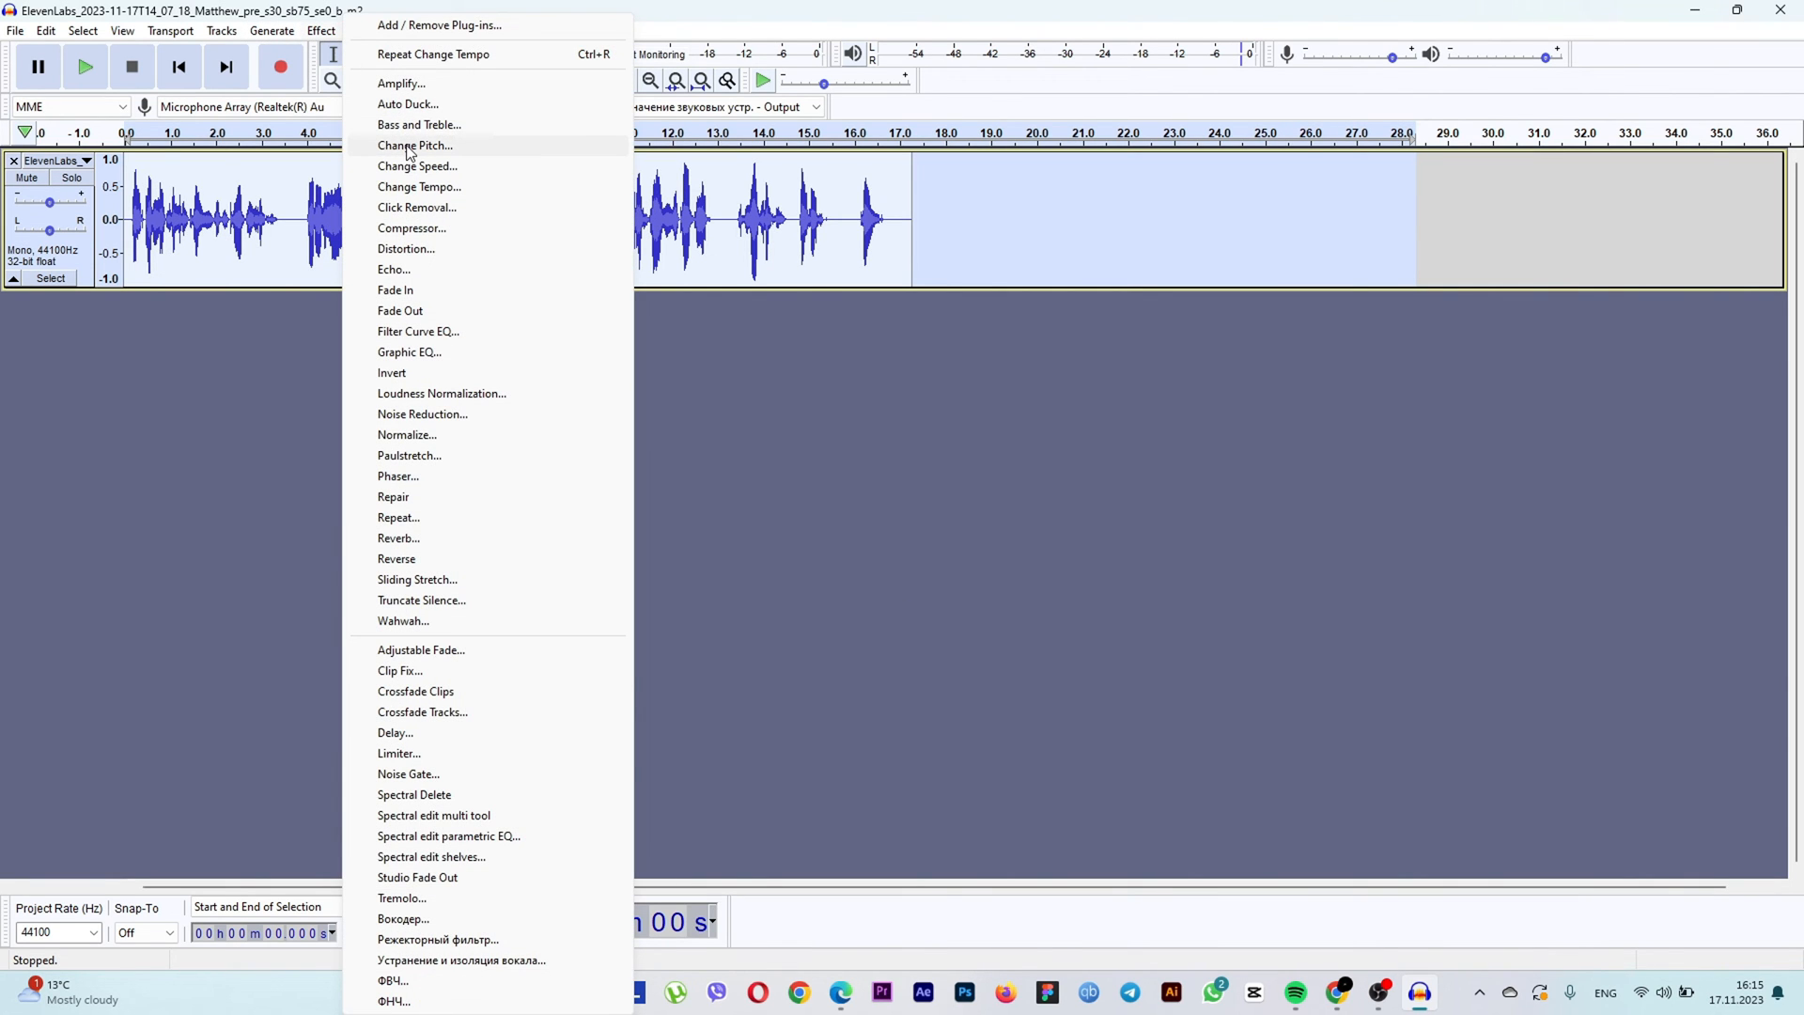
- Lower the track's pitch by -6 percent (about 1.07 semitones) and play it back
click(414, 145)
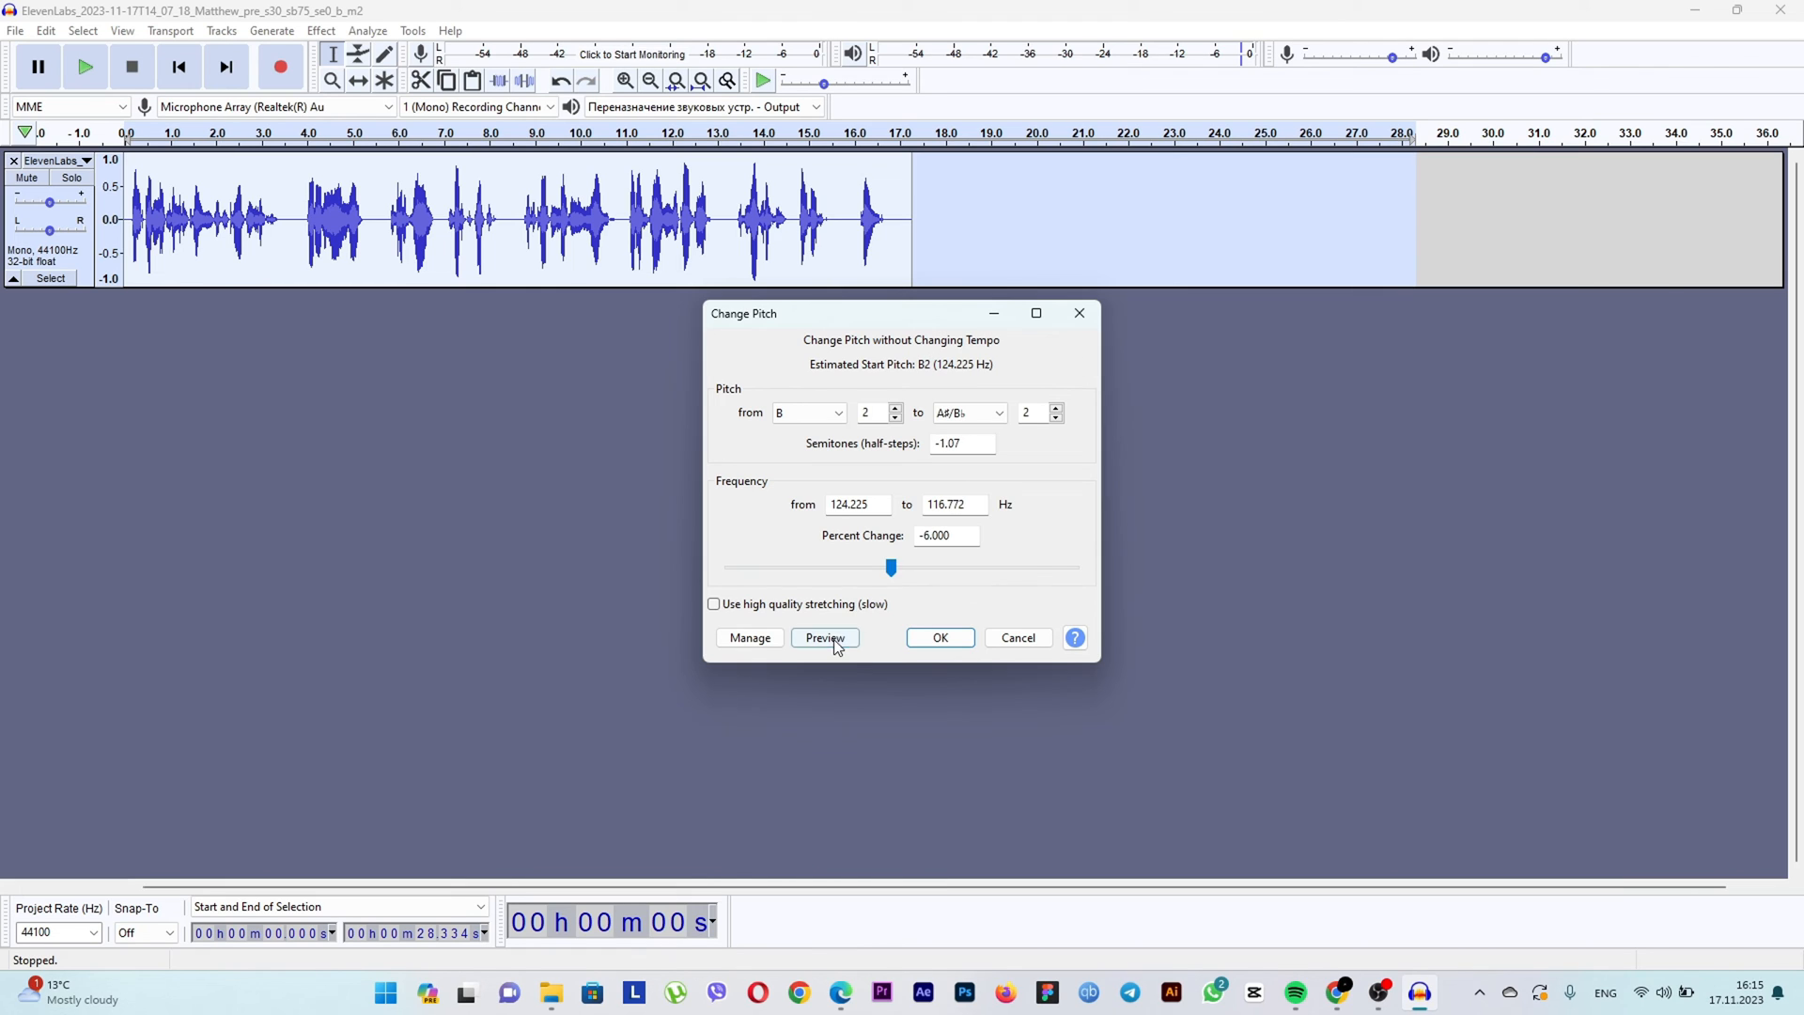
mouse_move(825, 606)
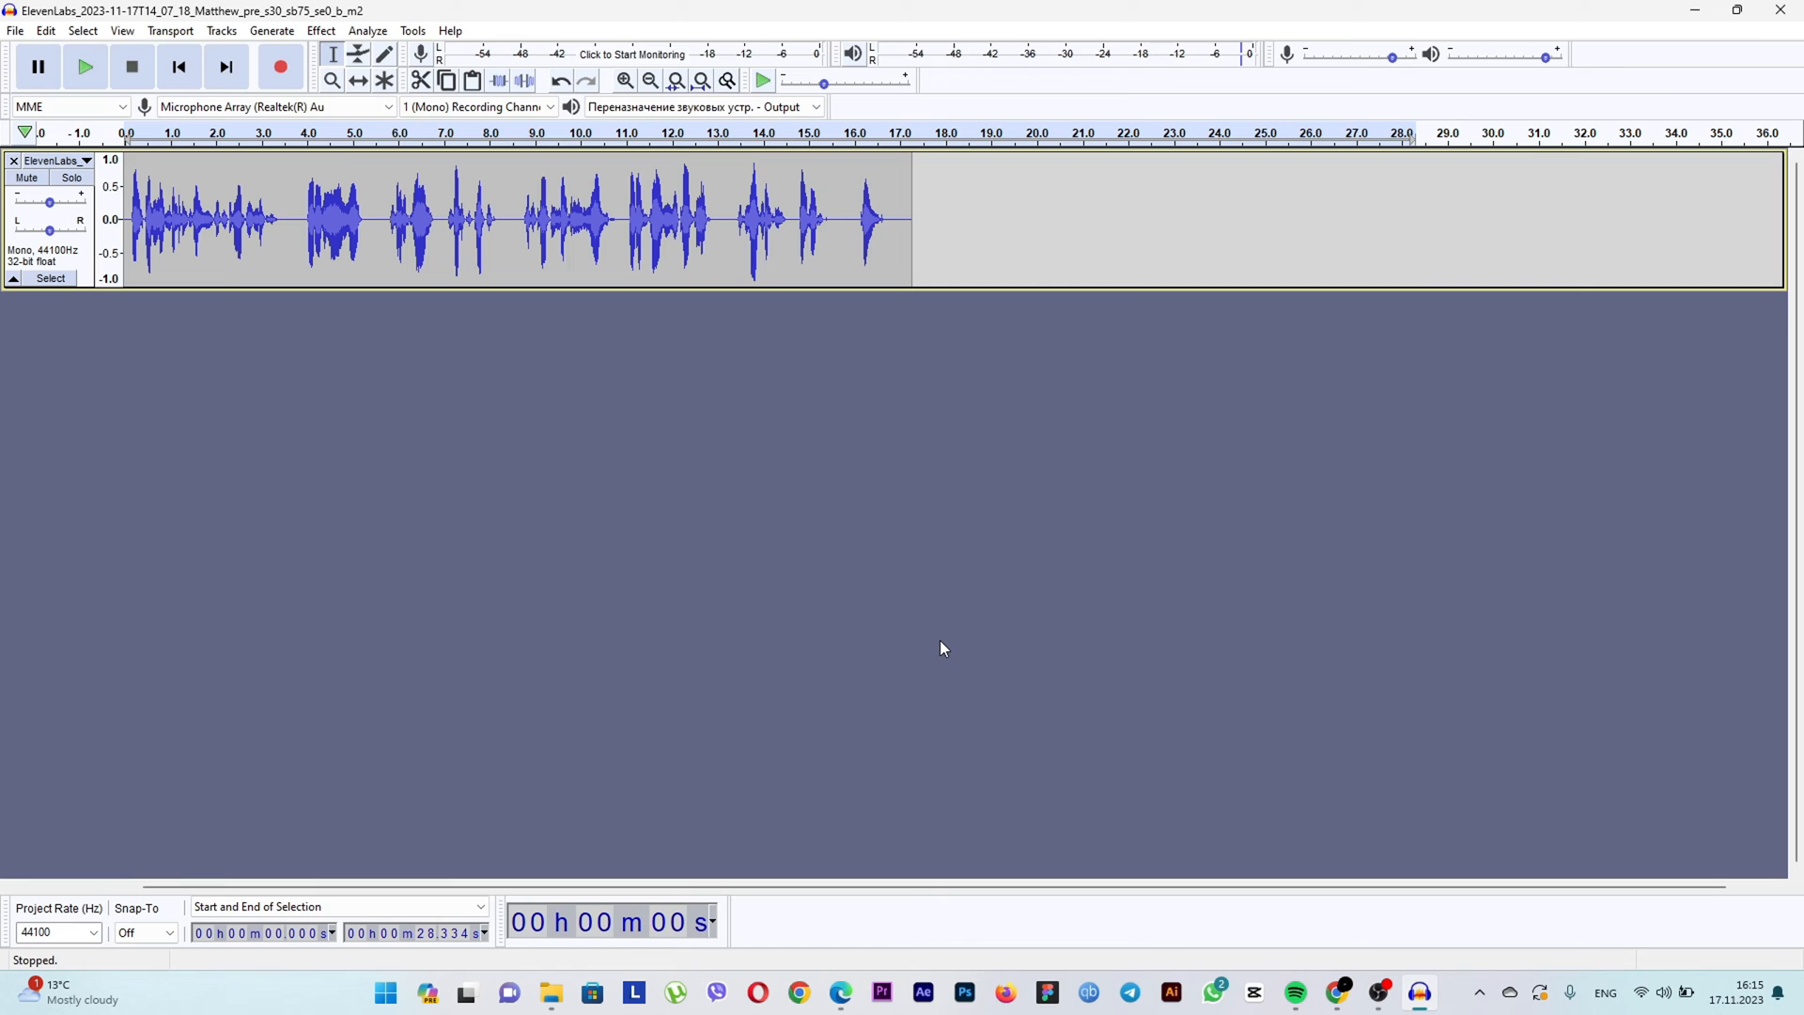
mouse_move(37, 66)
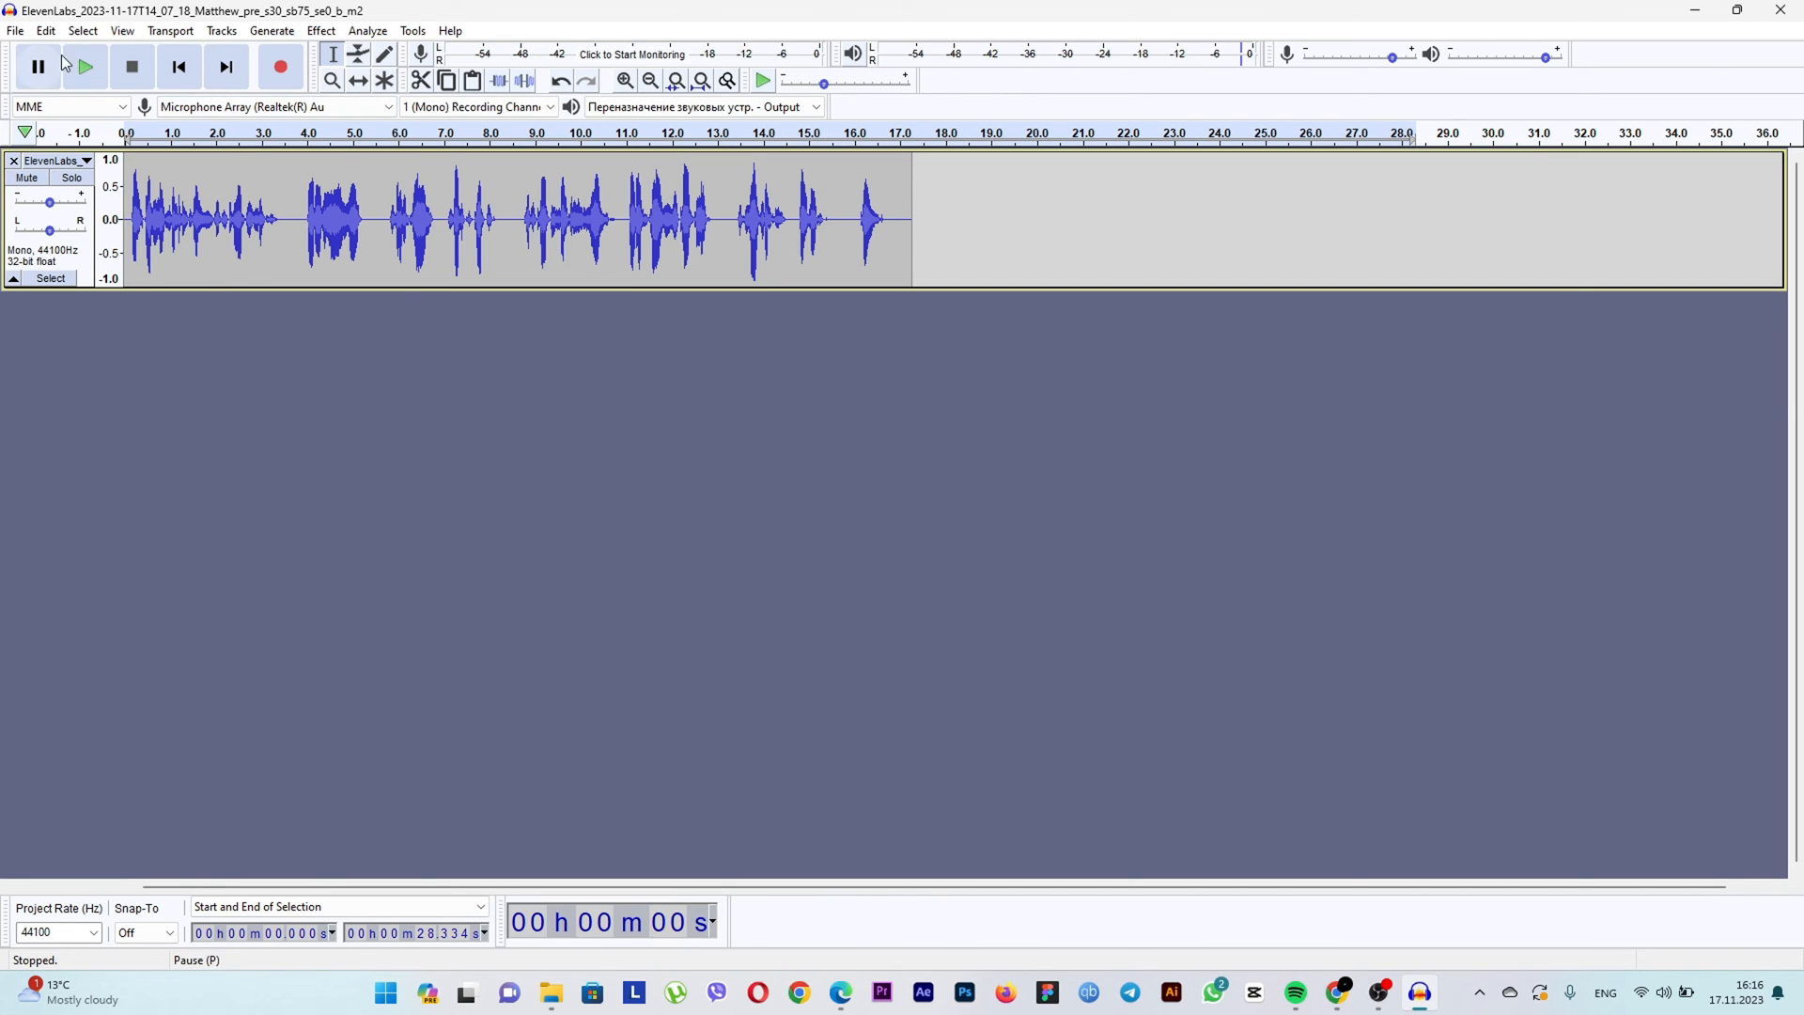
click(86, 66)
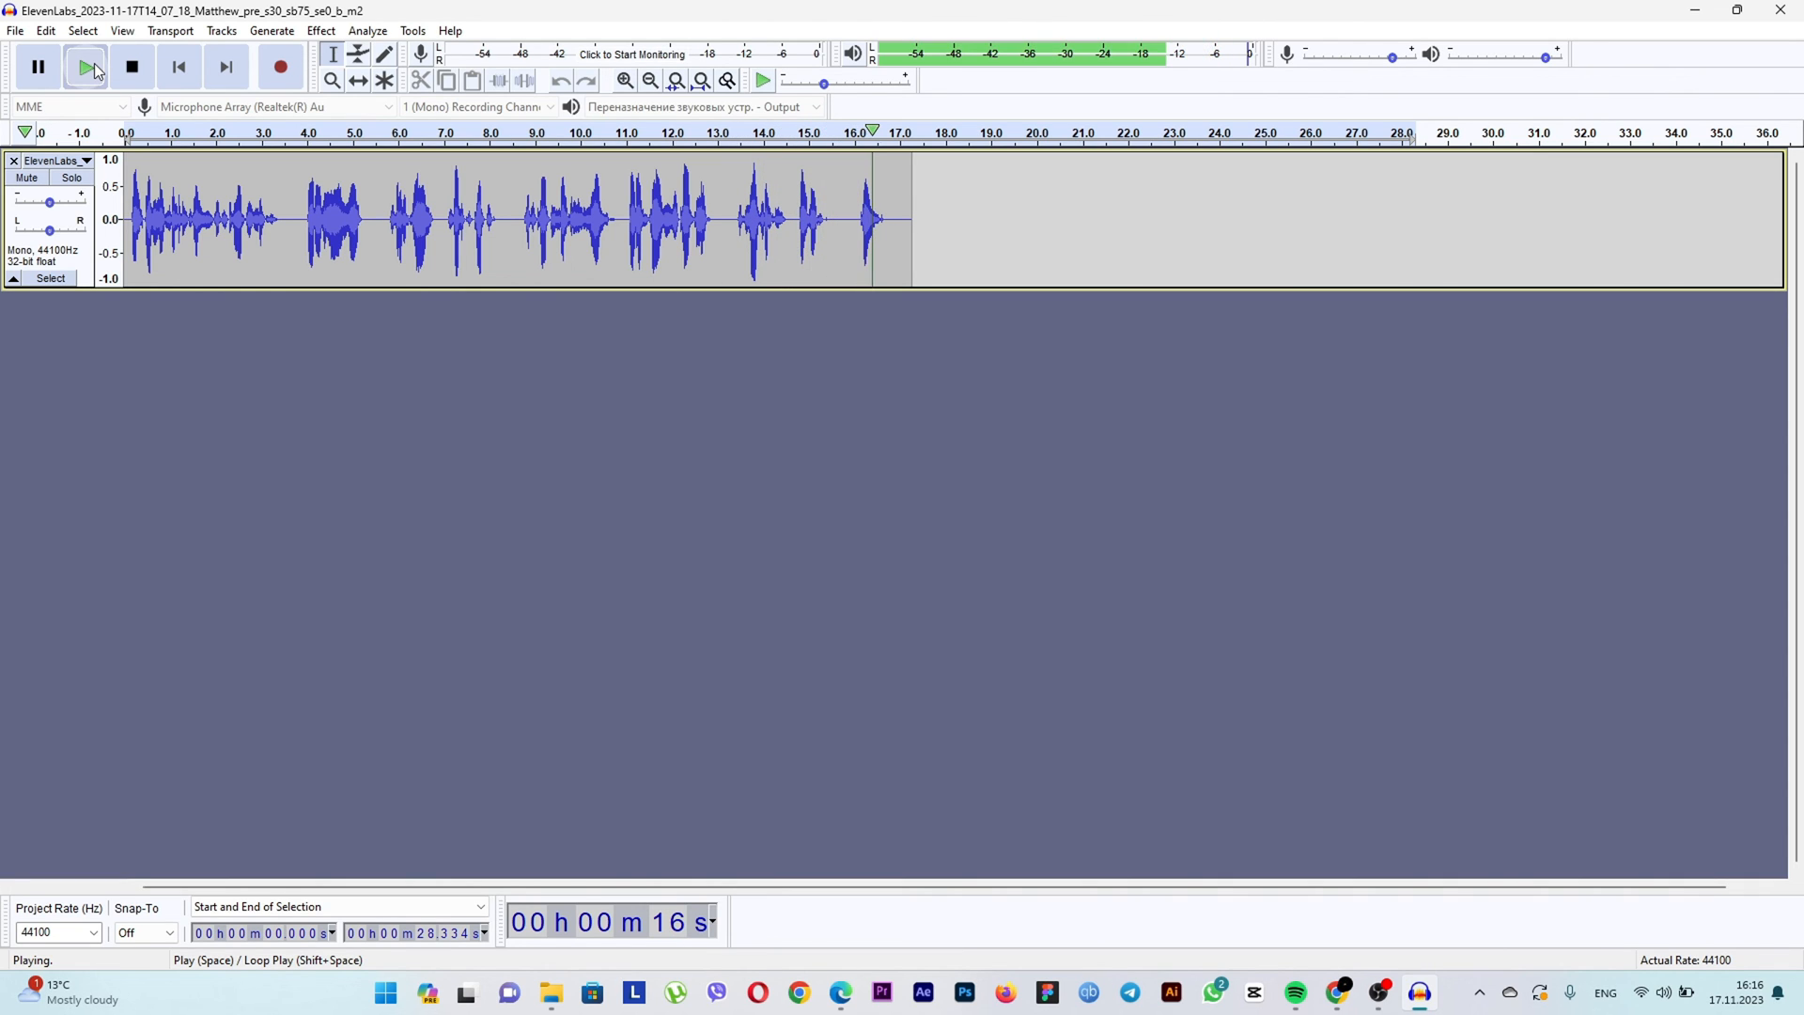
click(132, 66)
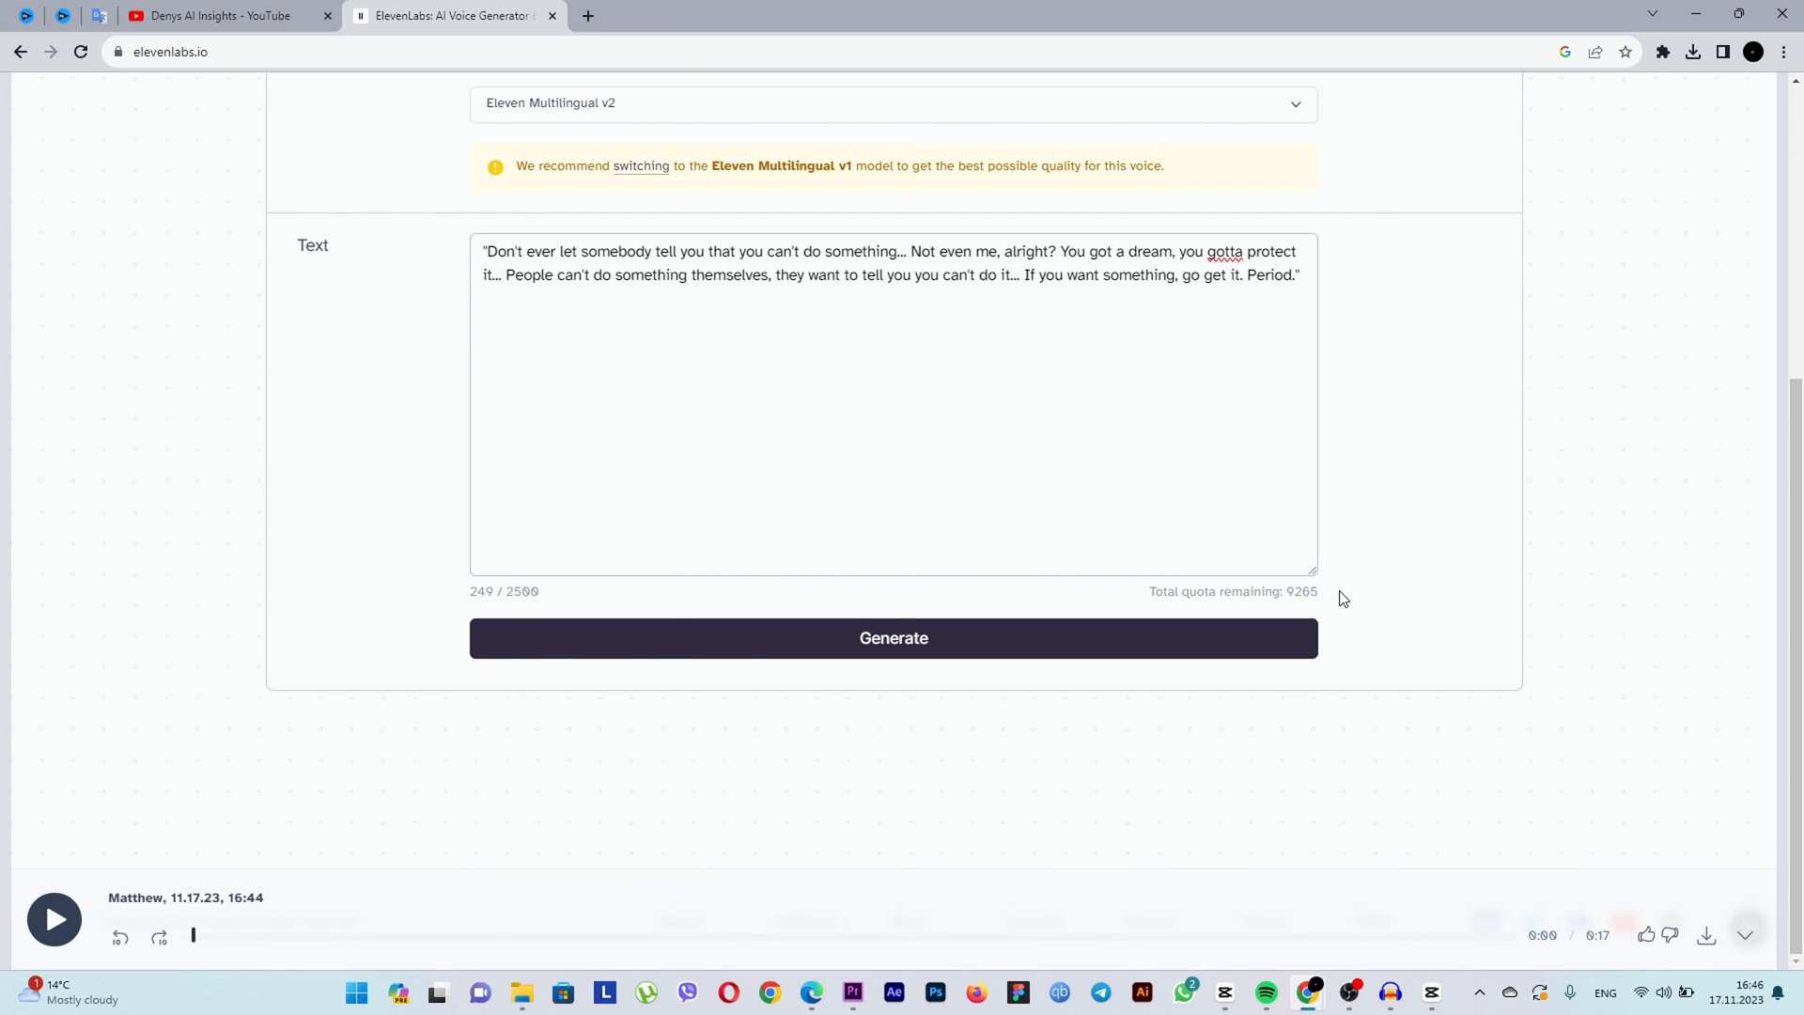
mouse_move(1359, 645)
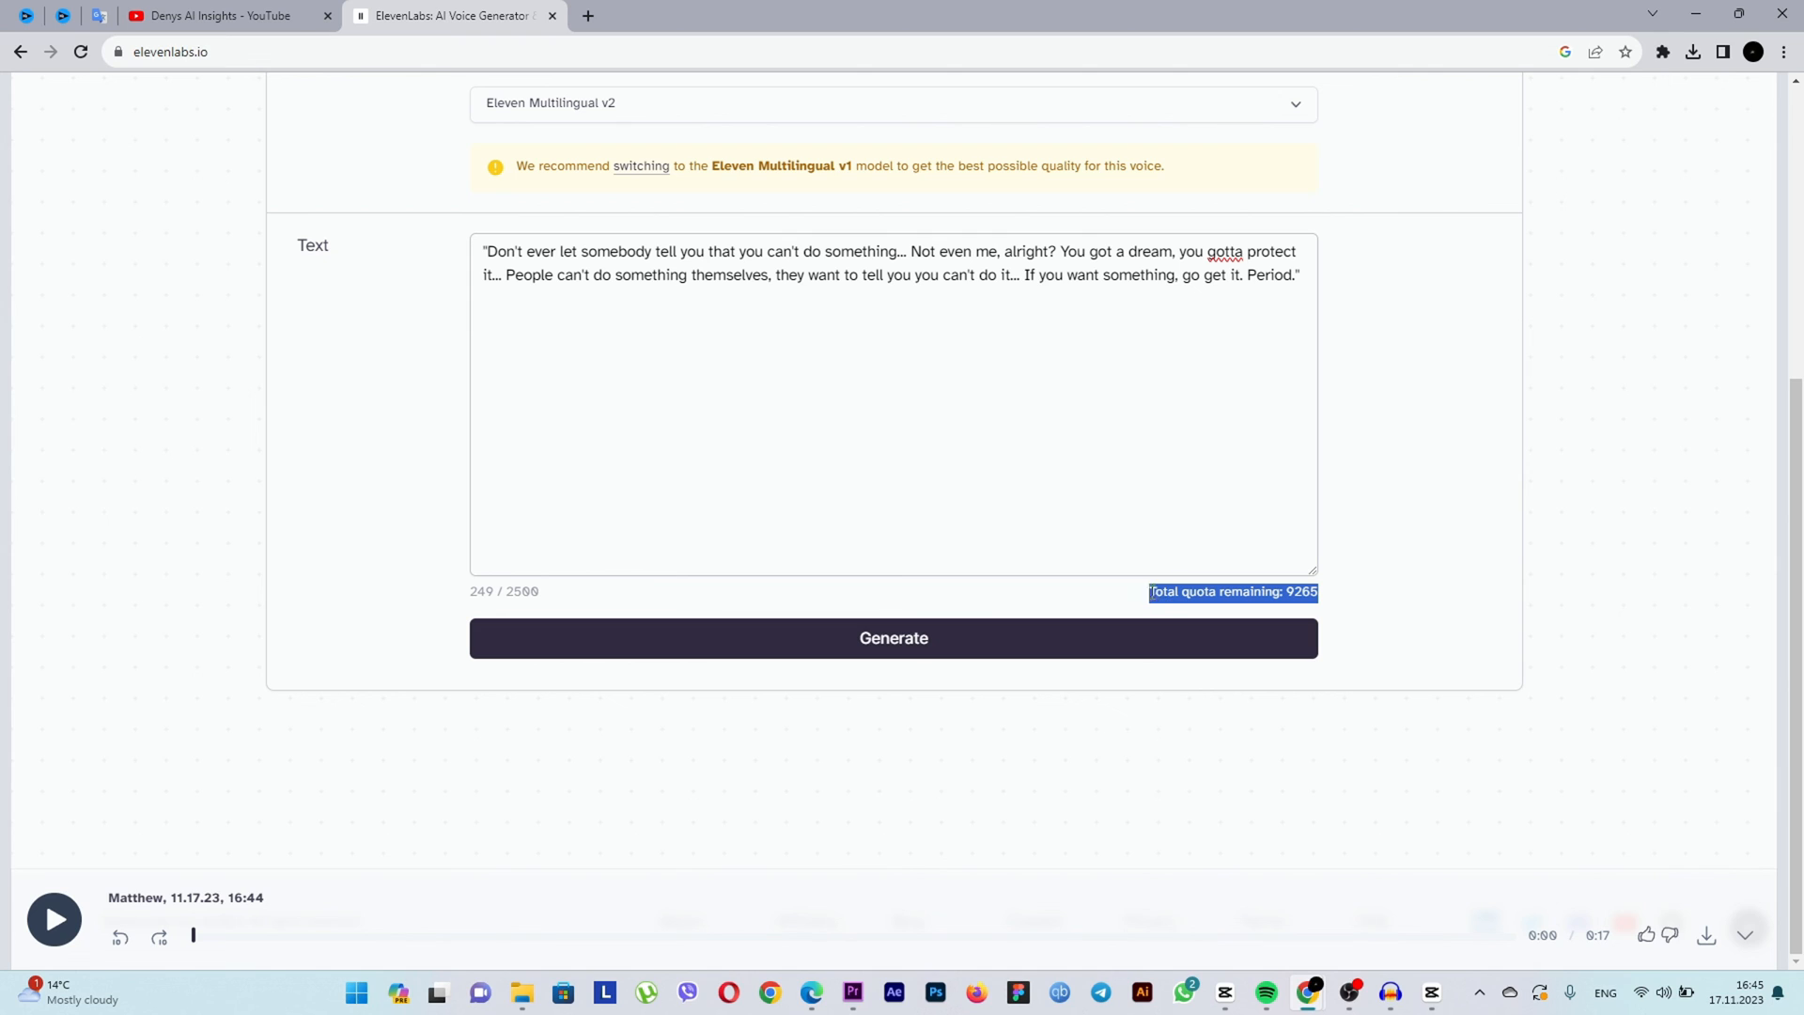
mouse_move(1323, 599)
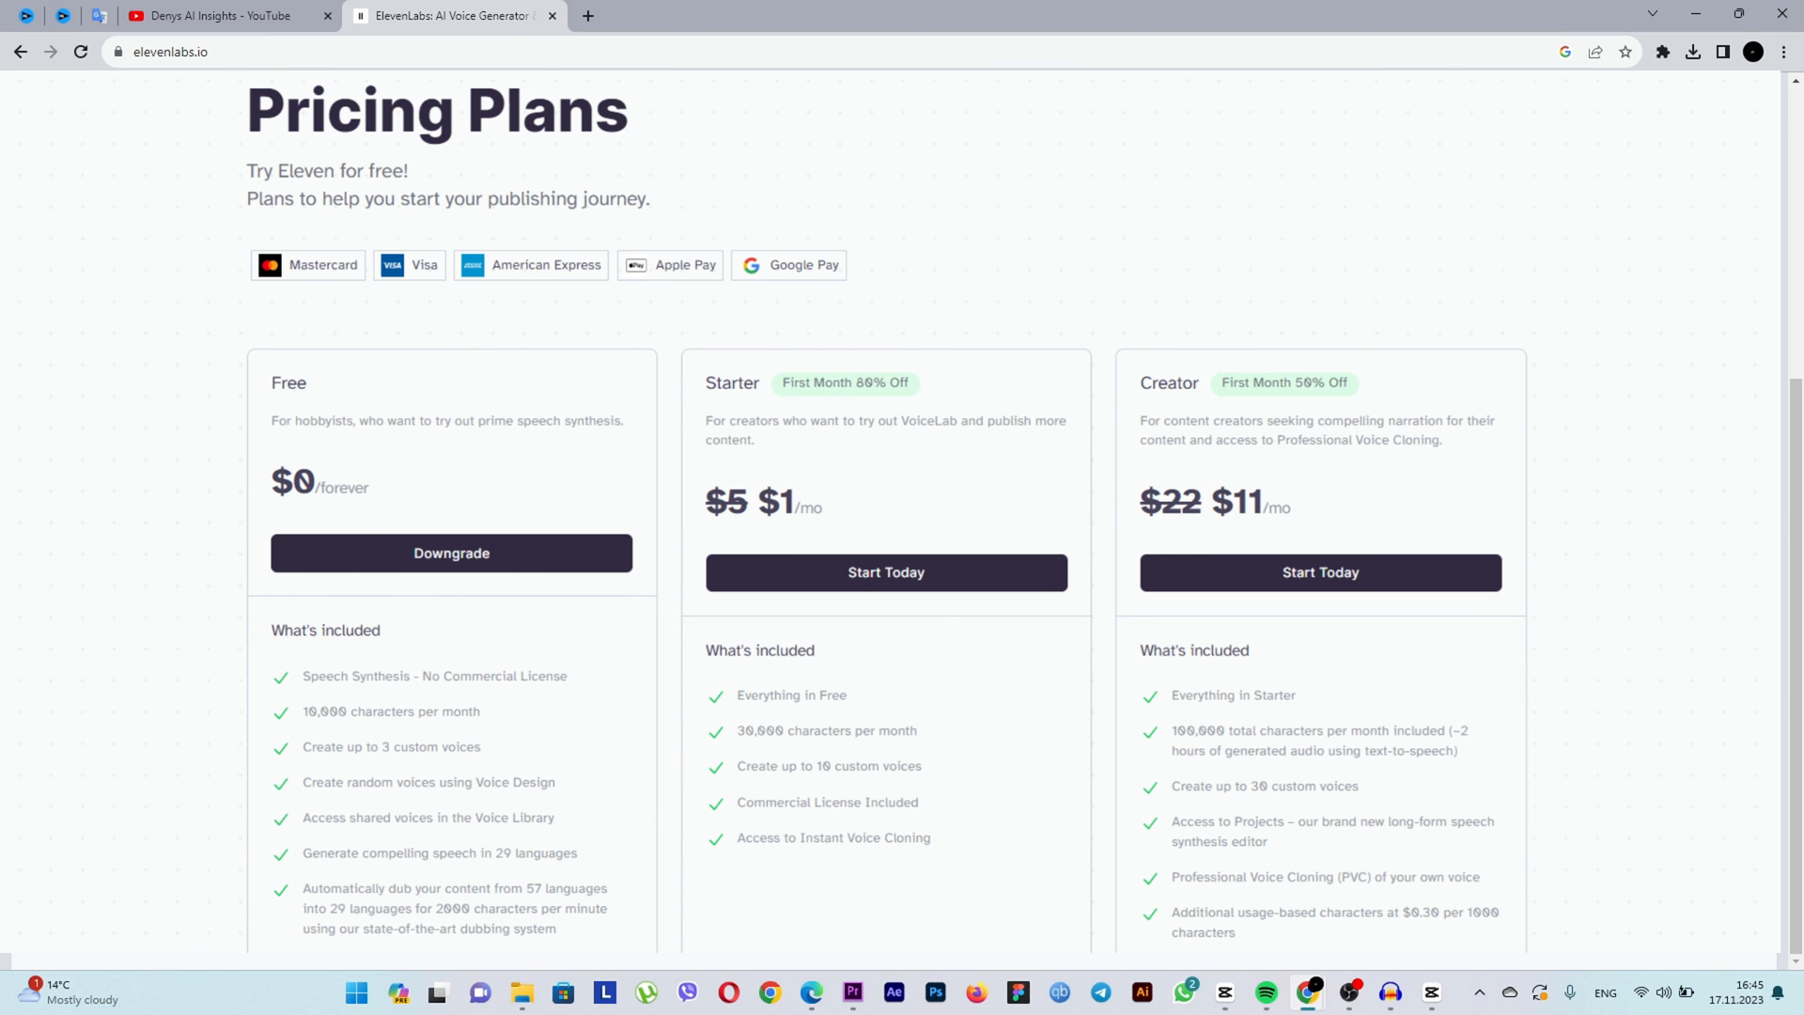
- Switch to the YouTube tab listing the channel's latest uploads
click(219, 15)
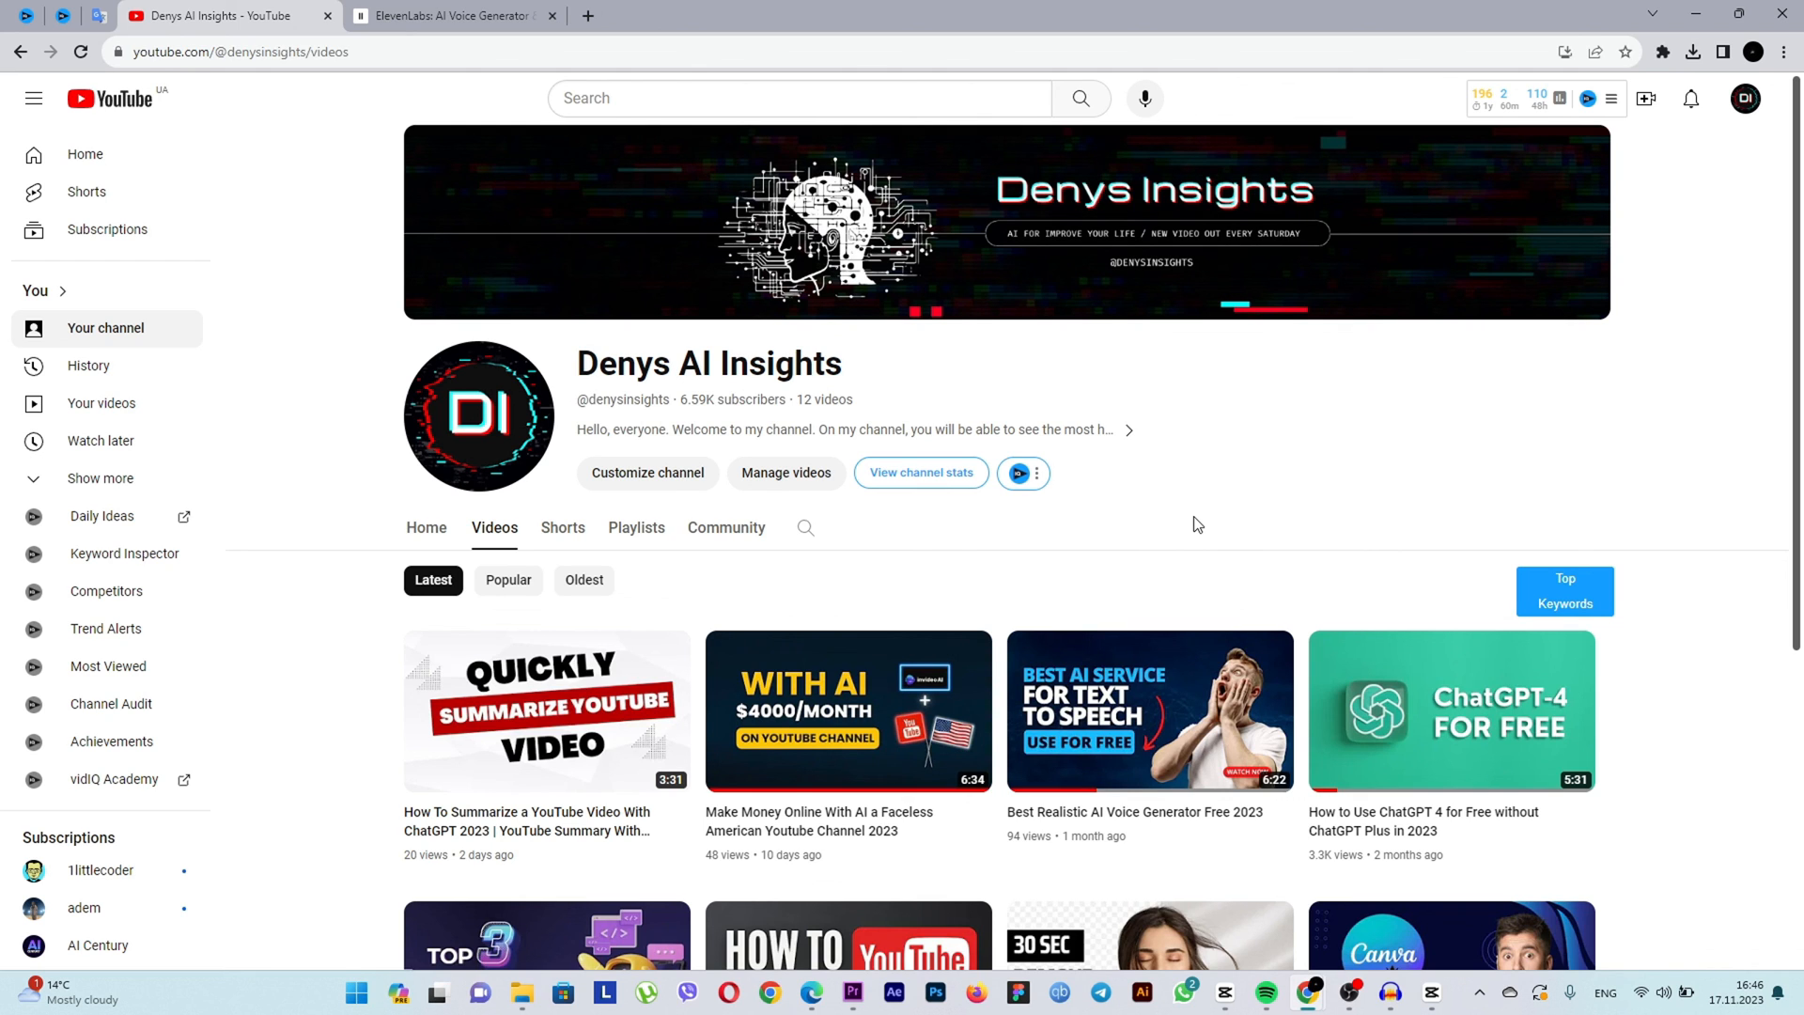
mouse_move(1174, 513)
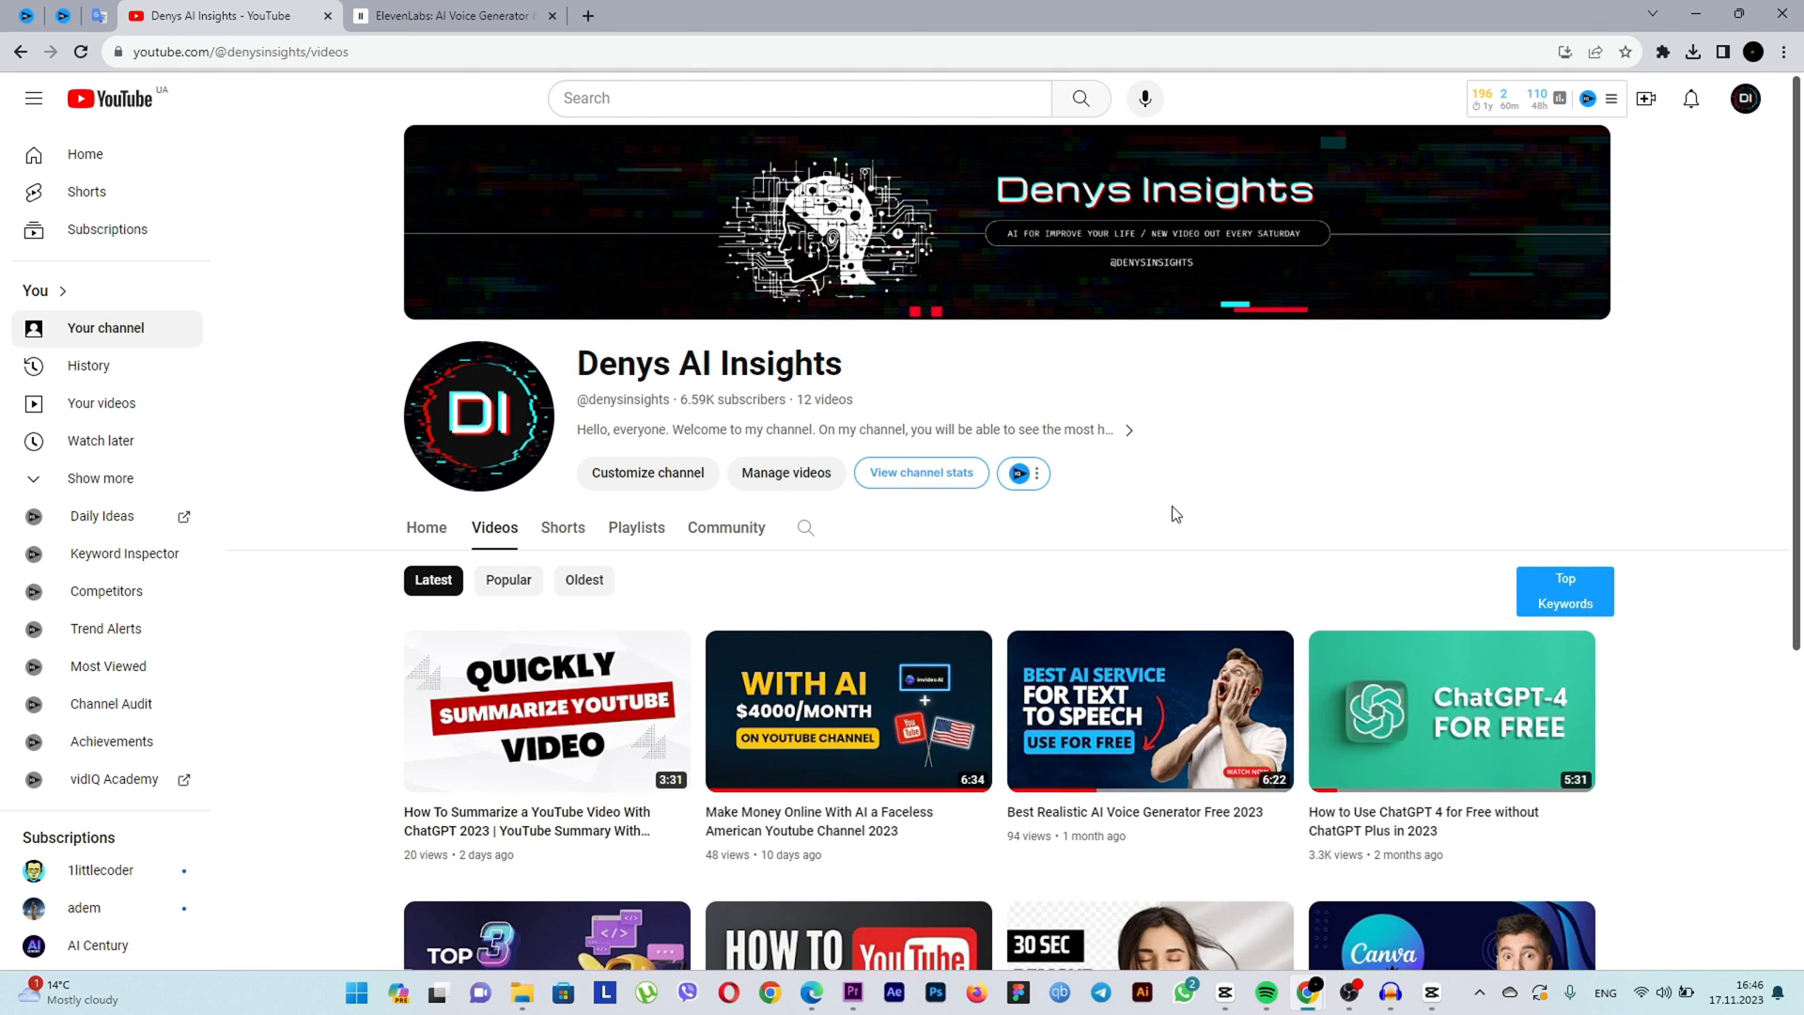